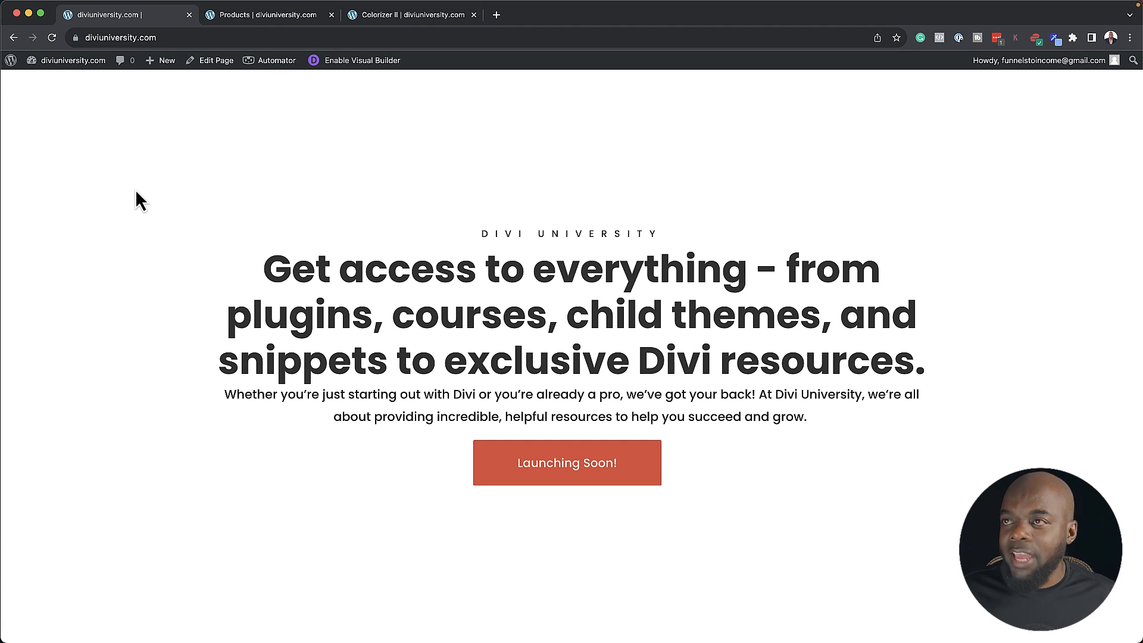
Go to the site's All Products page showing the grid of eight product cards
click(265, 14)
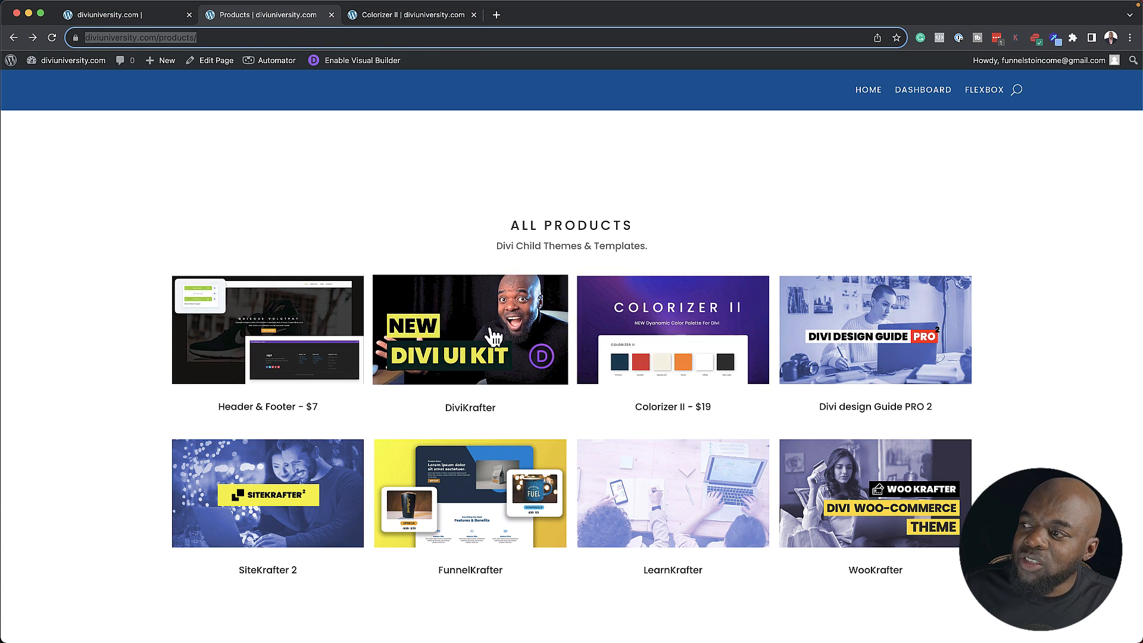
mouse_move(267, 437)
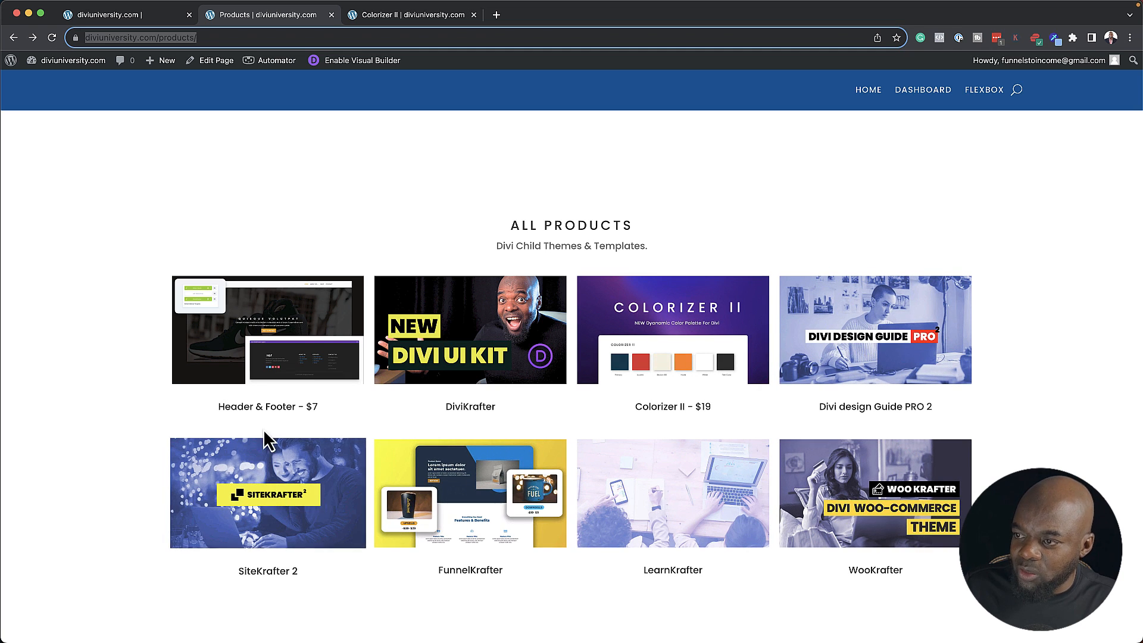
mouse_move(268, 330)
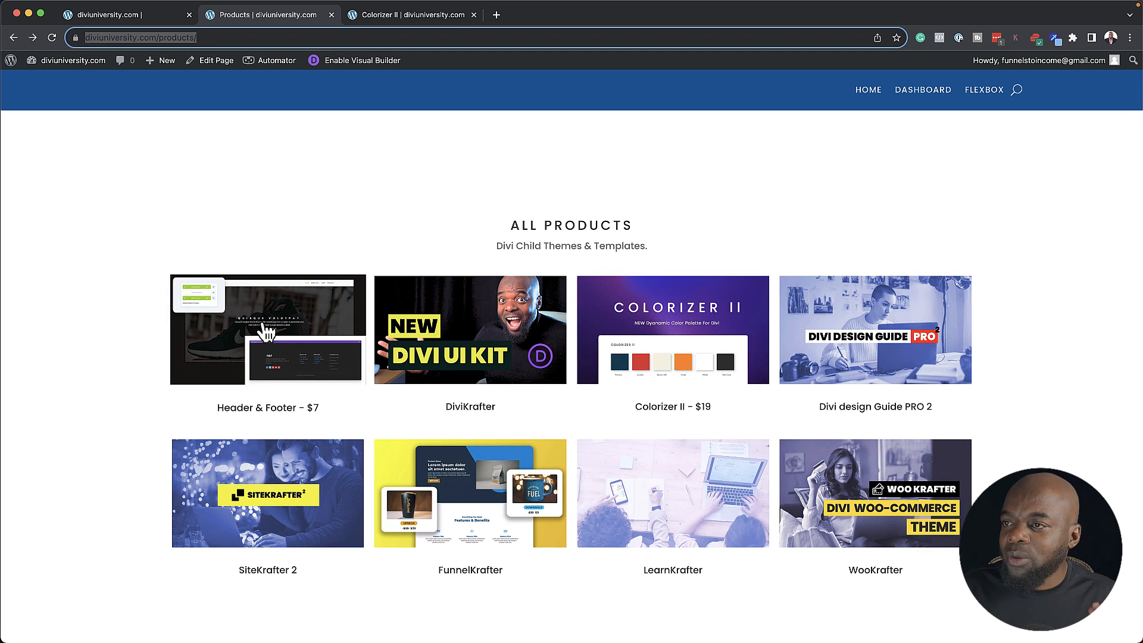
mouse_move(707, 333)
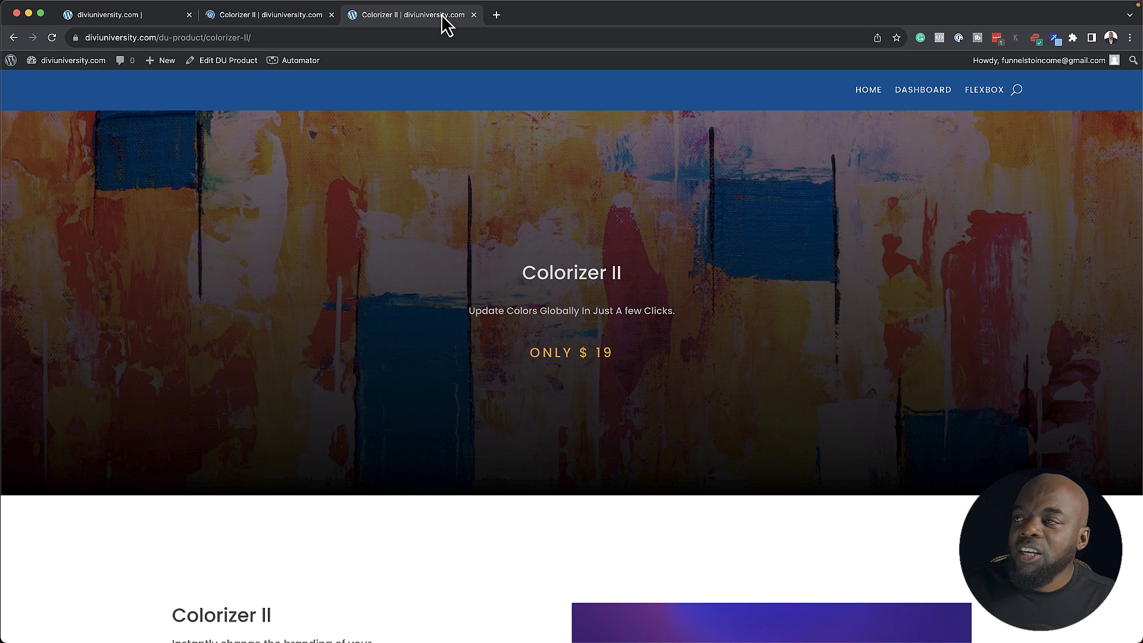
mouse_move(433, 251)
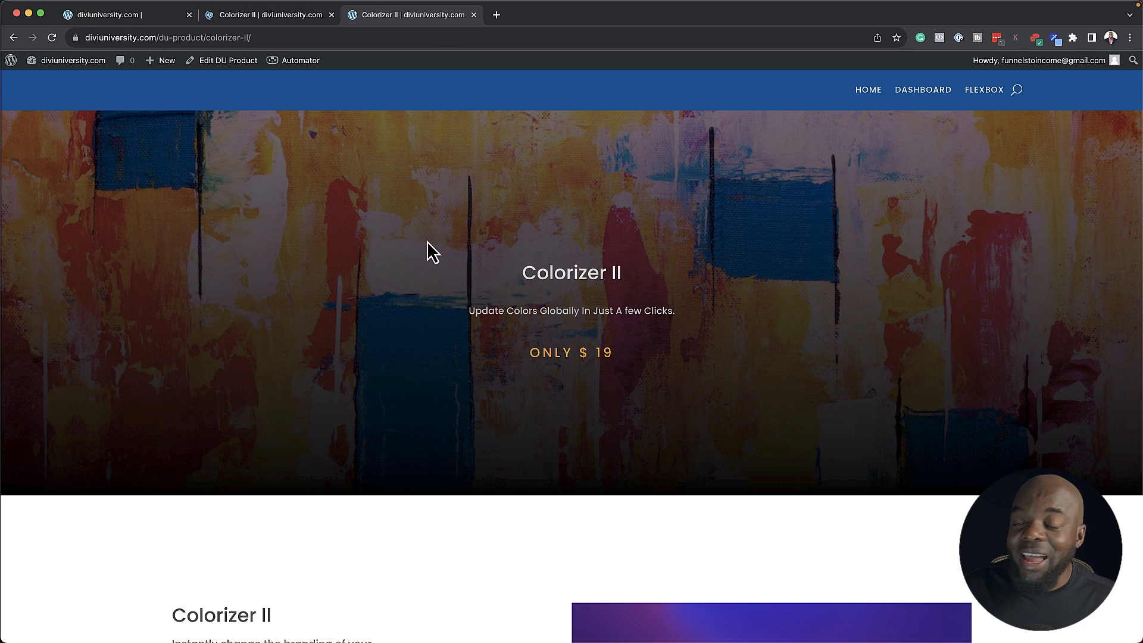
mouse_move(501, 385)
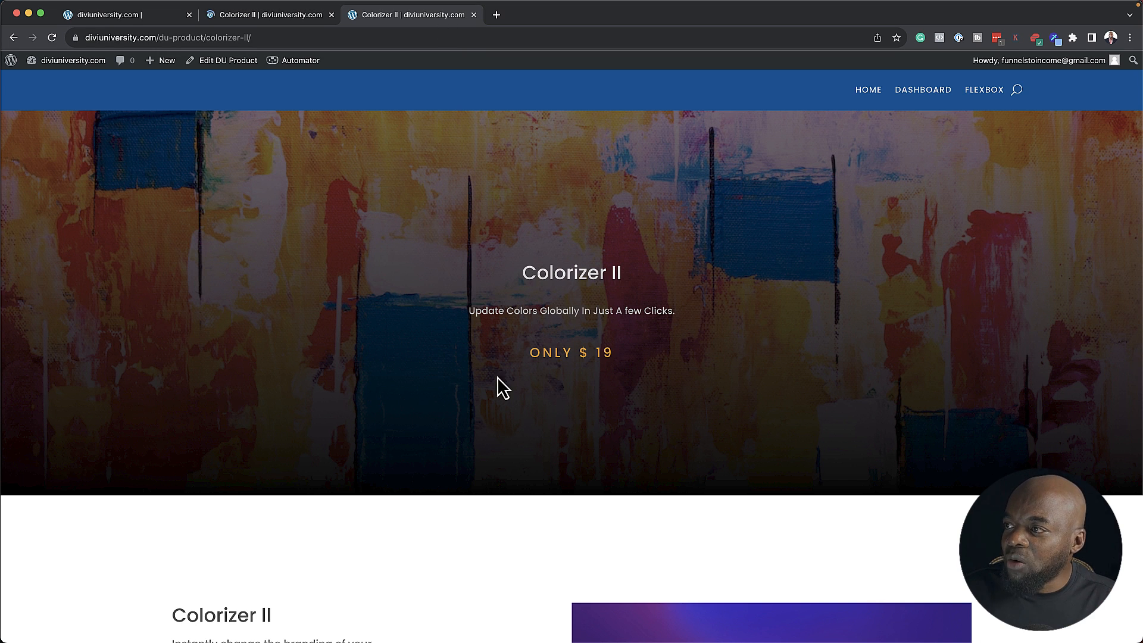
Scroll down the Colorizer II product page to review its price and feature sections
scroll(down, 3)
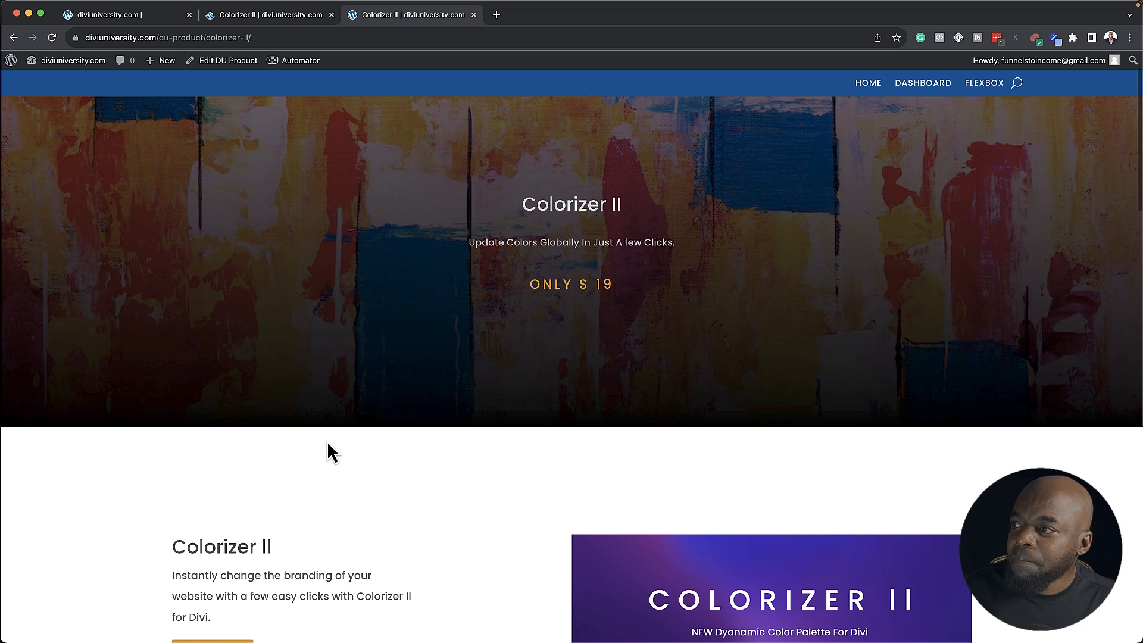
scroll(down, 3)
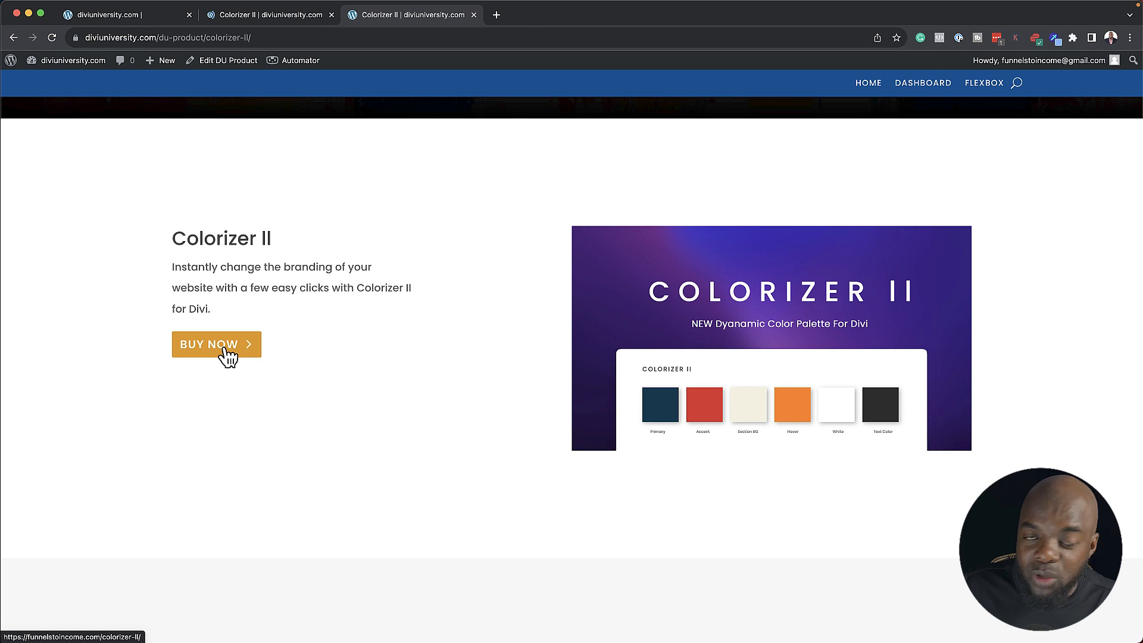
mouse_move(357, 440)
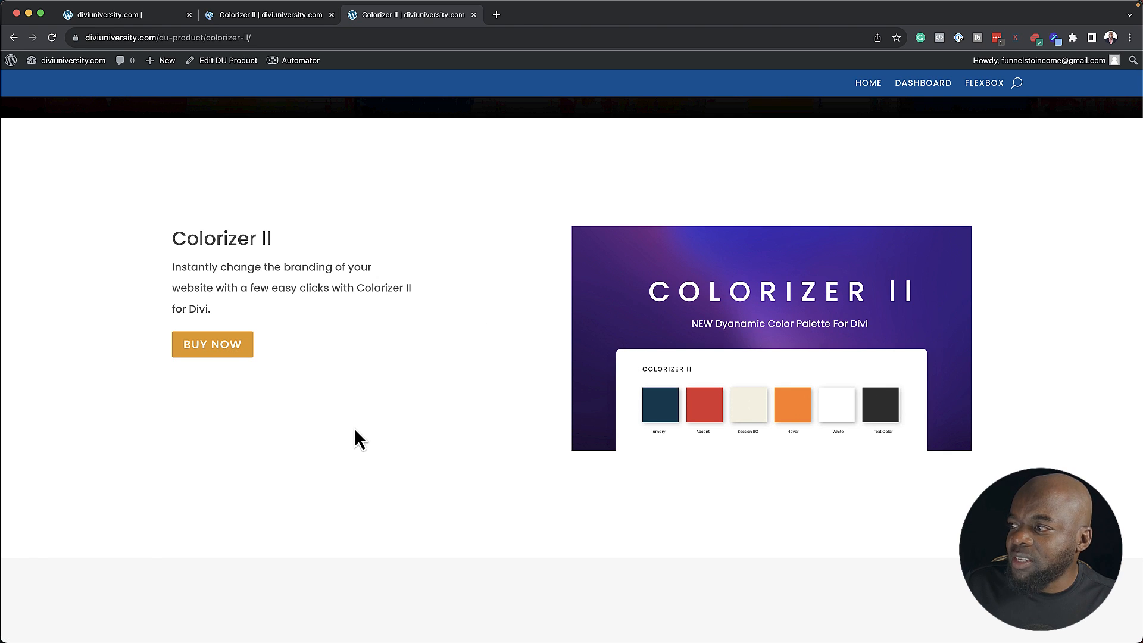
scroll(down, 3)
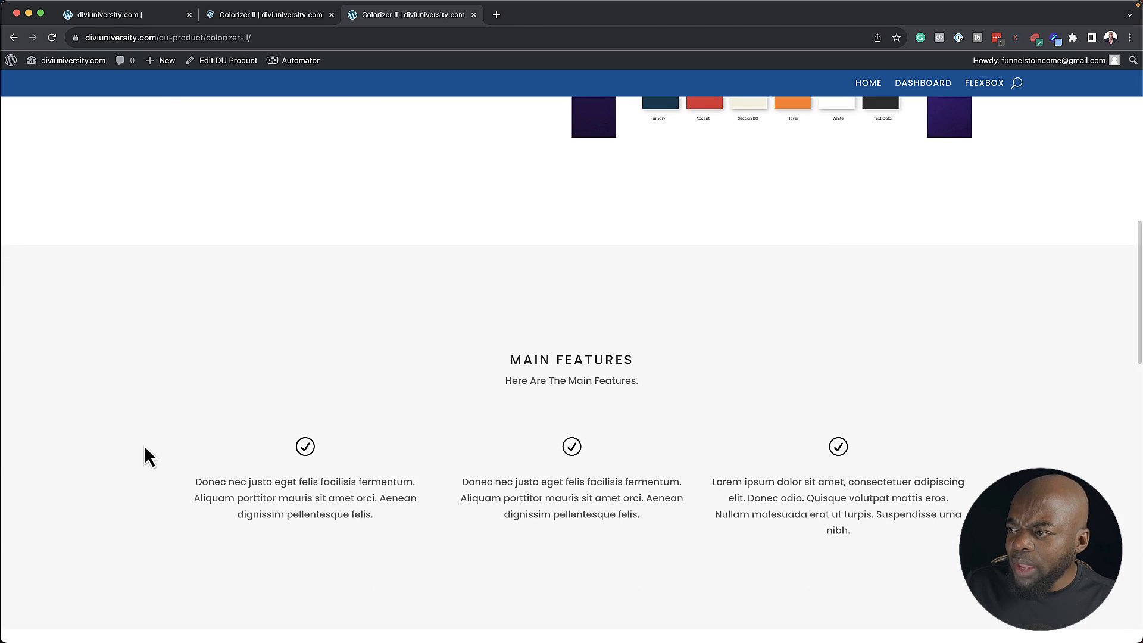
scroll(down, 3)
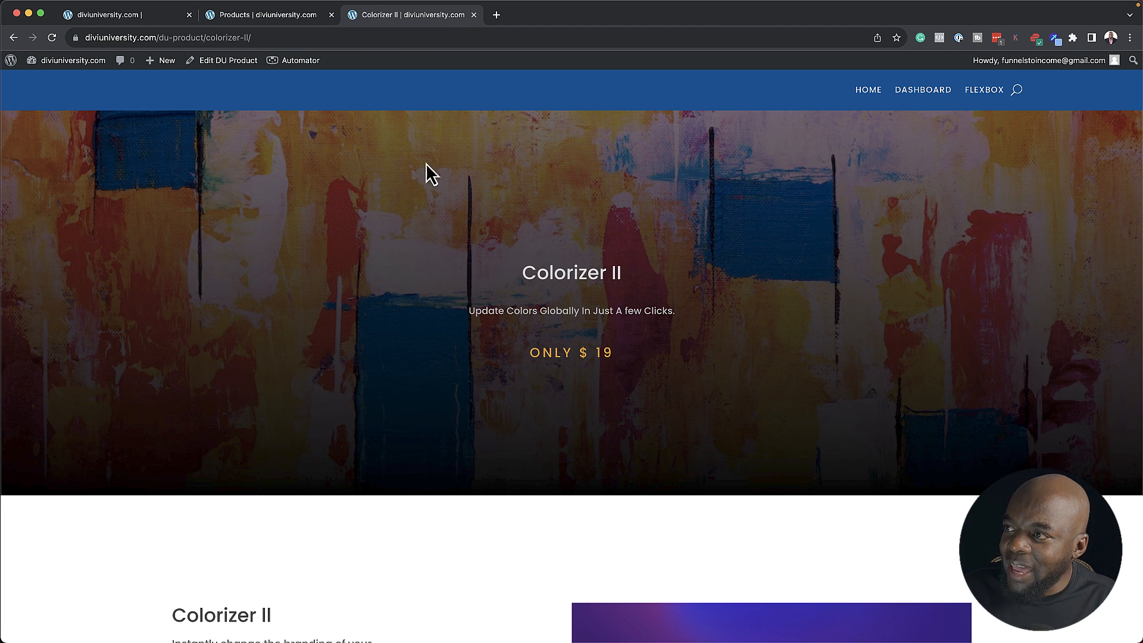
mouse_move(478, 603)
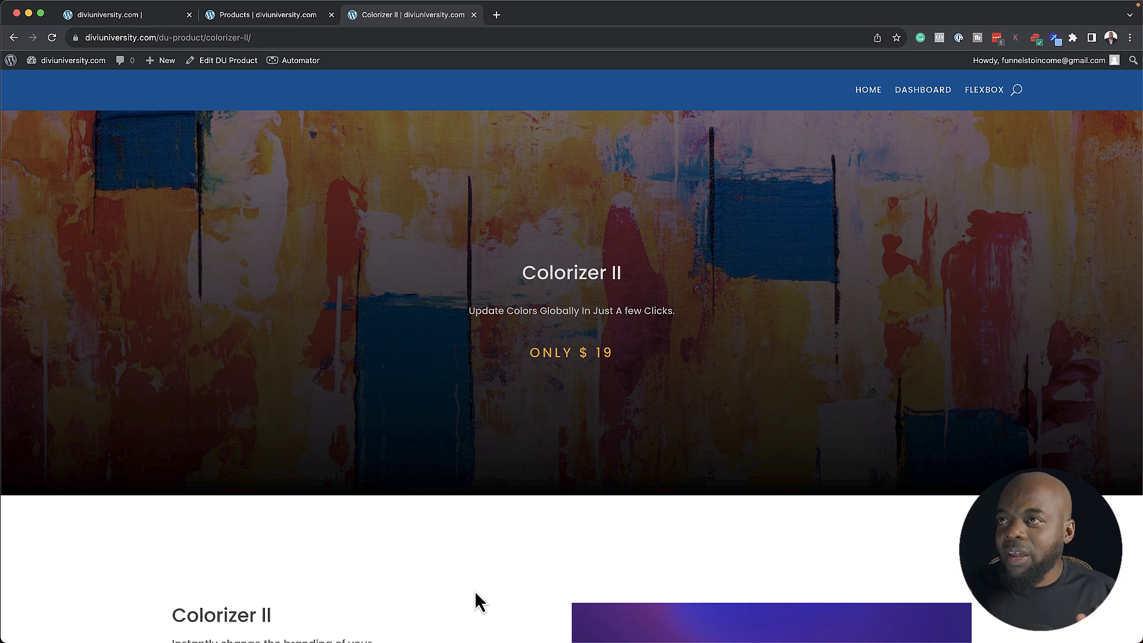
Enter the WordPress admin and list all DU Products, showing Colorizer II
click(109, 15)
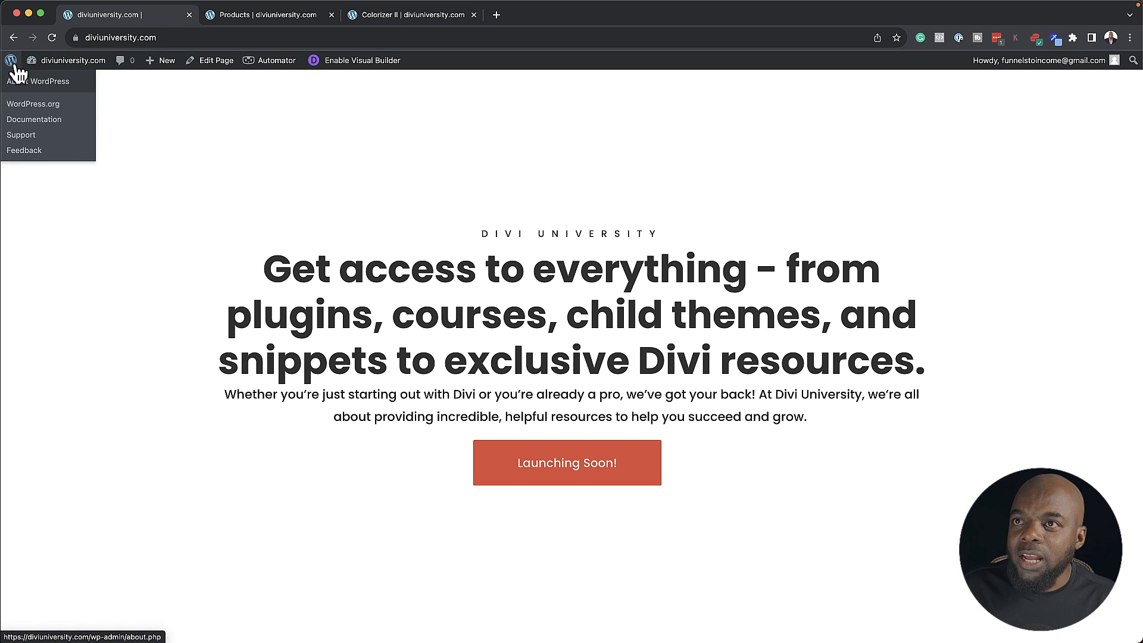
click(42, 80)
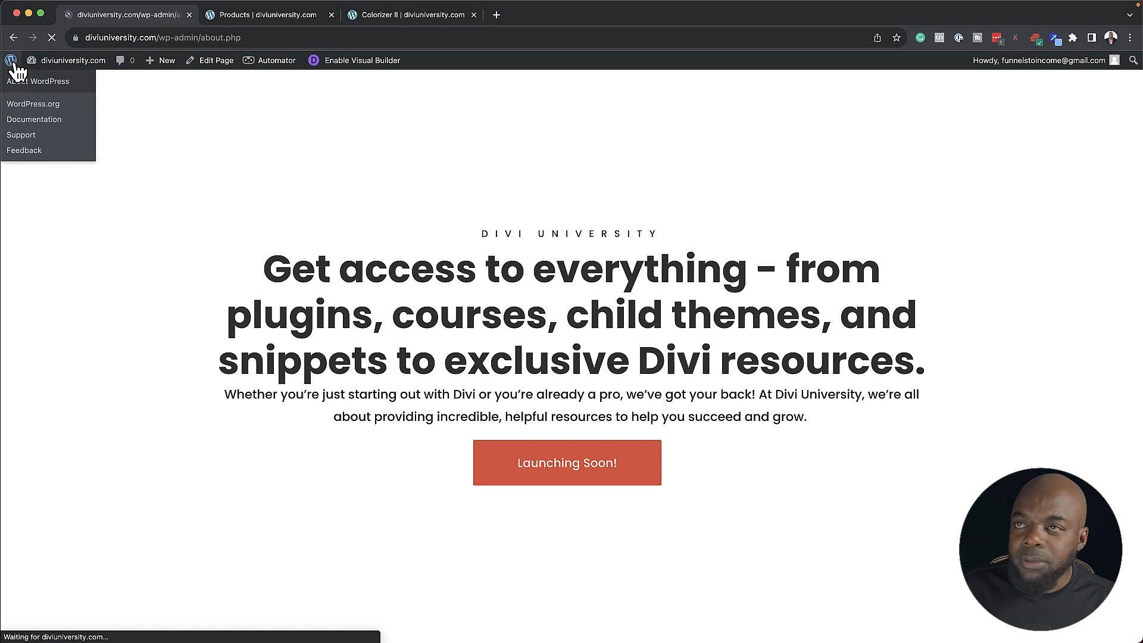
click(38, 81)
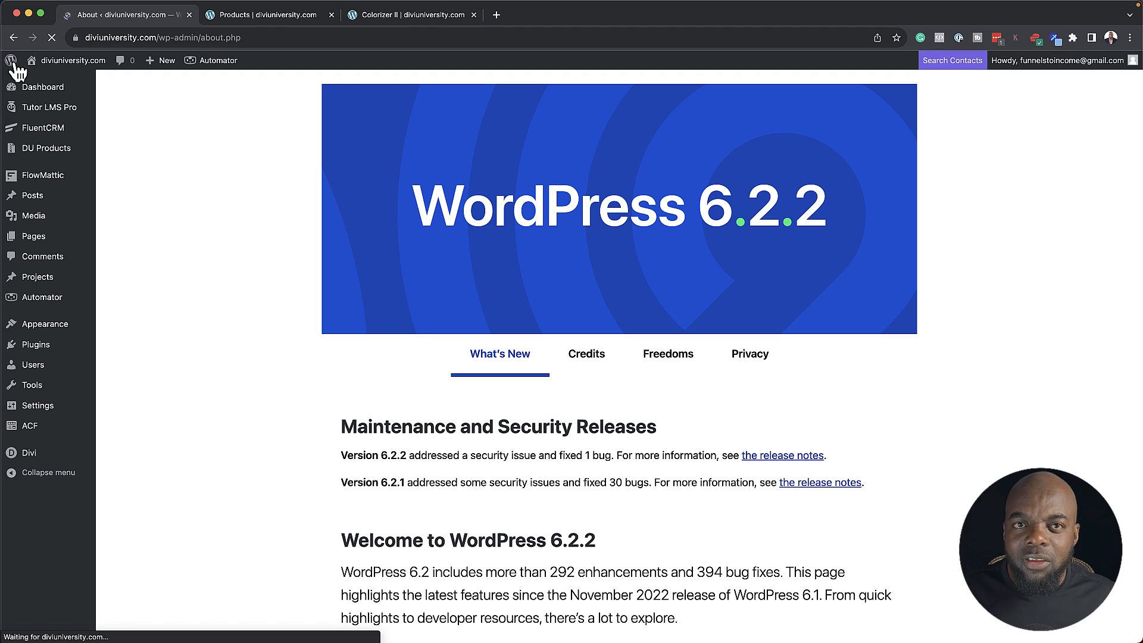
mouse_move(46, 147)
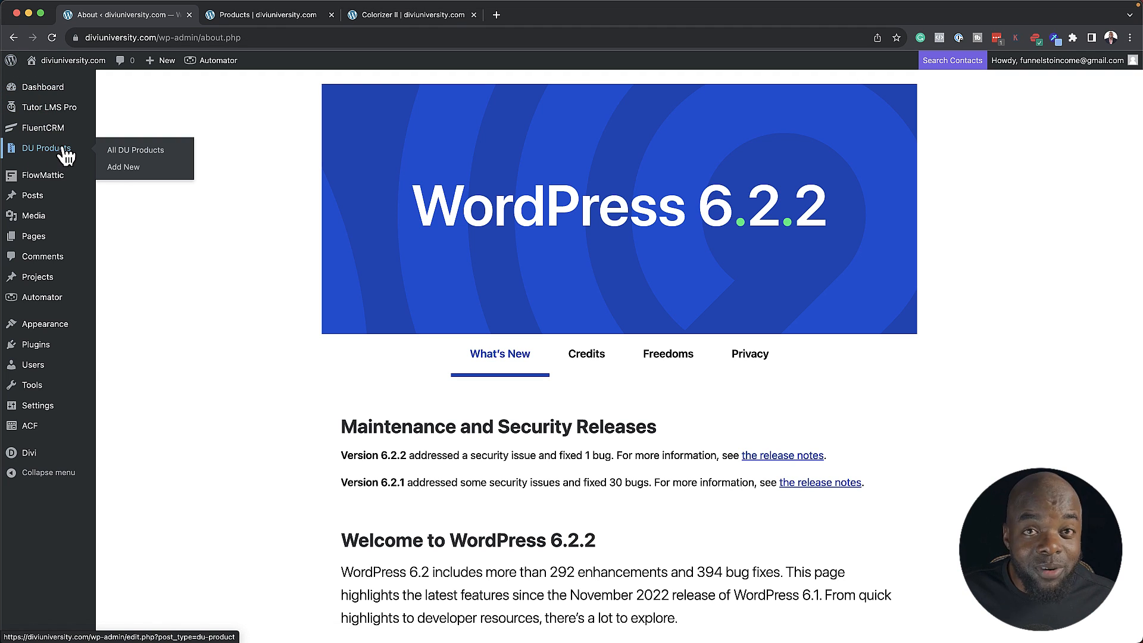
click(135, 150)
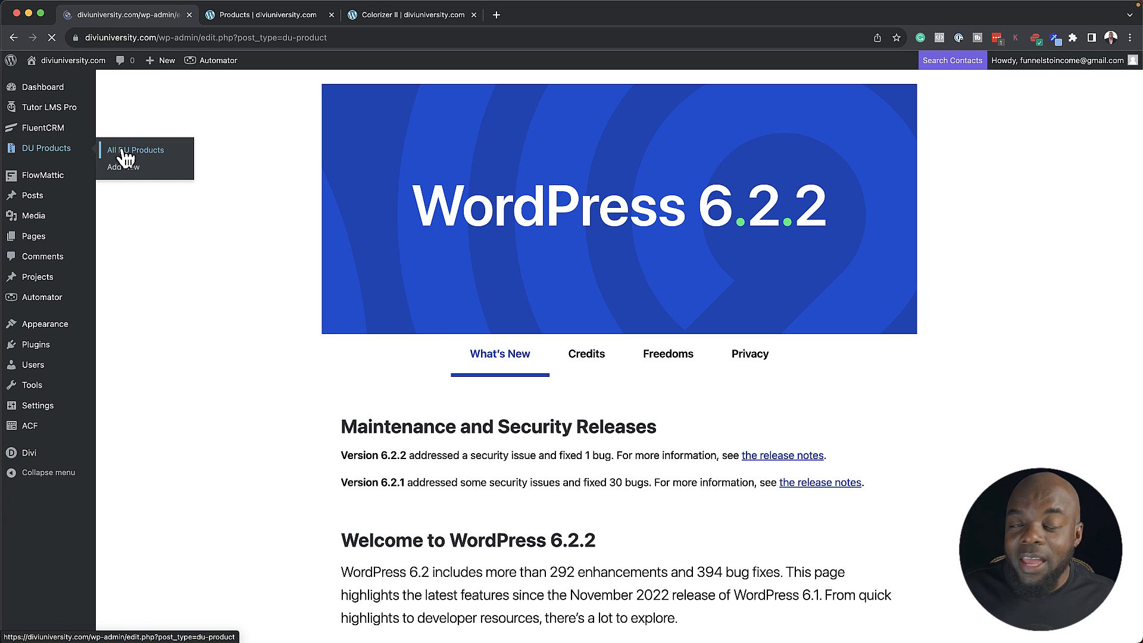
click(134, 150)
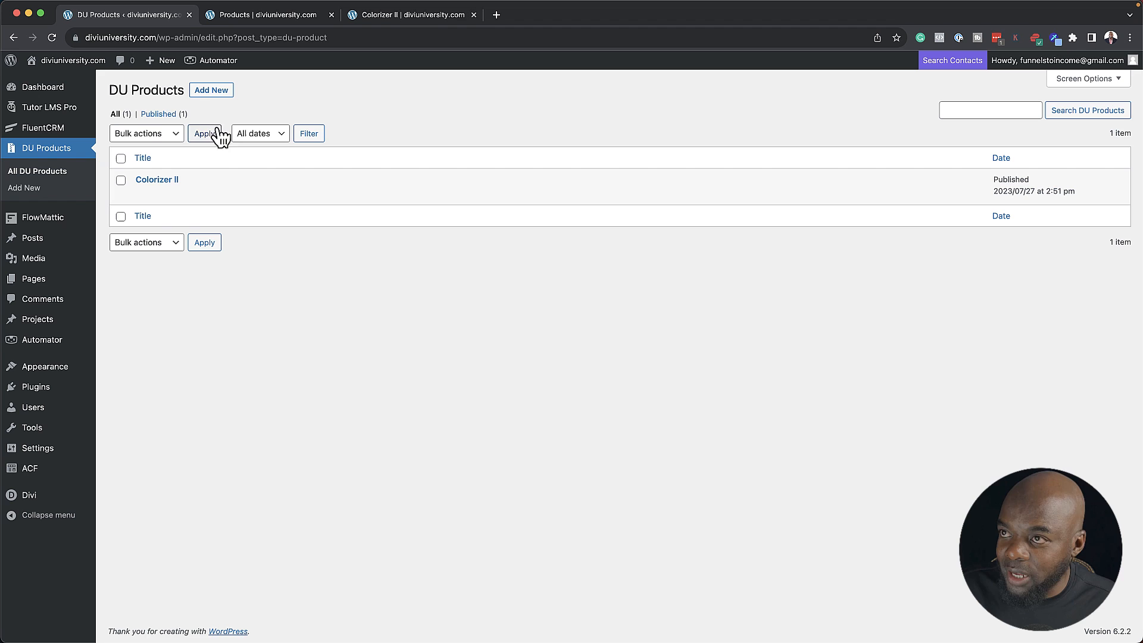
Start a new DU Product titled SiteKrafter and reuse the title as its Child Theme Name
click(211, 89)
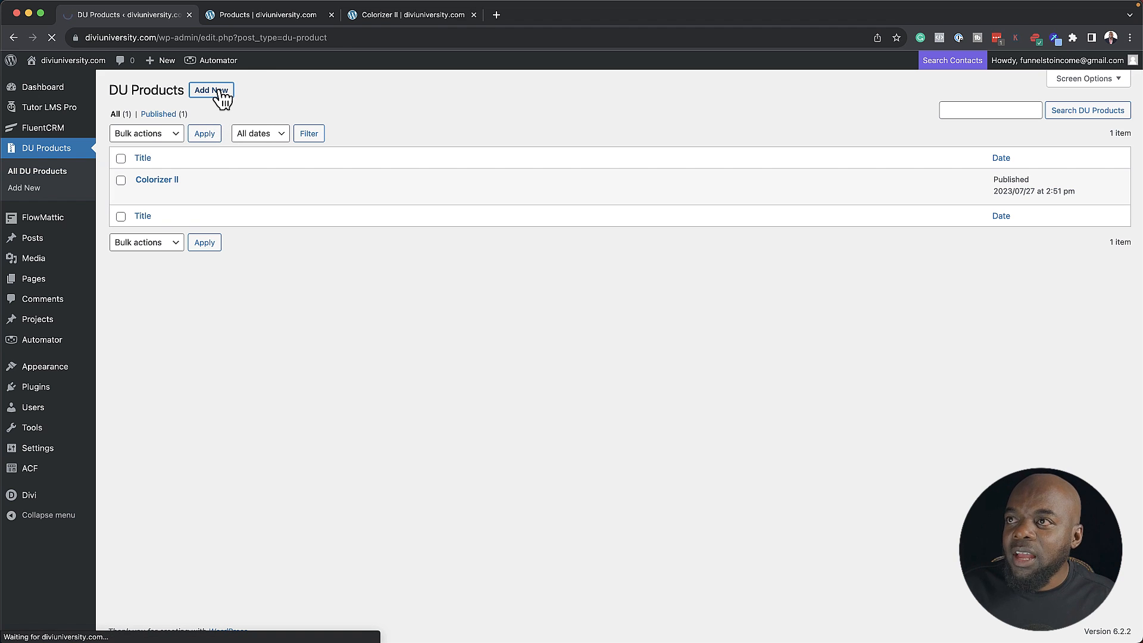
click(211, 91)
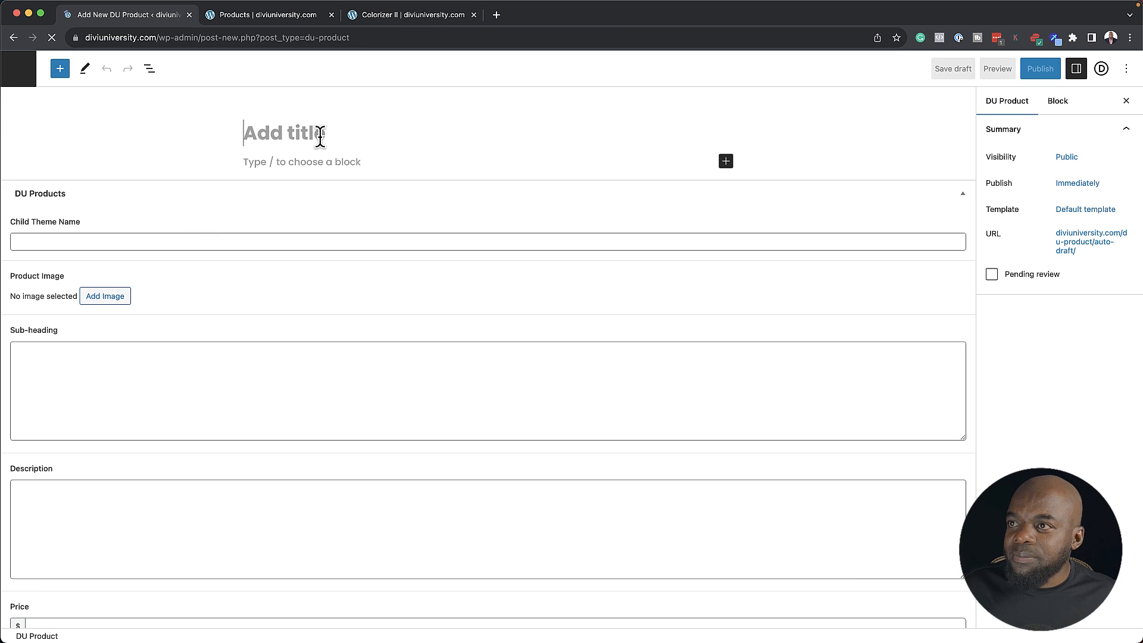
text(S)
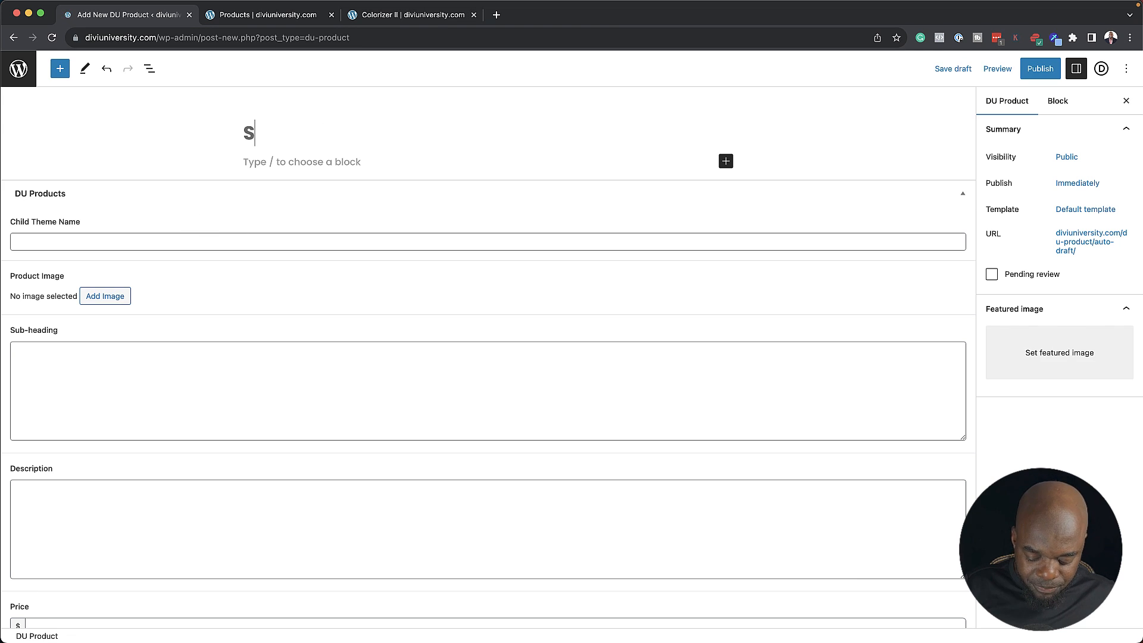
text(iteKr)
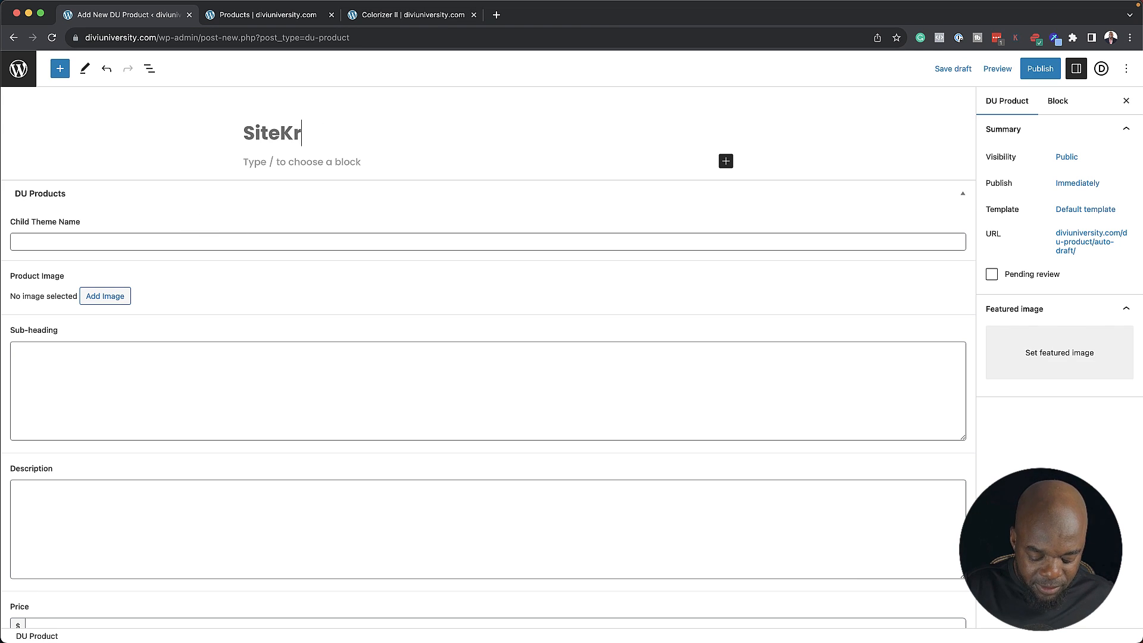
text(after)
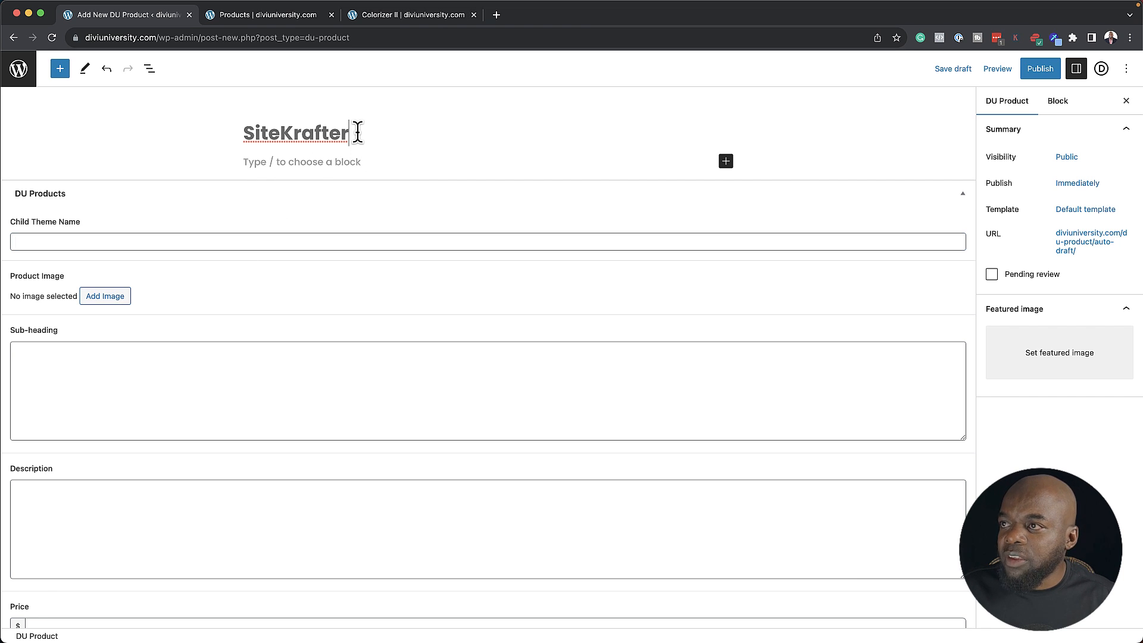
double_click(294, 132)
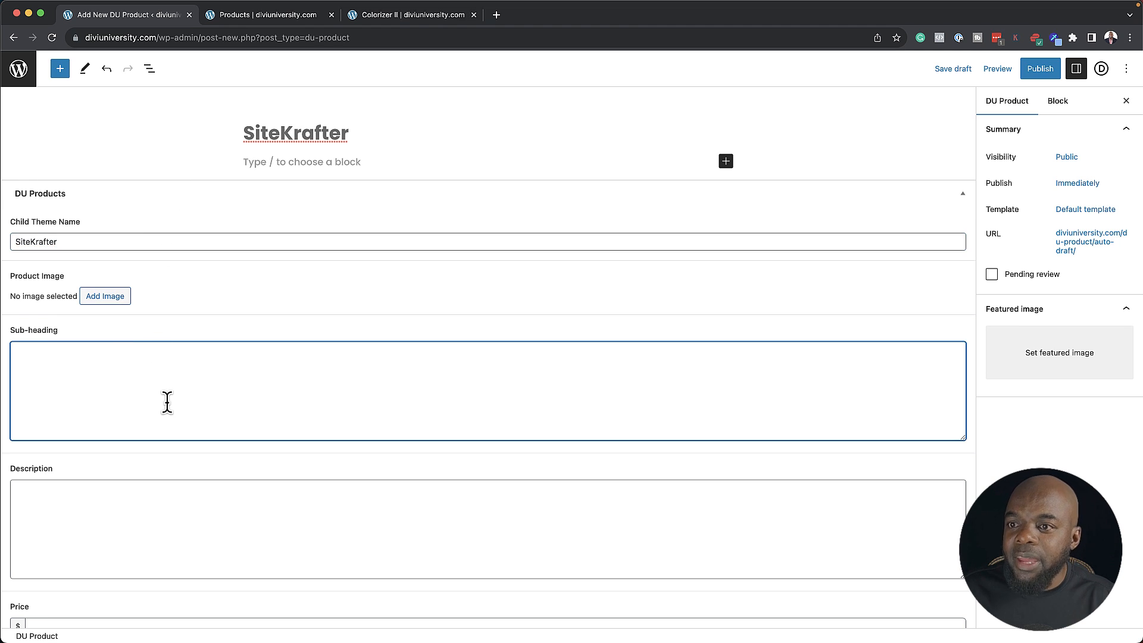
scroll(down, 3)
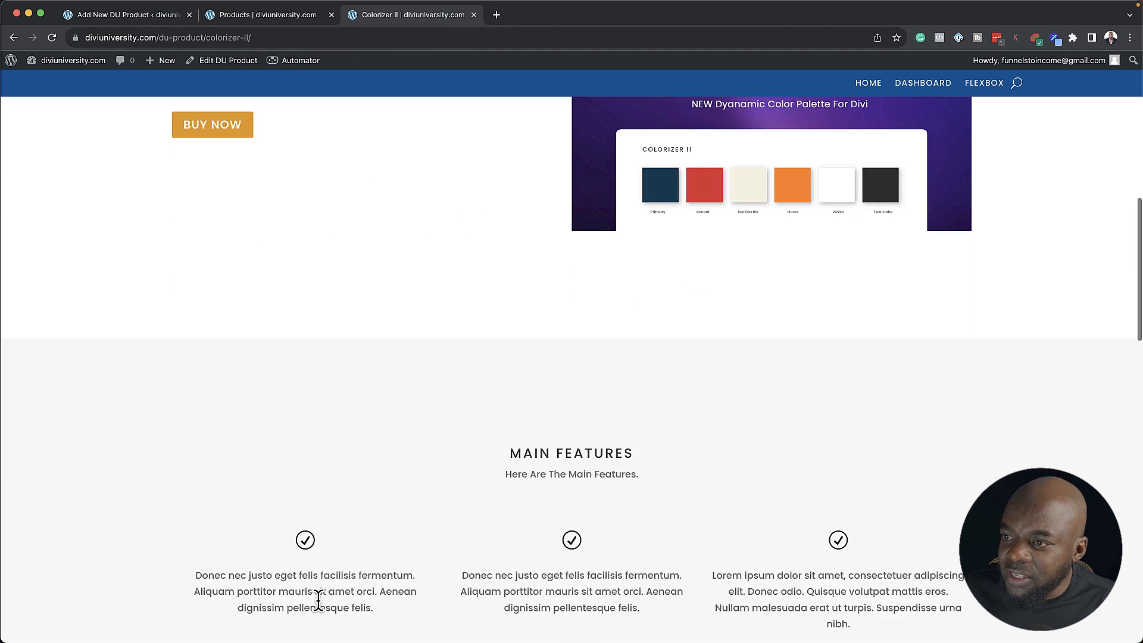
Compare the Colorizer II page with the SiteKrafter draft, ending back on the draft
scroll(down, 3)
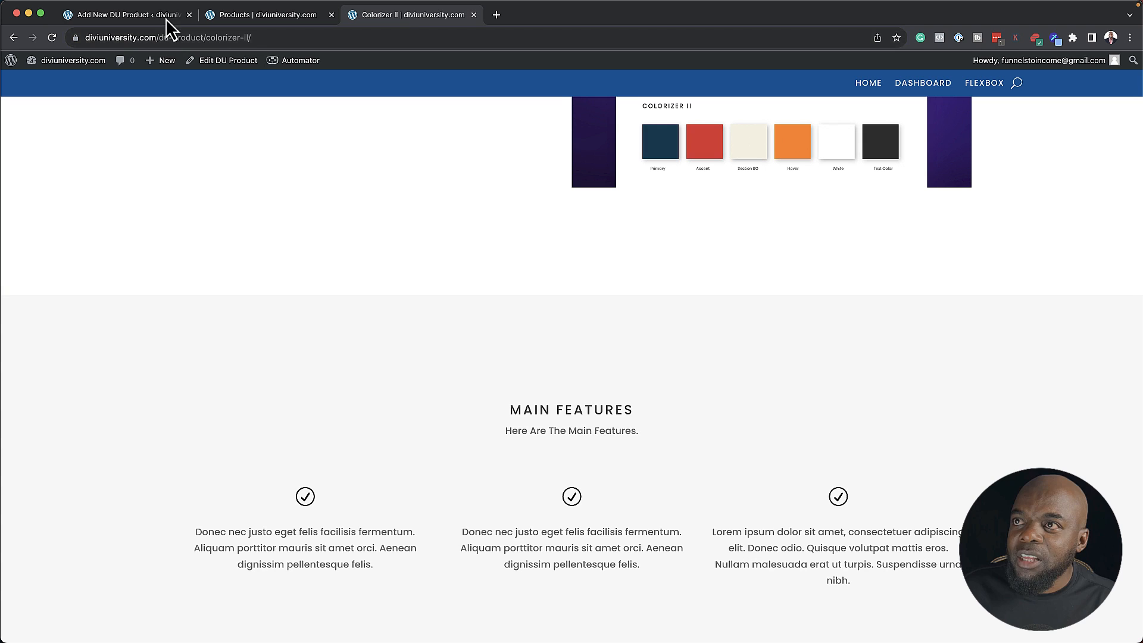
mouse_move(123, 14)
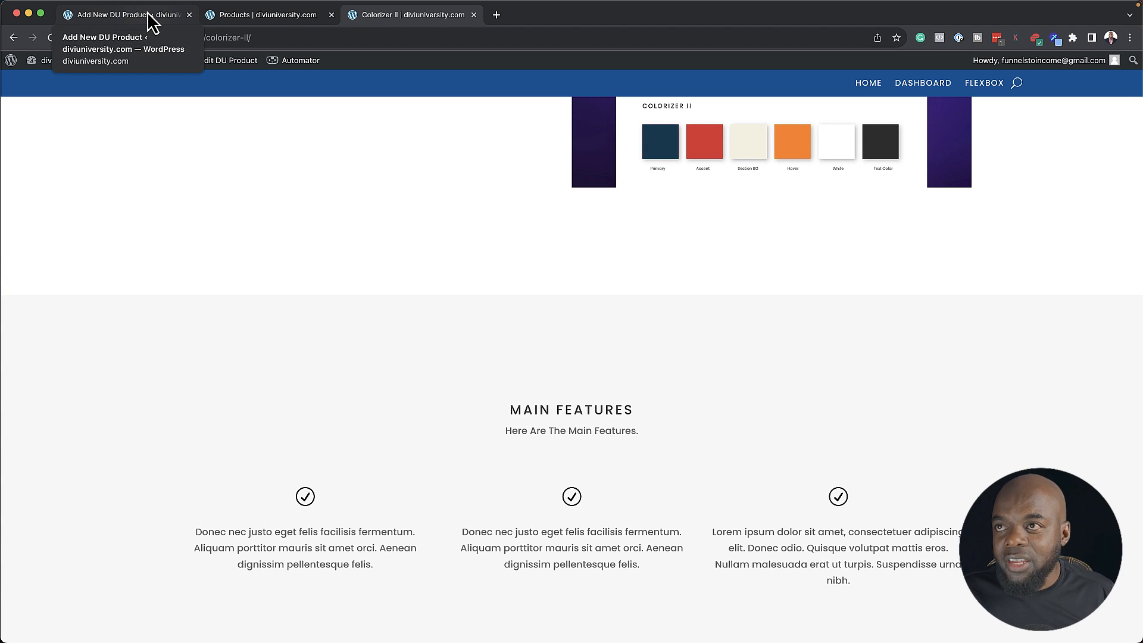
click(124, 14)
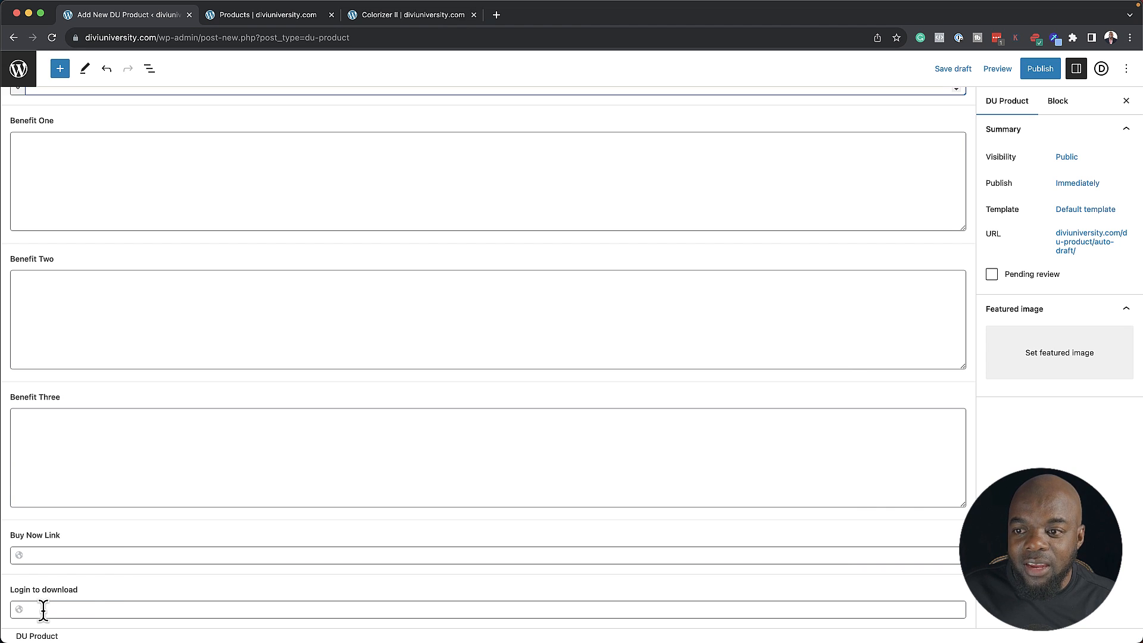
scroll(down, 3)
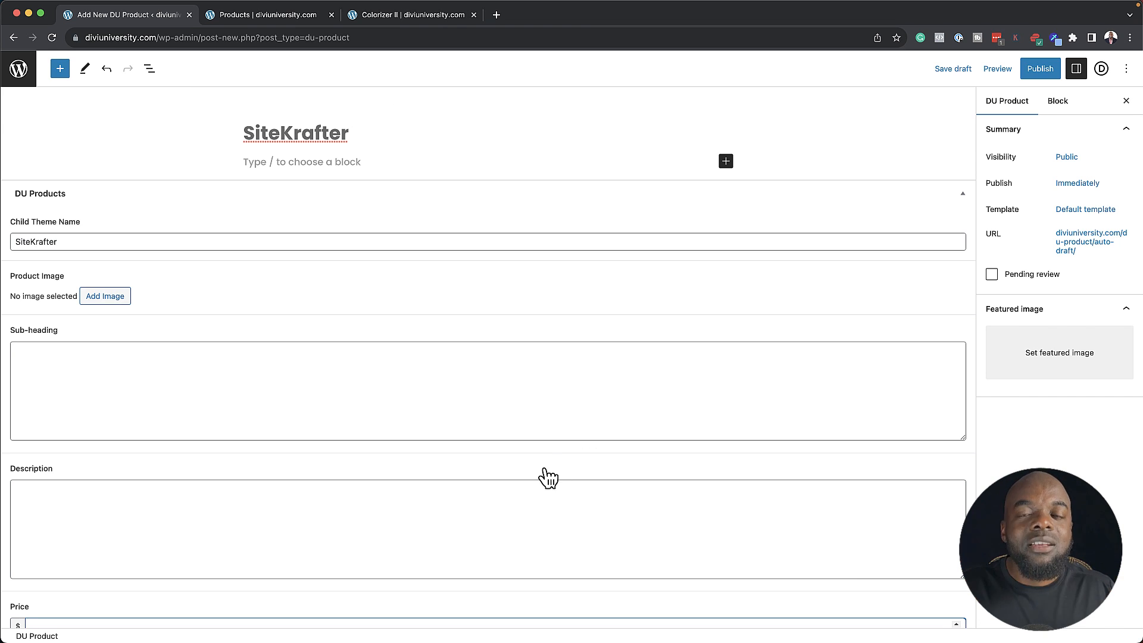
mouse_move(563, 132)
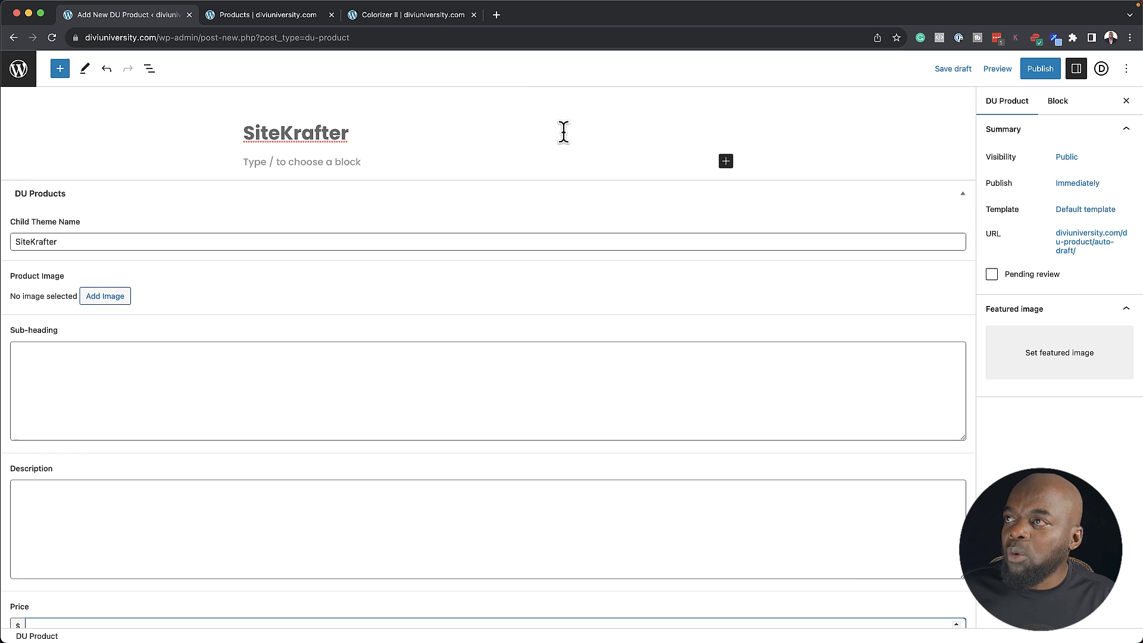
click(411, 14)
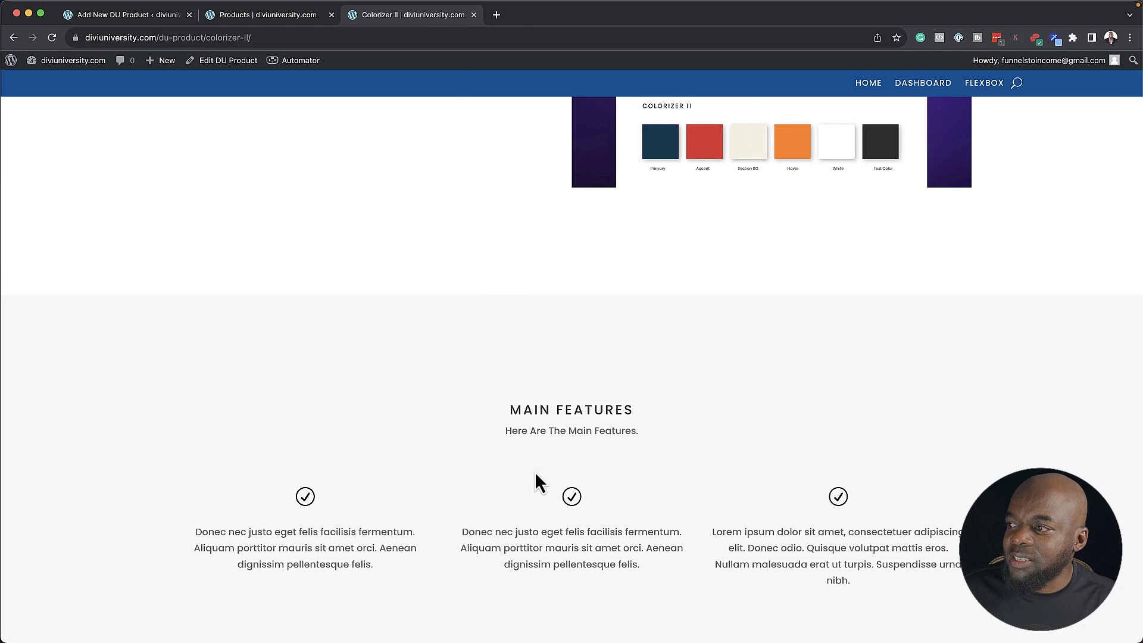
scroll(up, 3)
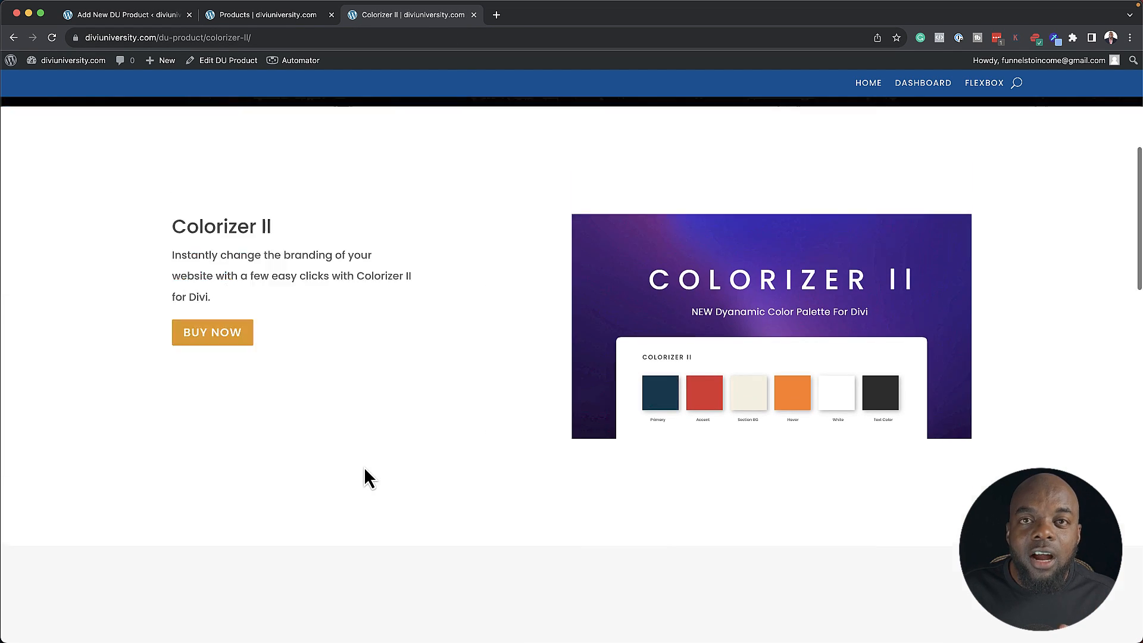
click(124, 15)
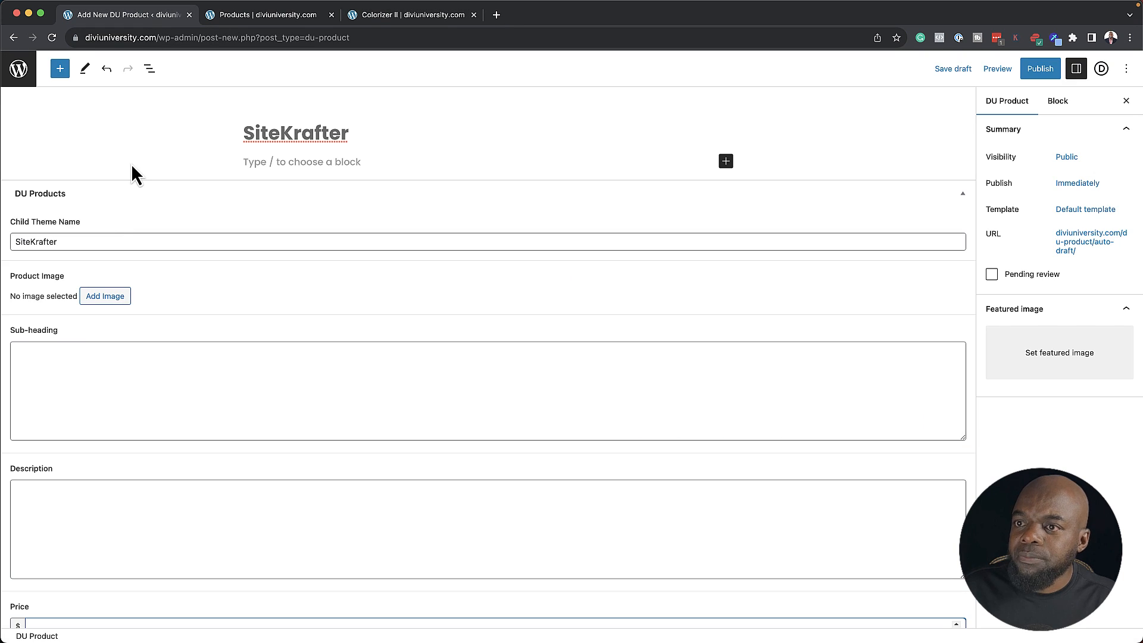
Leave the unsaved draft and open the ACF Field Groups list at the DU Products group
click(18, 68)
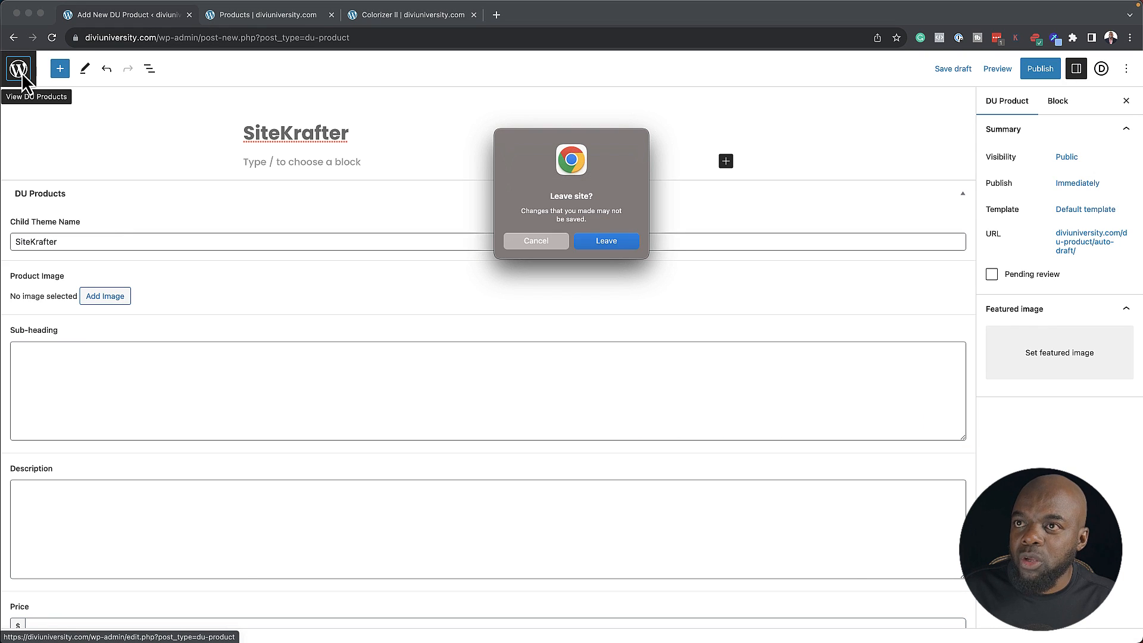
click(606, 240)
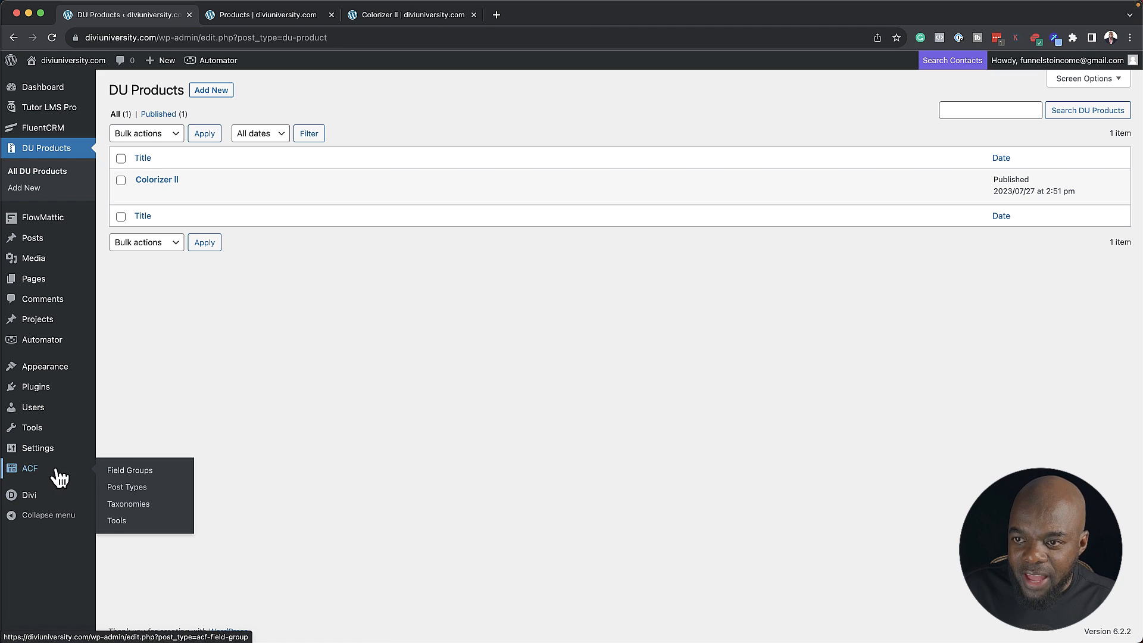
mouse_move(130, 471)
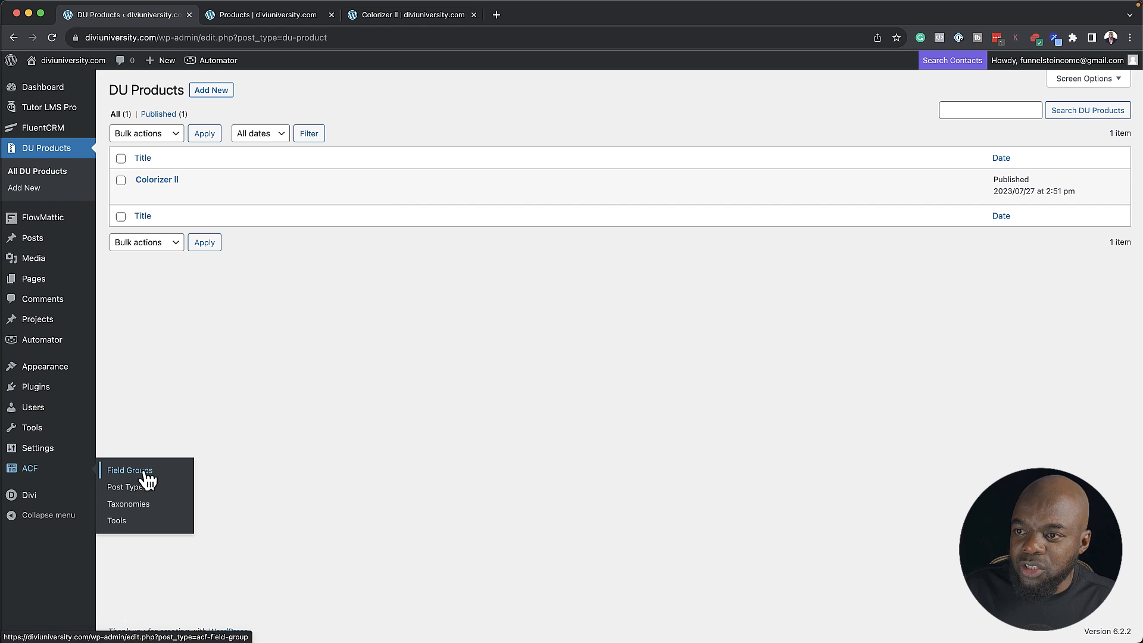
click(128, 471)
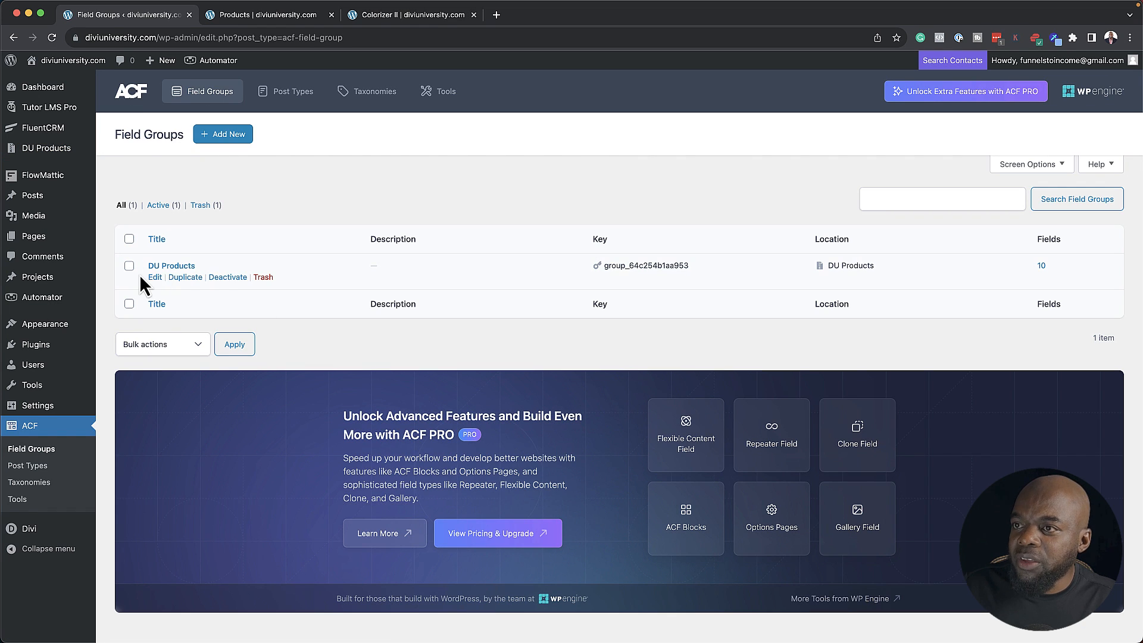
mouse_move(199, 288)
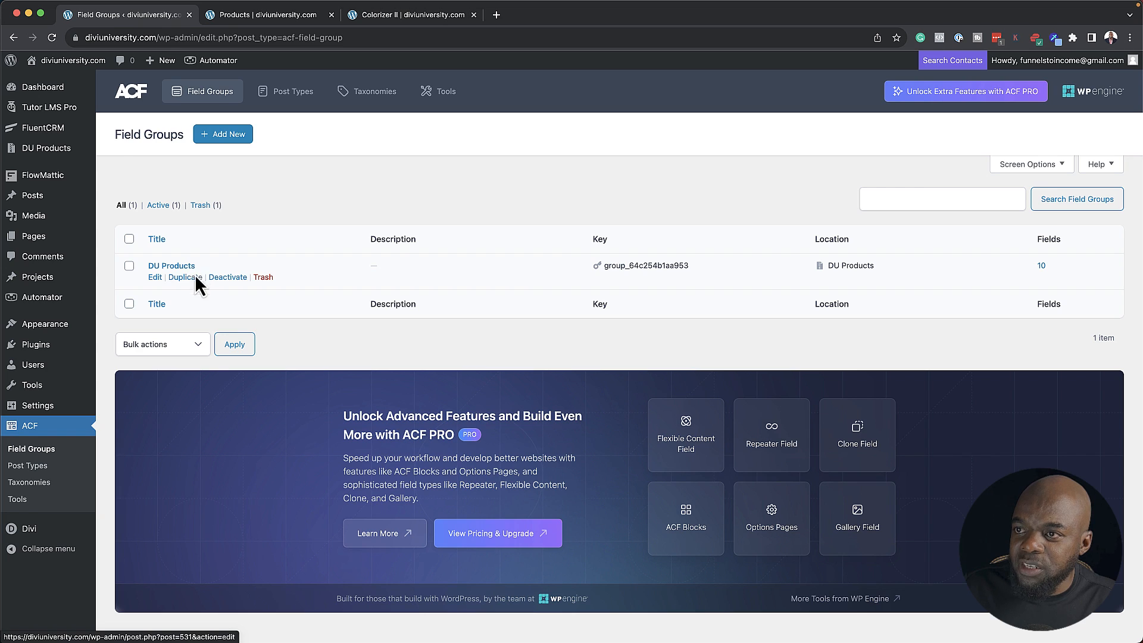
mouse_move(155, 277)
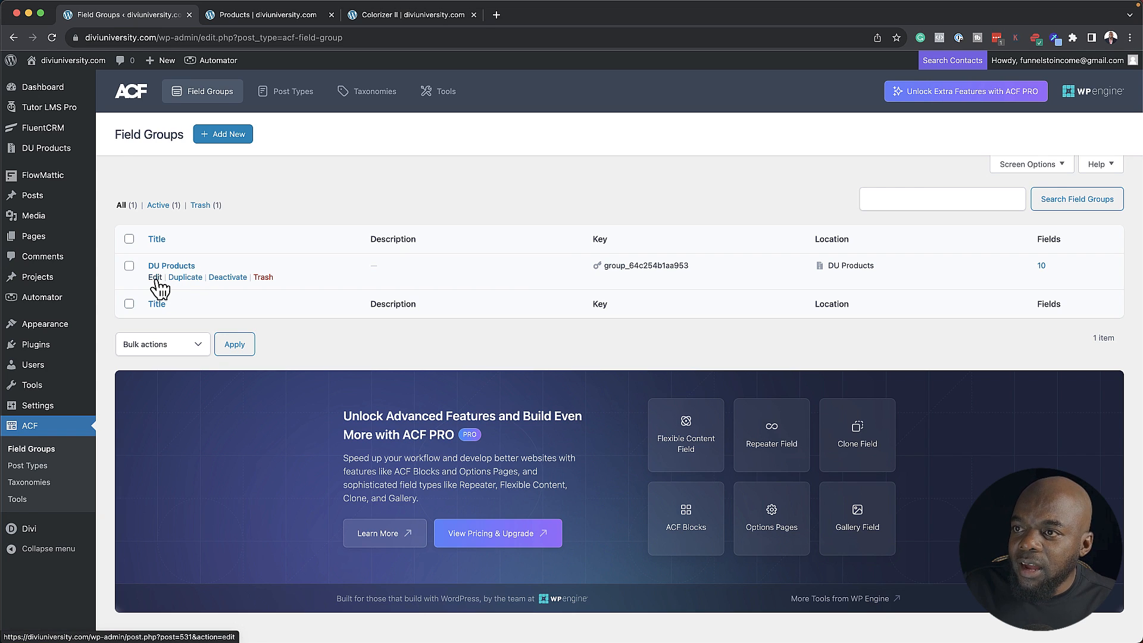
click(155, 277)
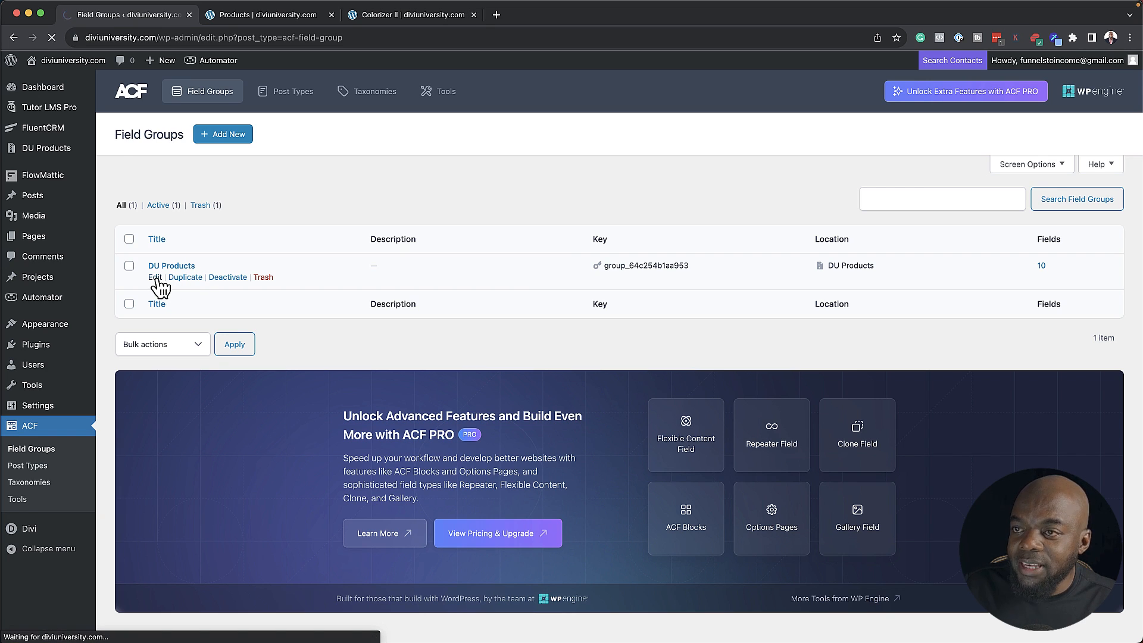
Load the DU Products field group for editing, listing its ten fields
click(155, 278)
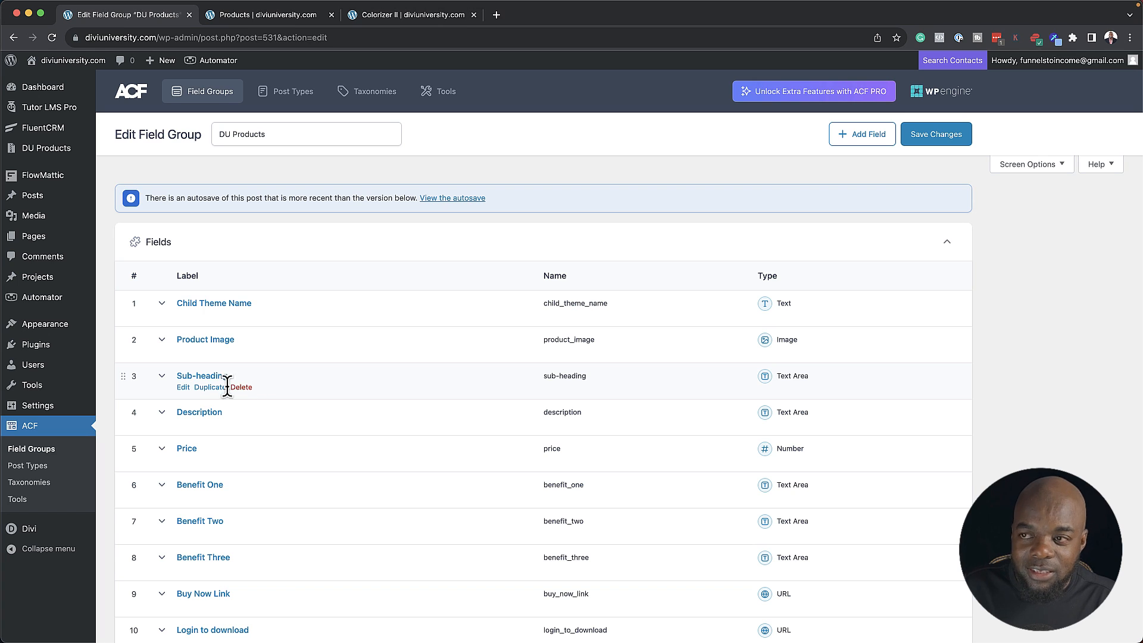
mouse_move(199, 412)
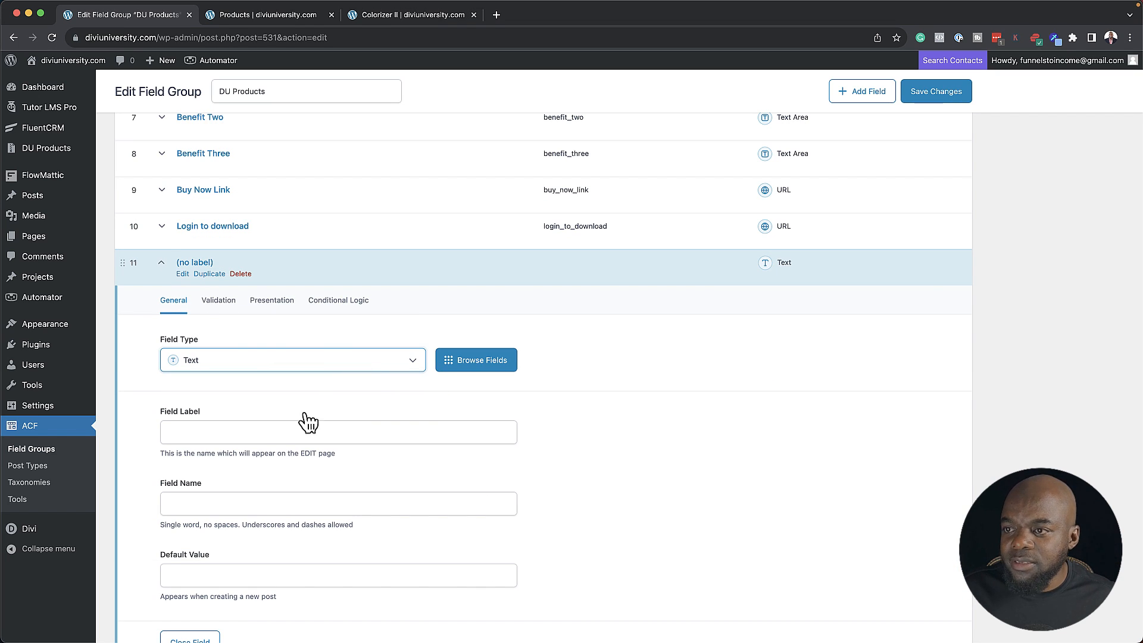
Add an eleventh field labelled Live Demo and set its type to Link
text(Live De)
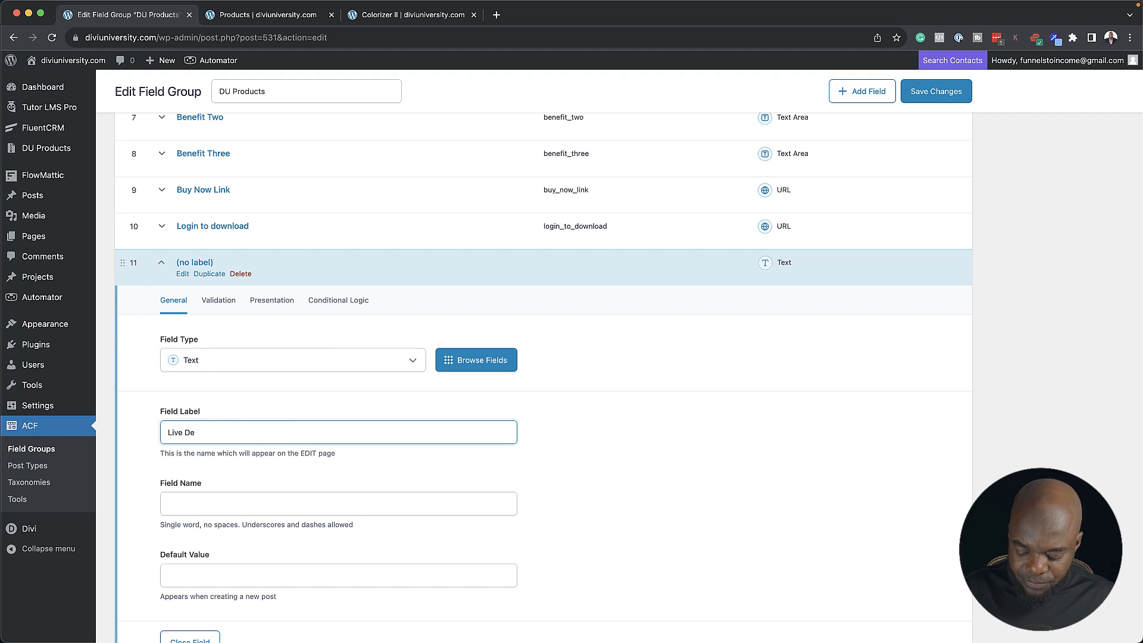
text(mo)
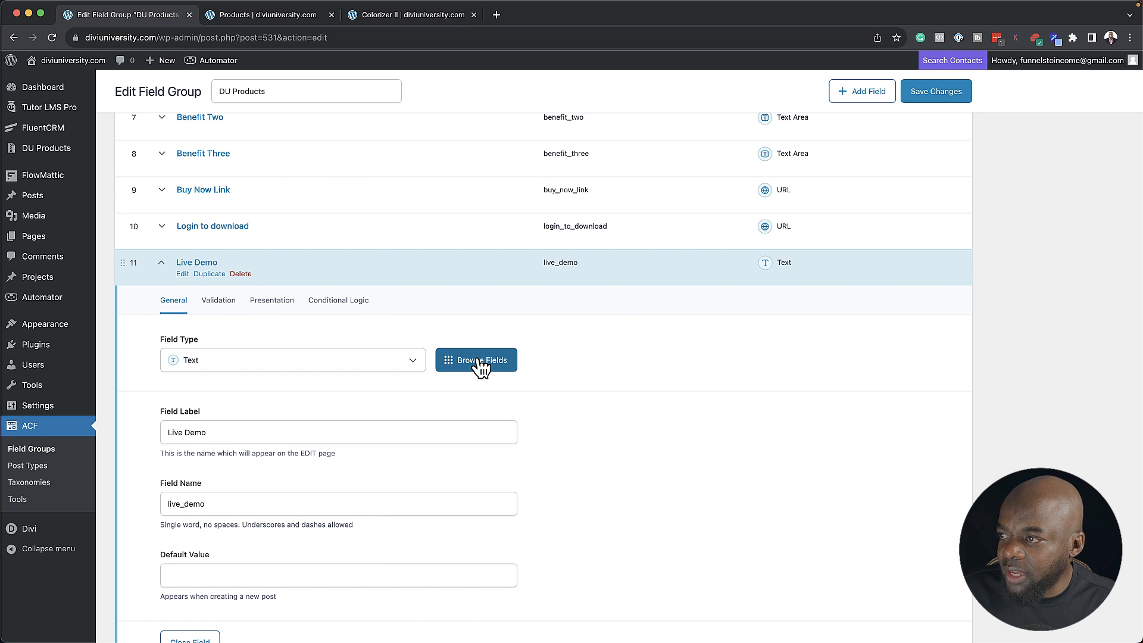
click(475, 359)
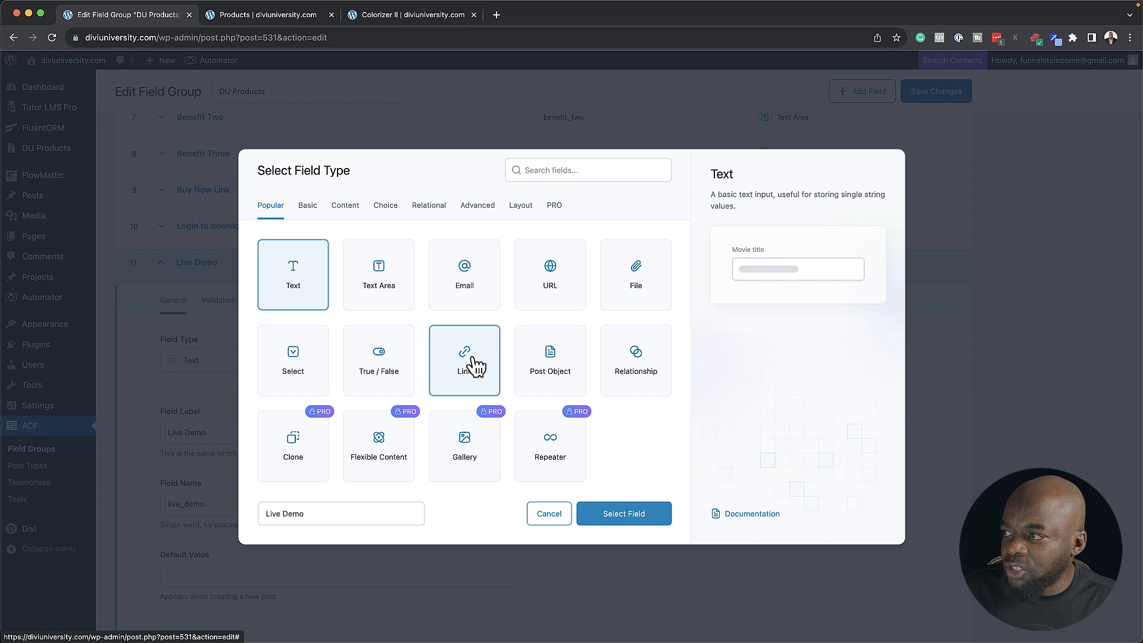
click(464, 360)
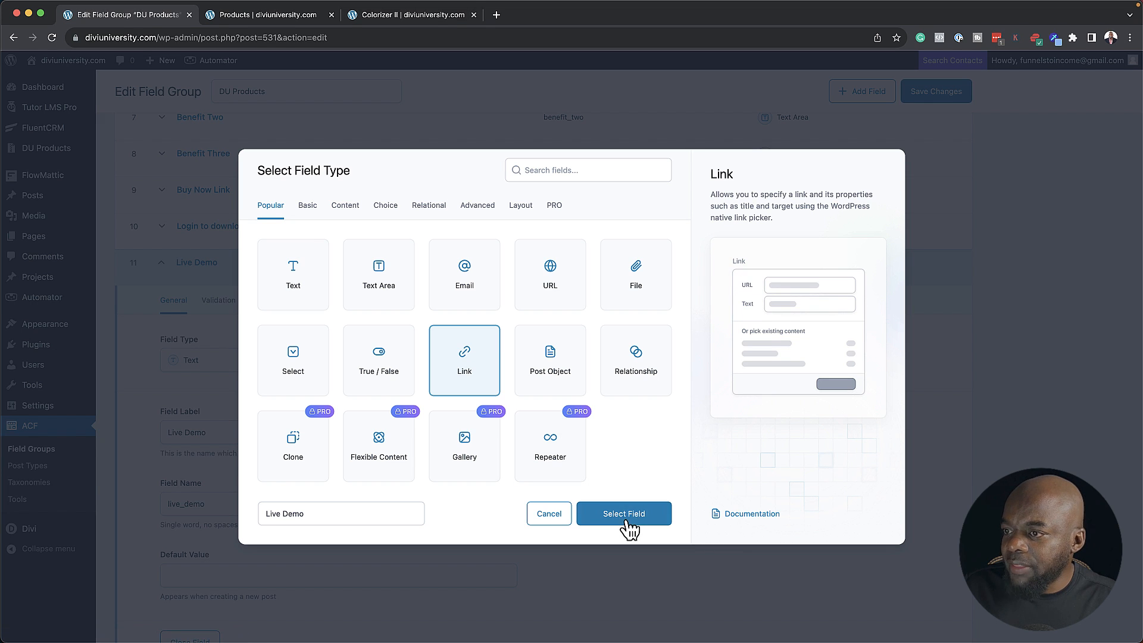
click(623, 513)
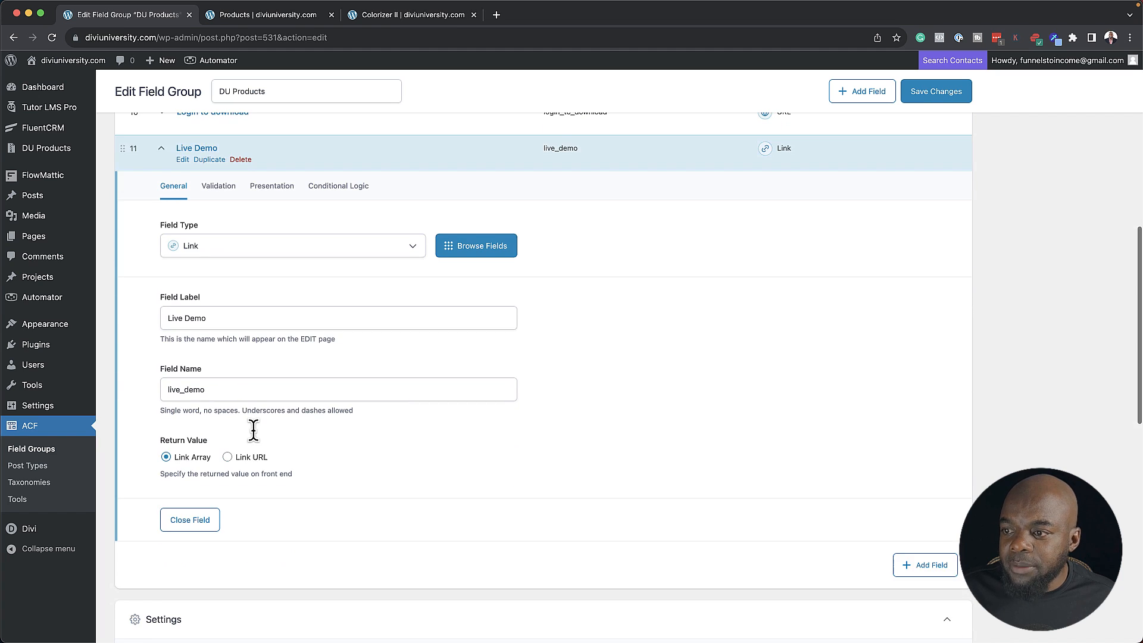
Place Live Demo right after Child Theme Name and save the field group
scroll(down, 3)
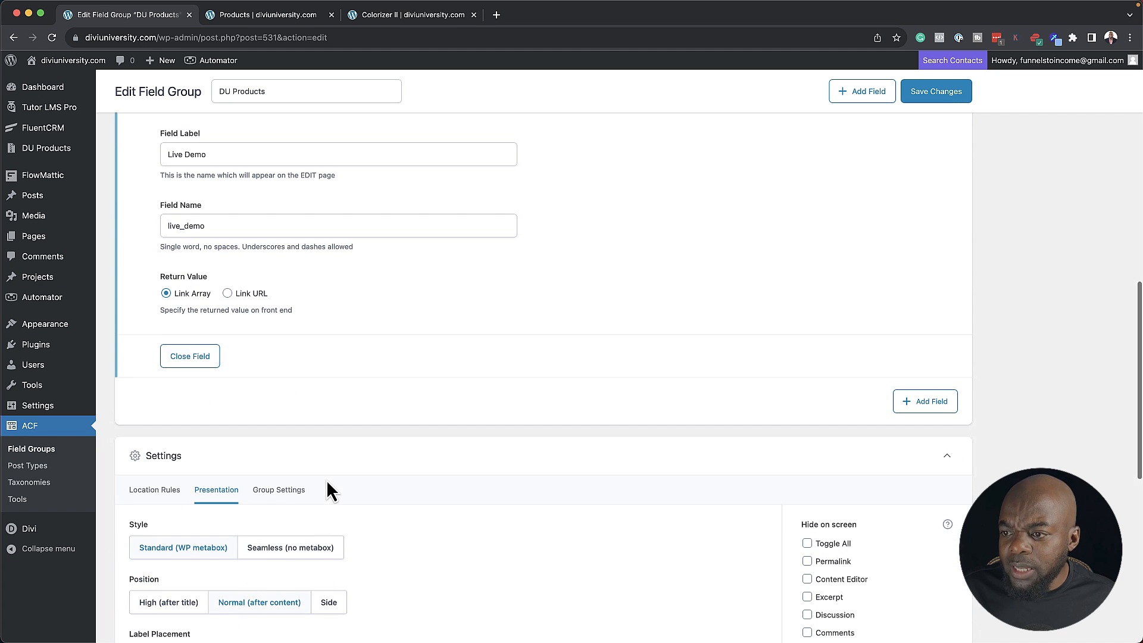
scroll(down, 3)
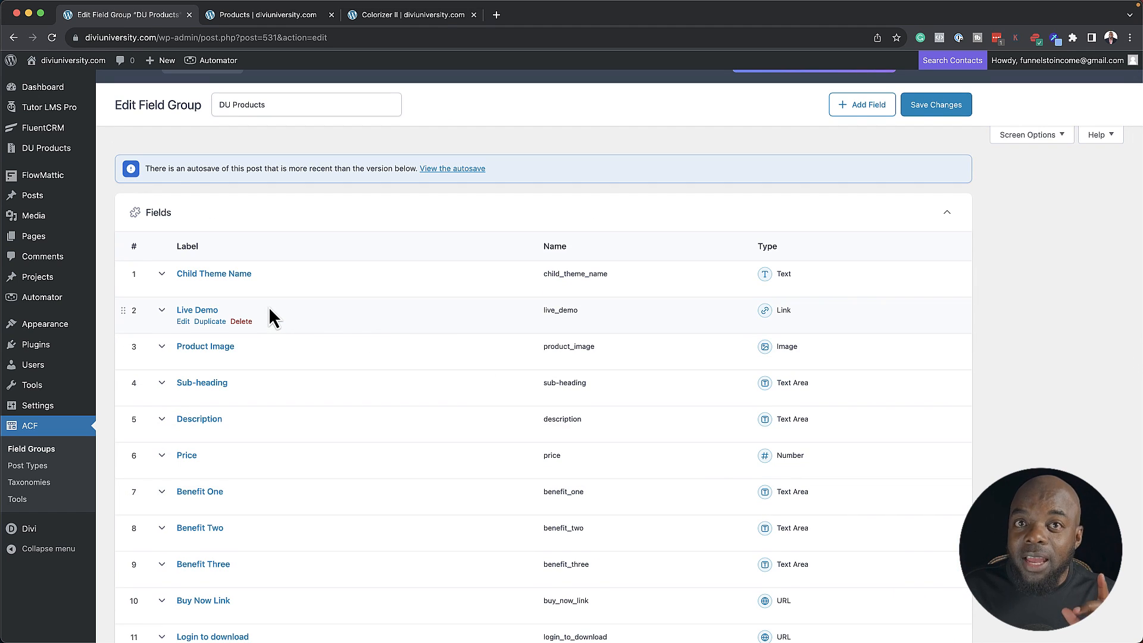
mouse_move(936, 105)
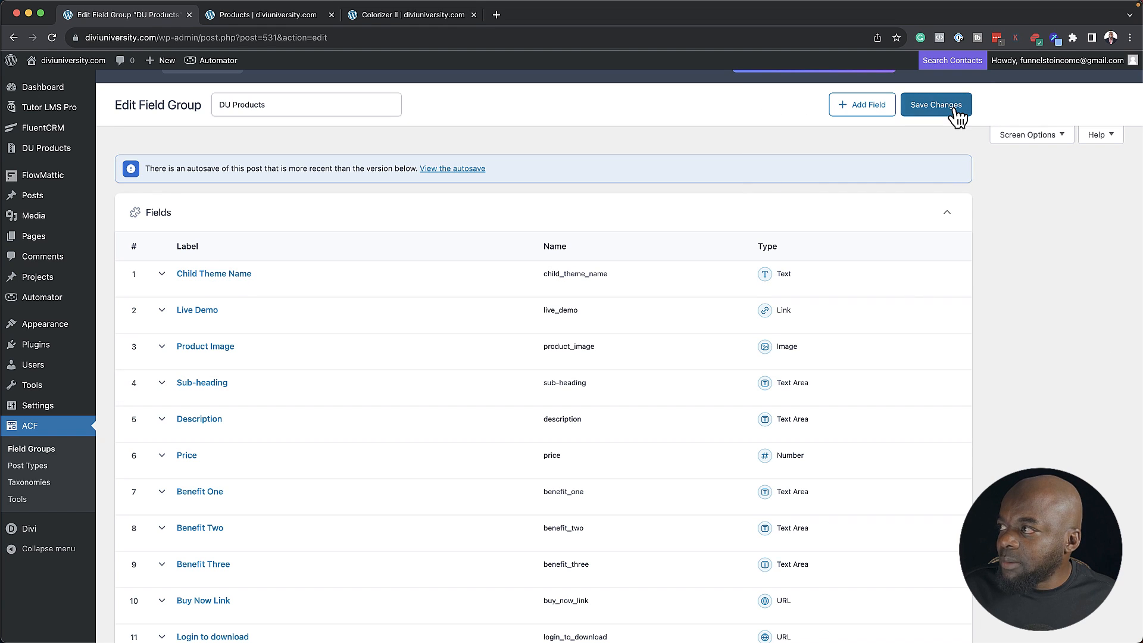
click(935, 105)
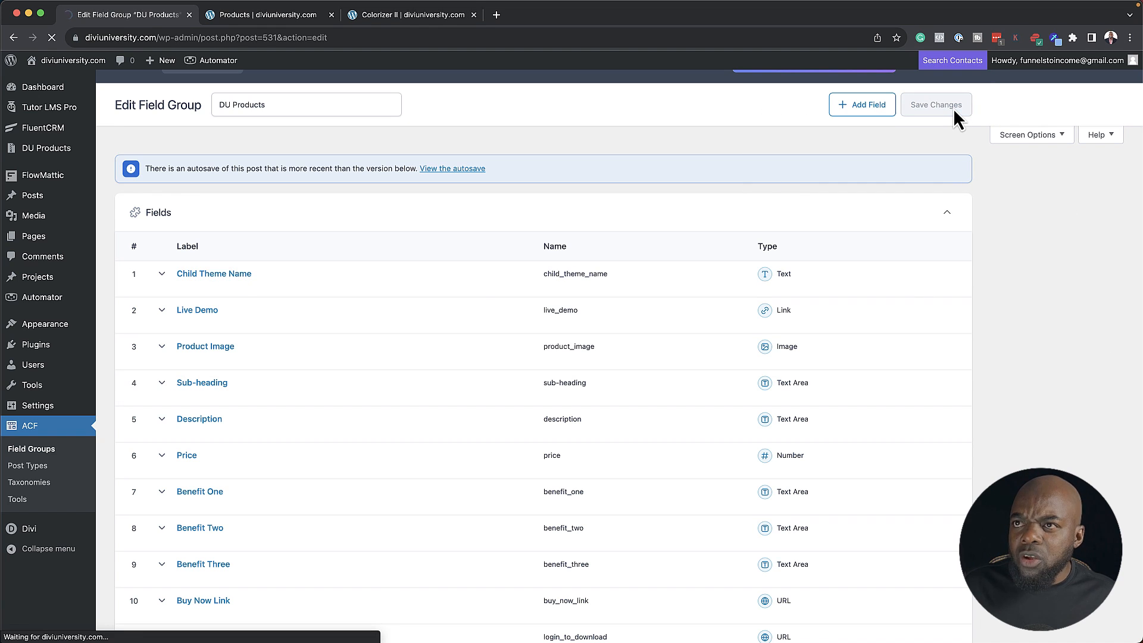
click(935, 105)
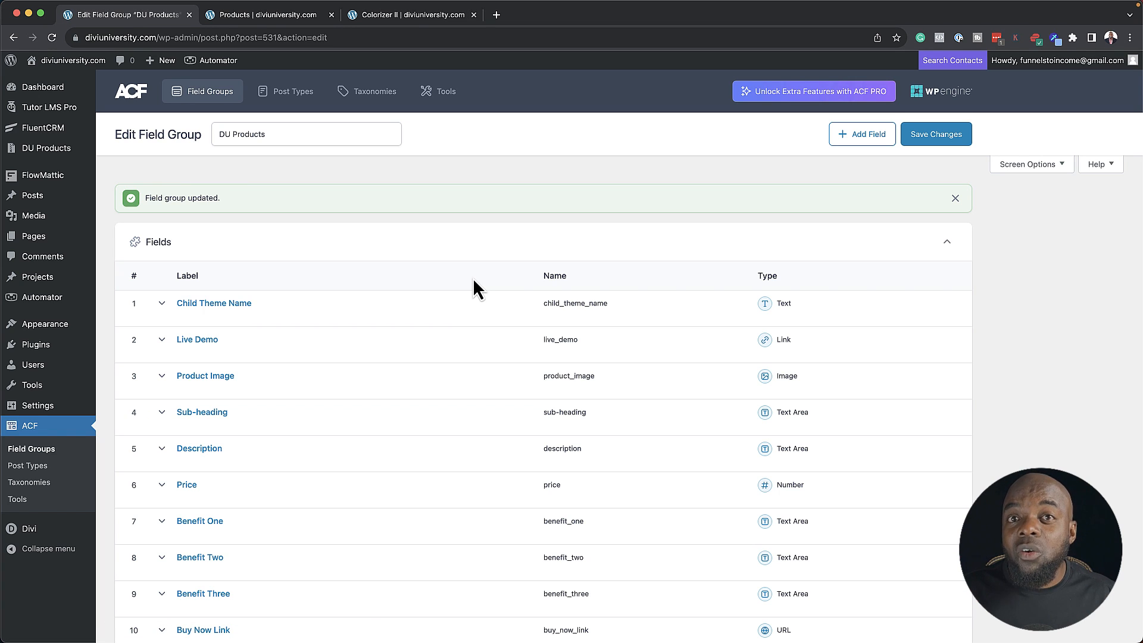
mouse_move(355, 112)
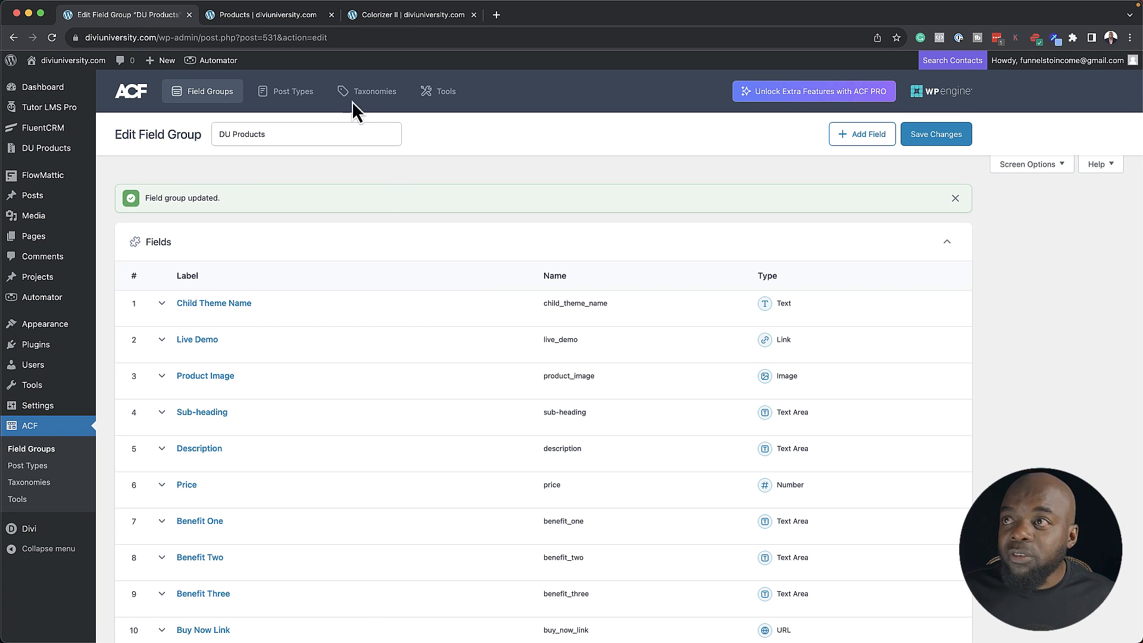
Check the Colorizer II page, then return to the All DU Products admin list
click(411, 15)
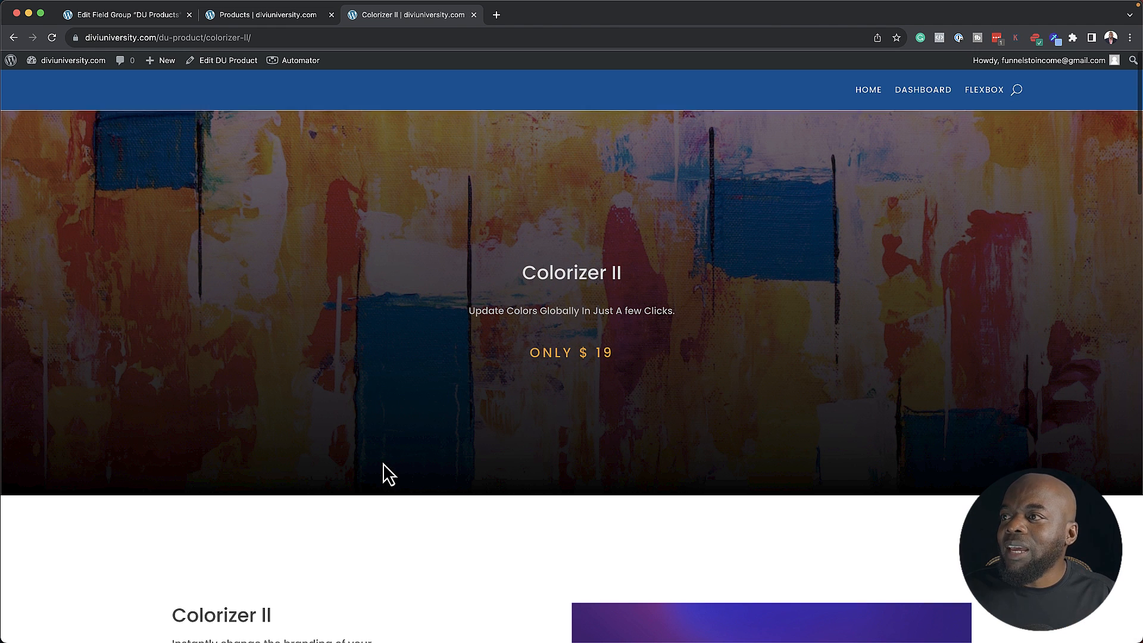
mouse_move(467, 320)
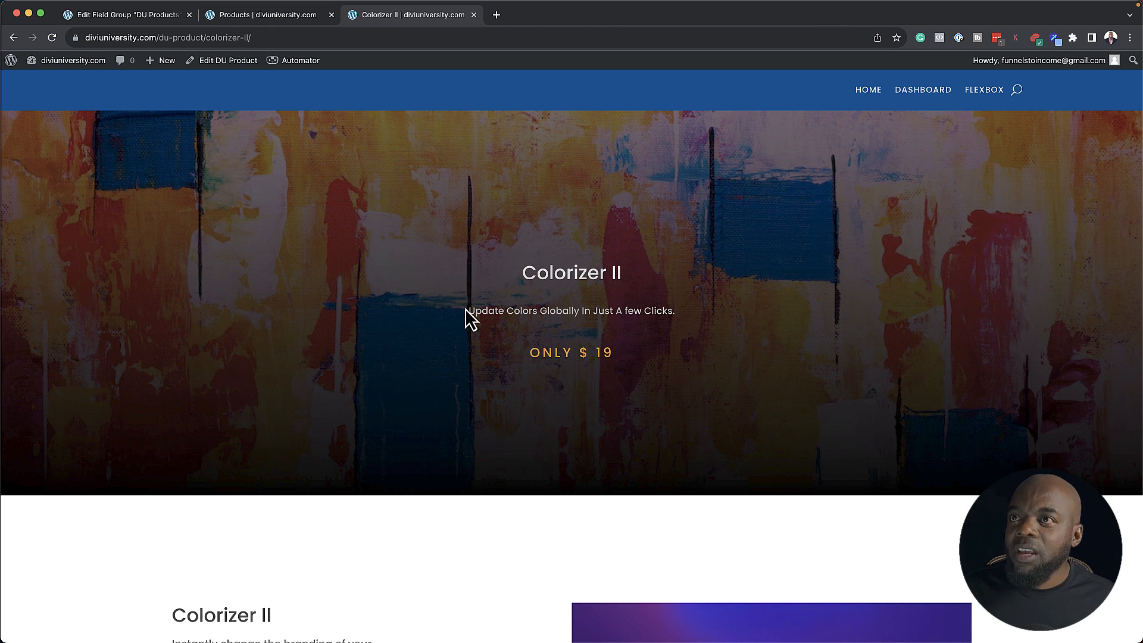
mouse_move(435, 247)
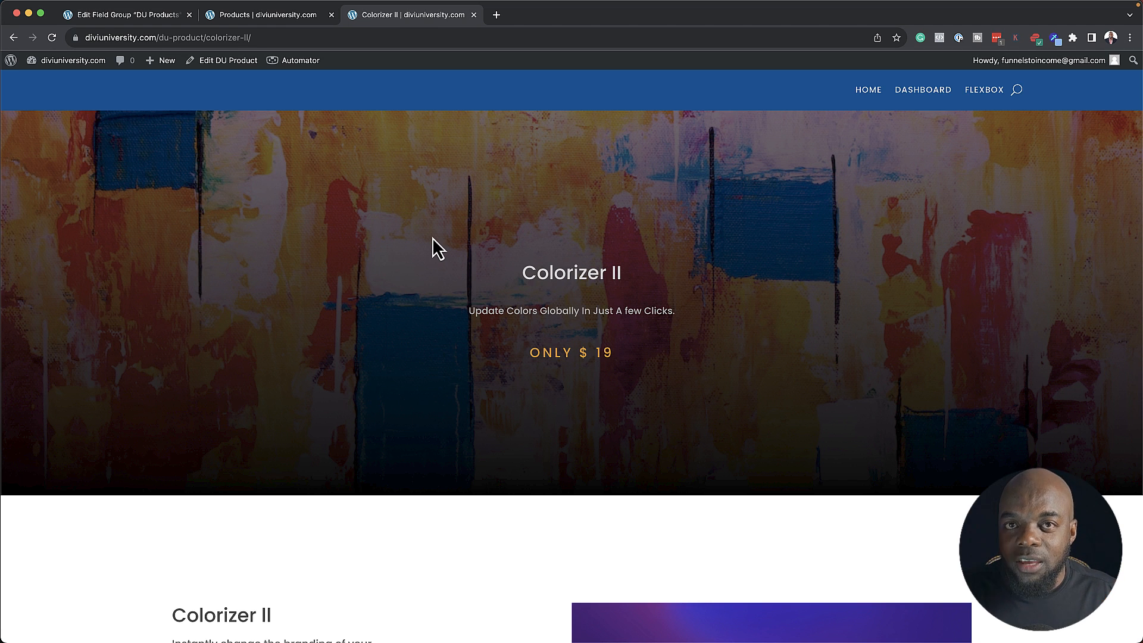
click(124, 14)
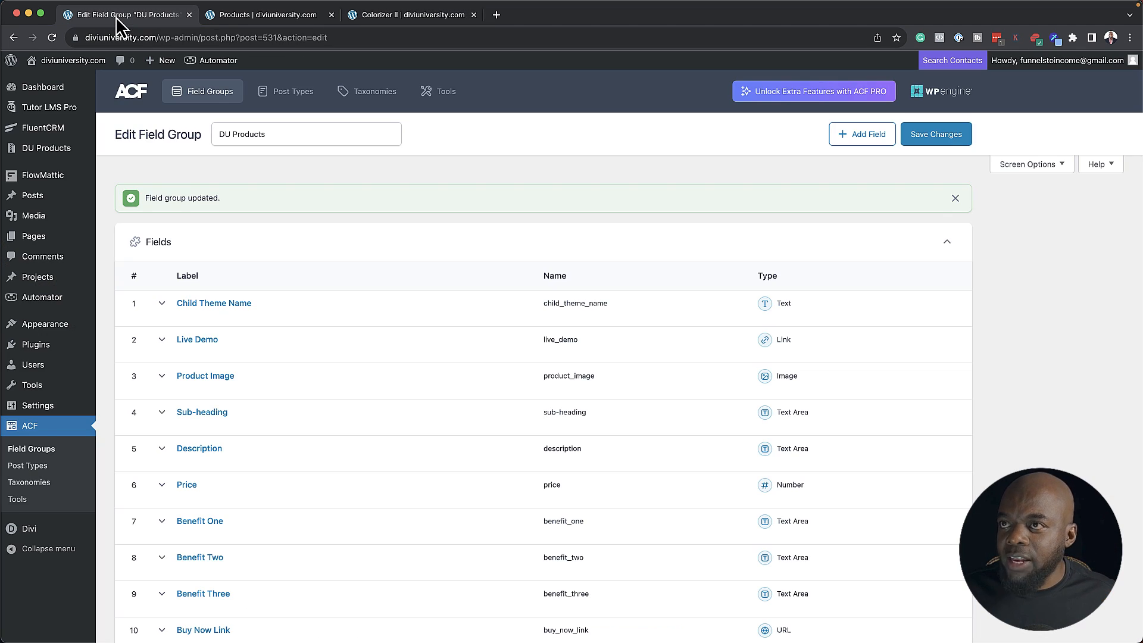
mouse_move(422, 286)
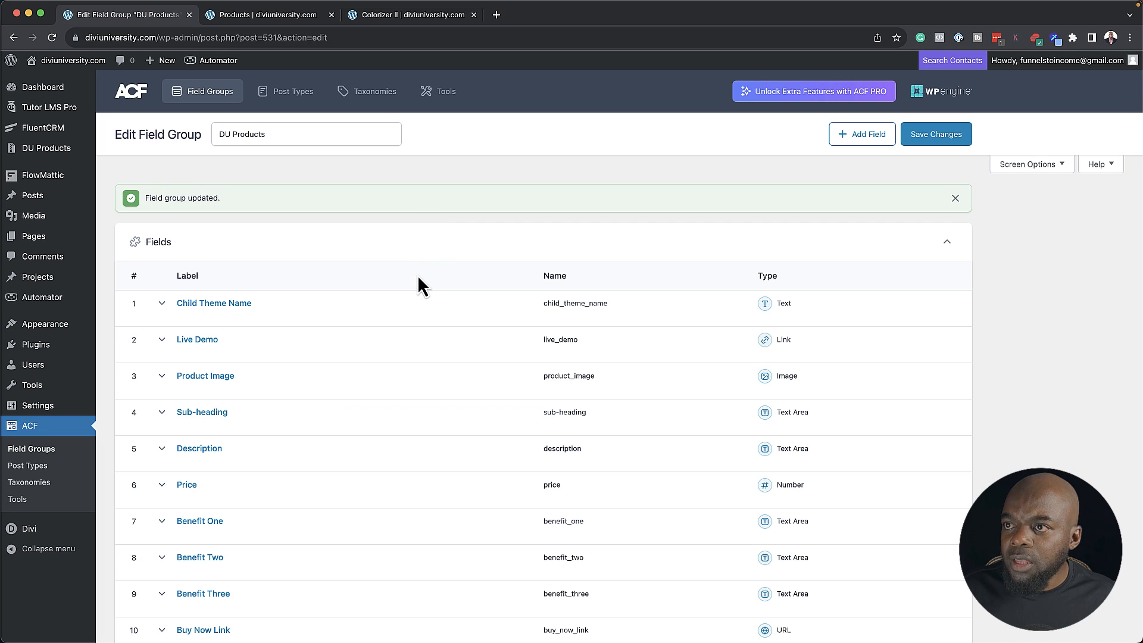
mouse_move(80, 170)
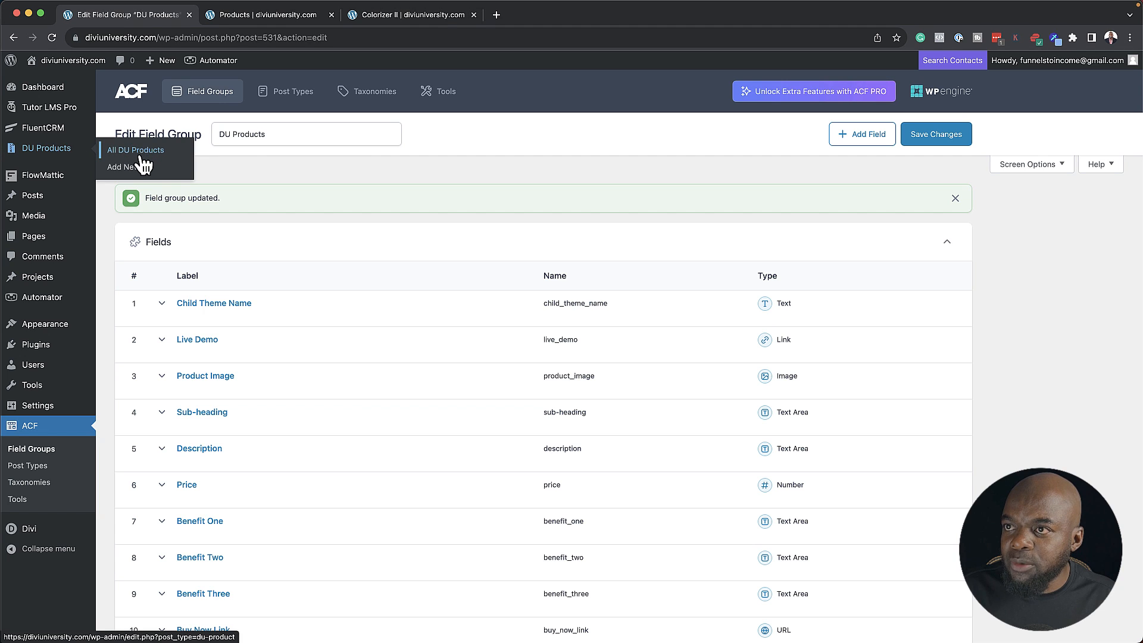
click(136, 150)
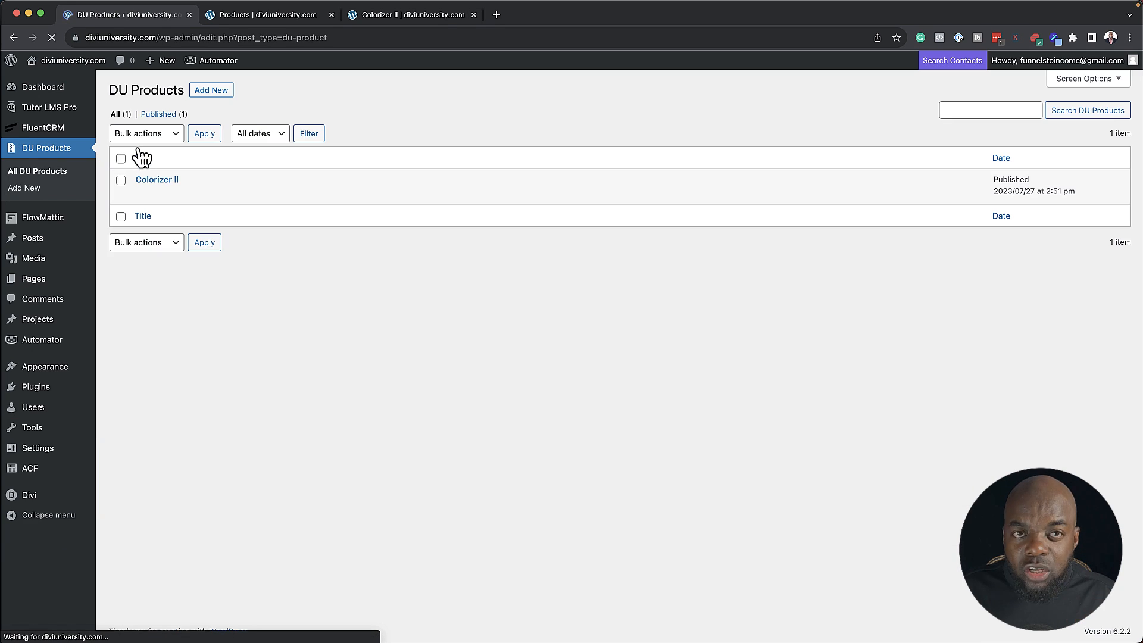
mouse_move(157, 179)
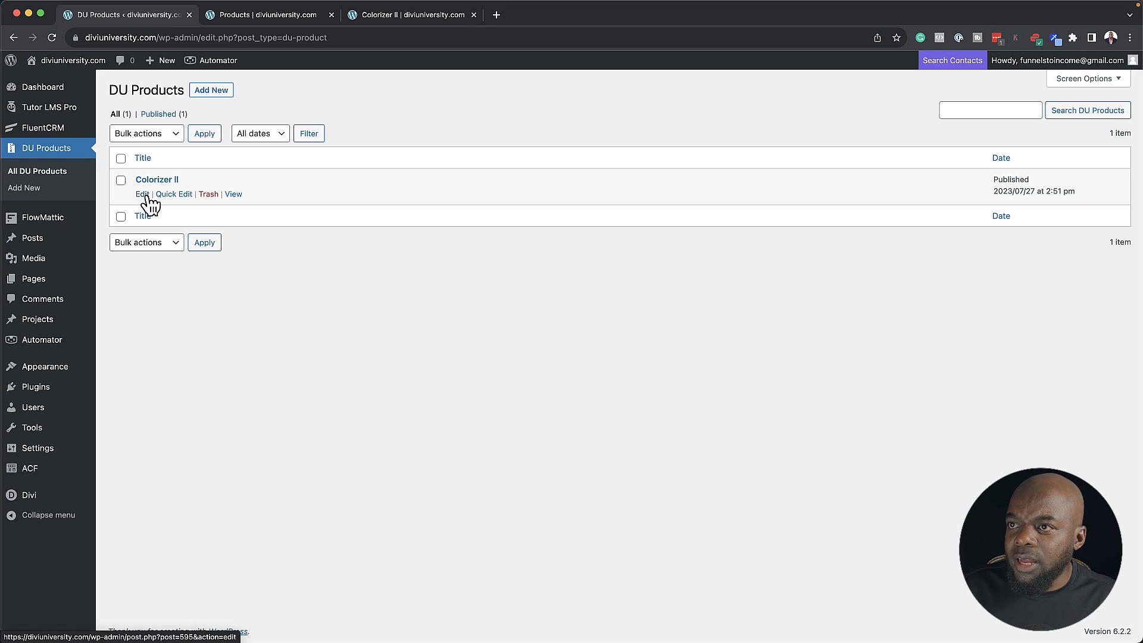
Link the Live Demo field to the Membership page, opening in a new tab
click(141, 194)
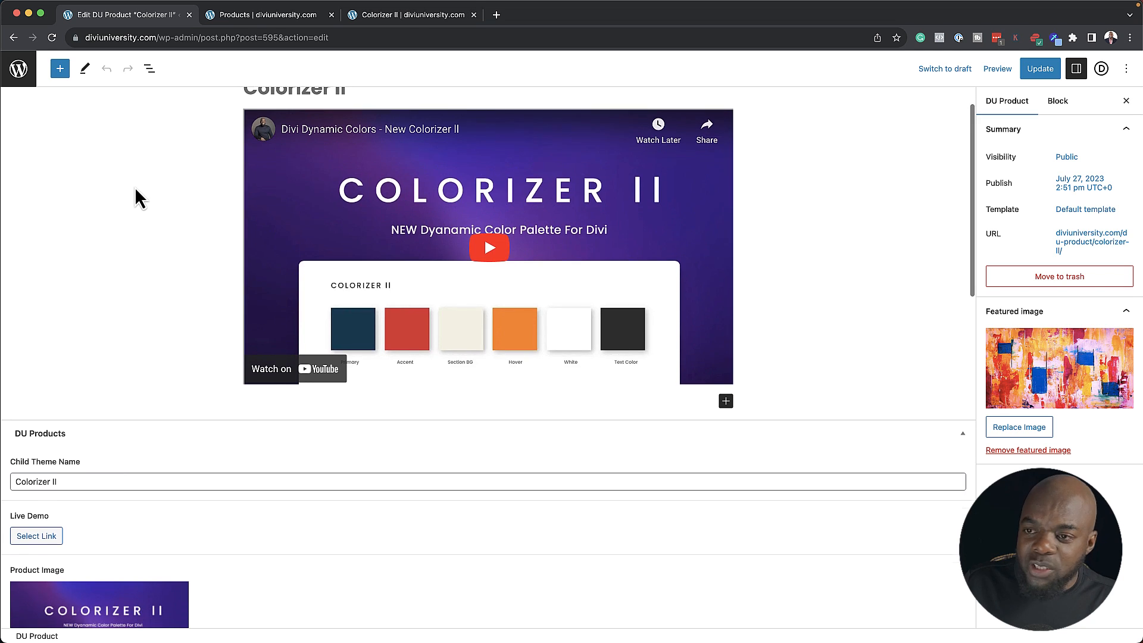
scroll(down, 3)
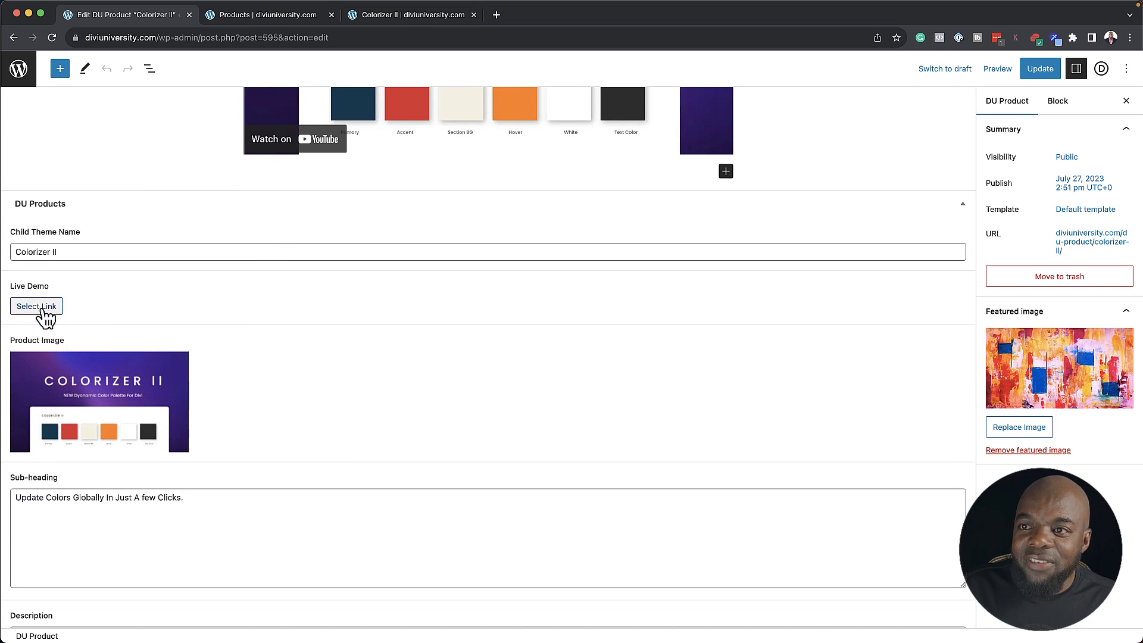
click(36, 306)
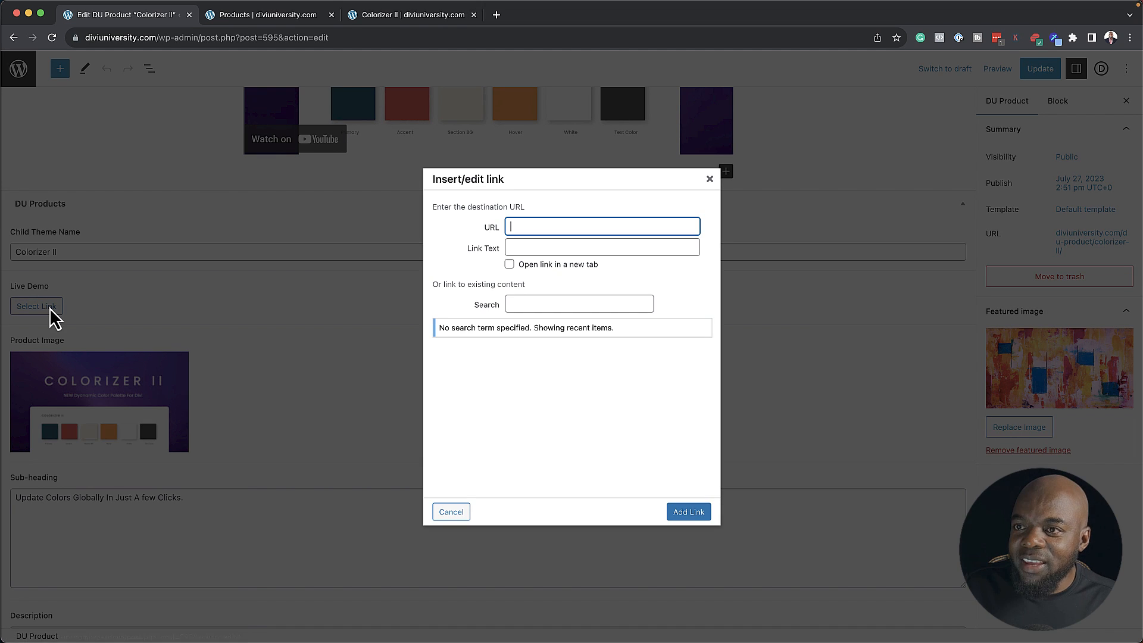
click(601, 227)
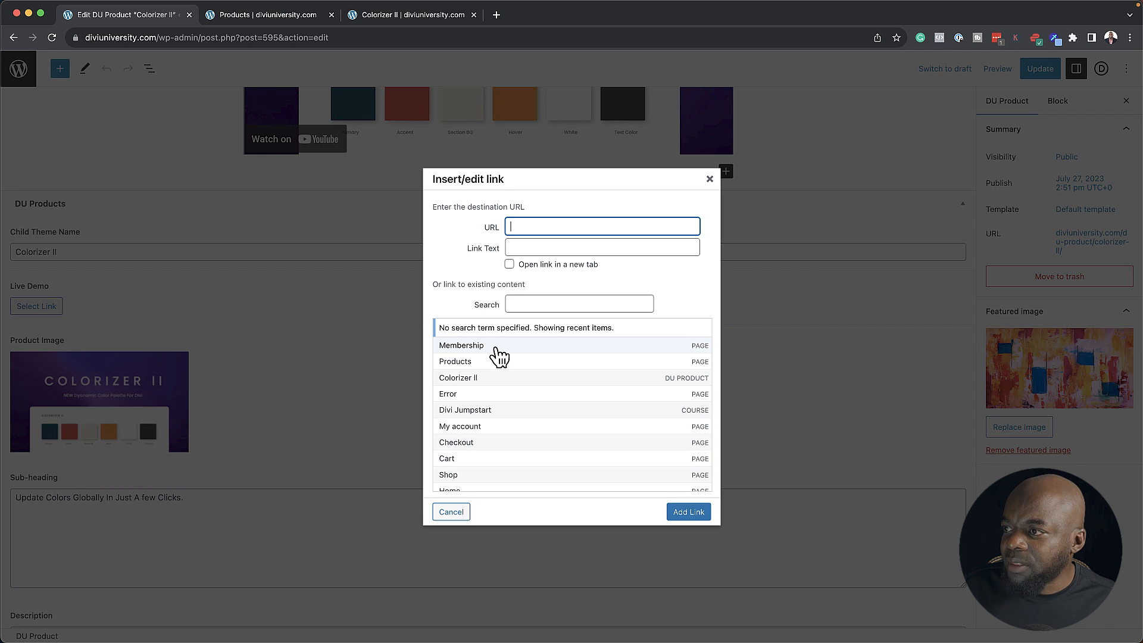
click(461, 346)
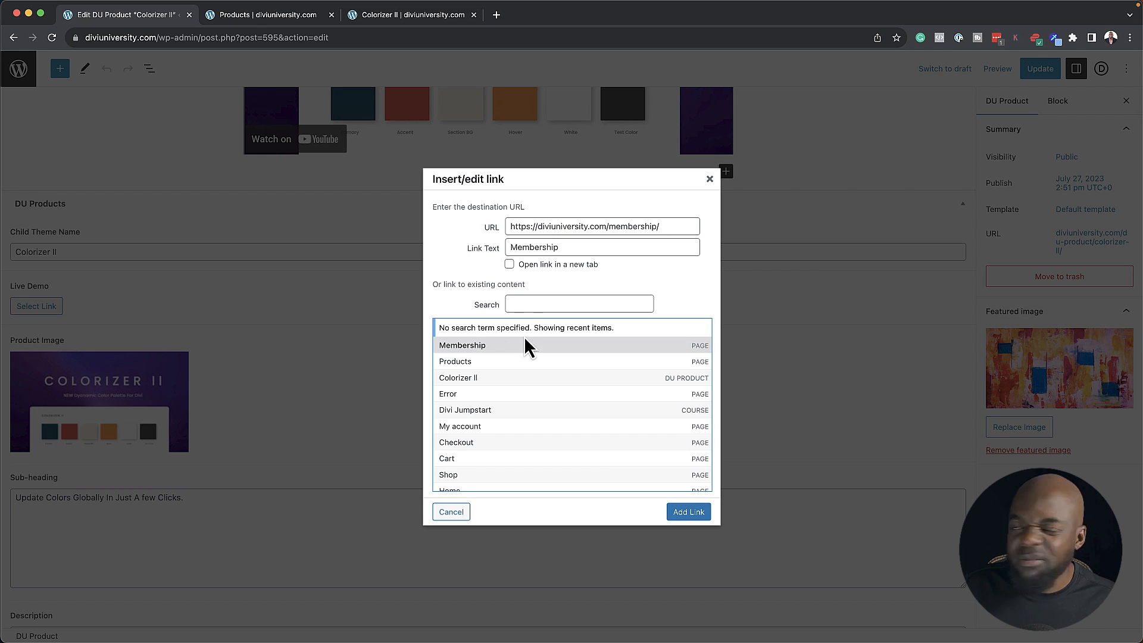
click(509, 264)
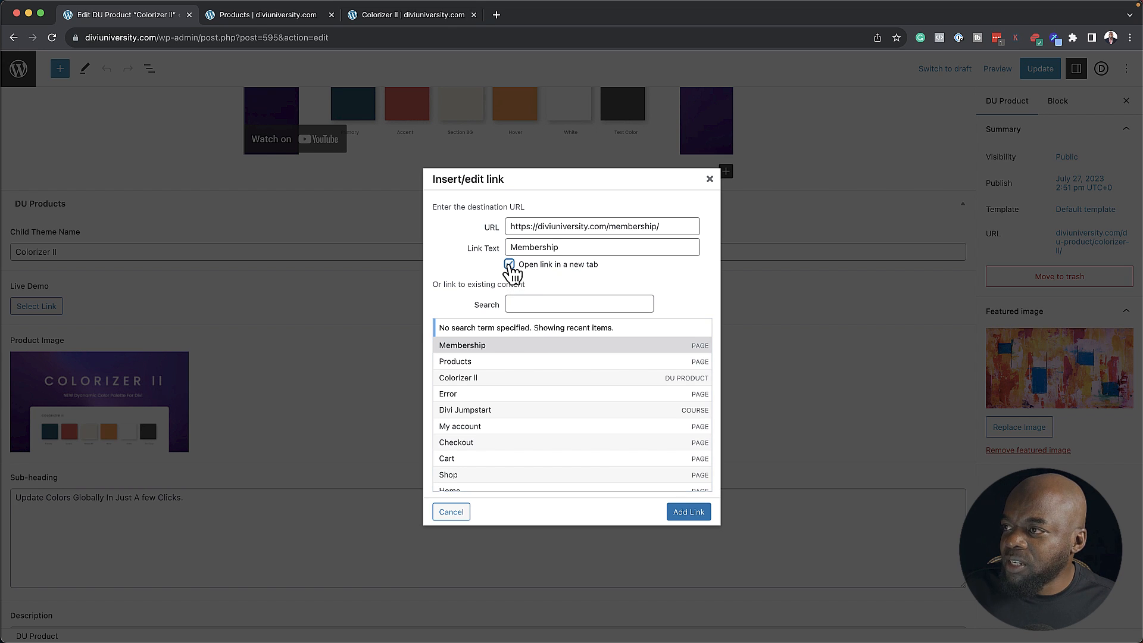
click(686, 511)
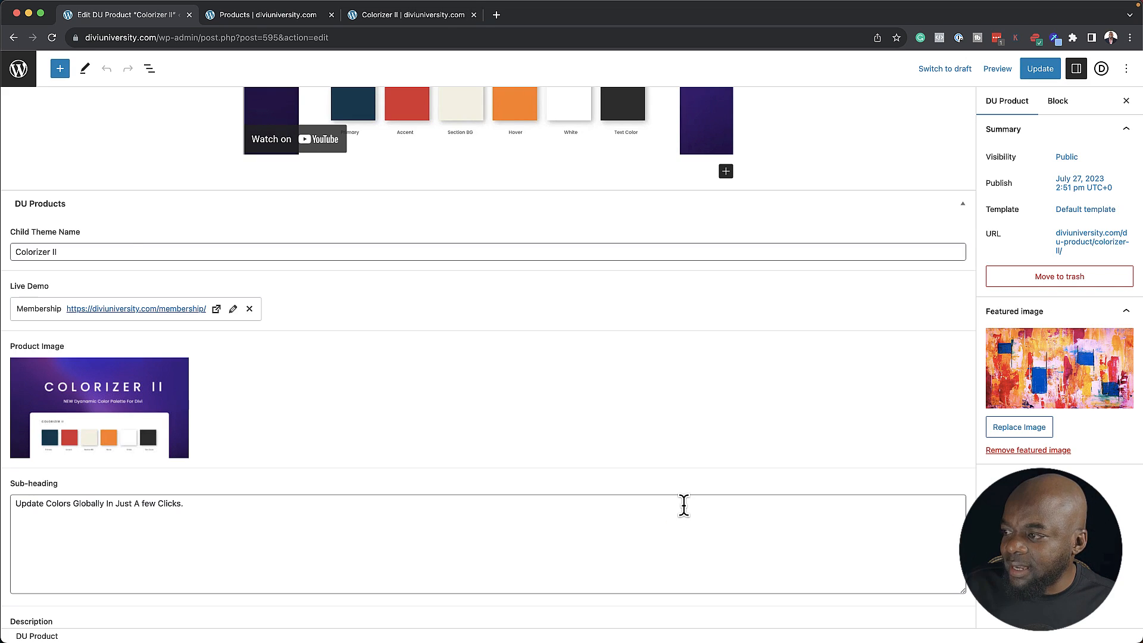
mouse_move(157, 298)
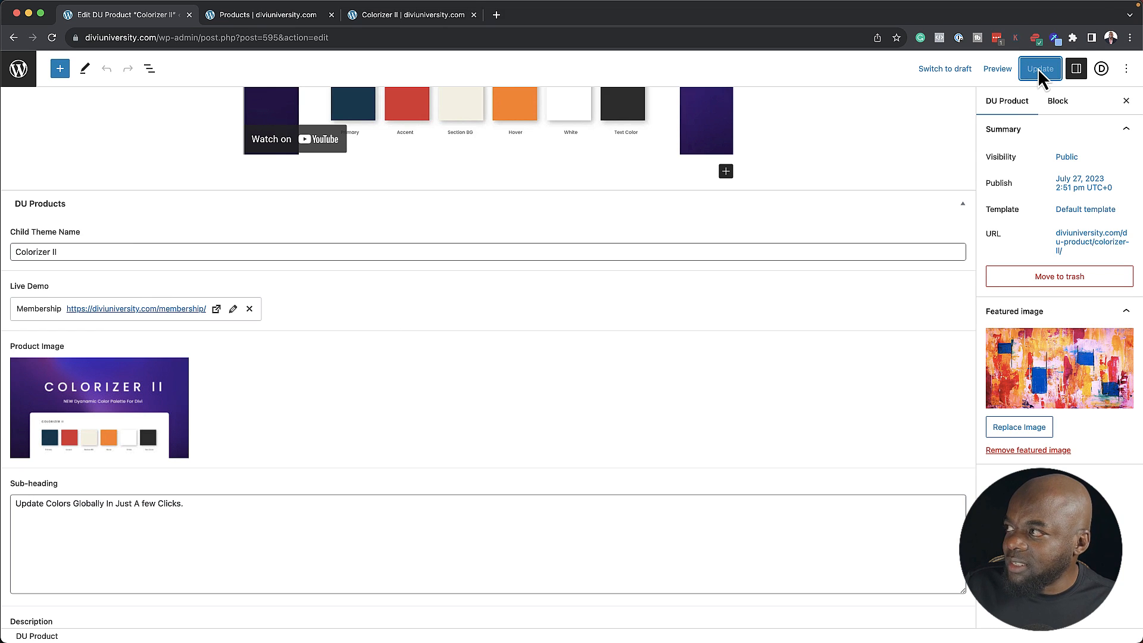
Update the Colorizer II product to save the new Live Demo link
click(1040, 69)
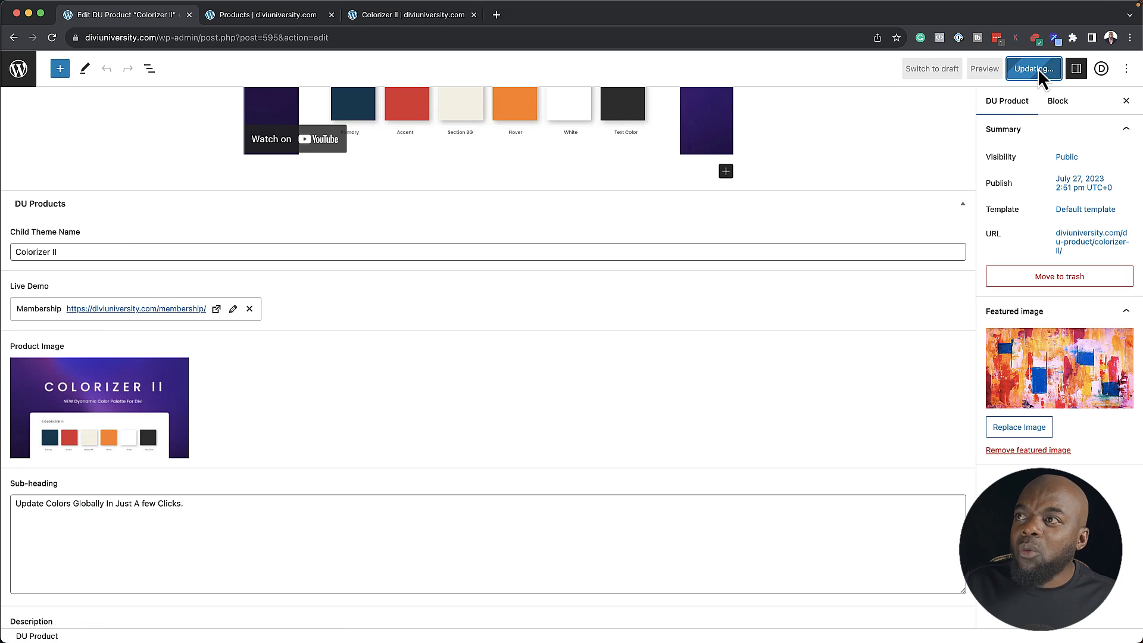
Reload the live Colorizer II page to check it, then head to Divi's Theme Builder from the admin
click(1033, 68)
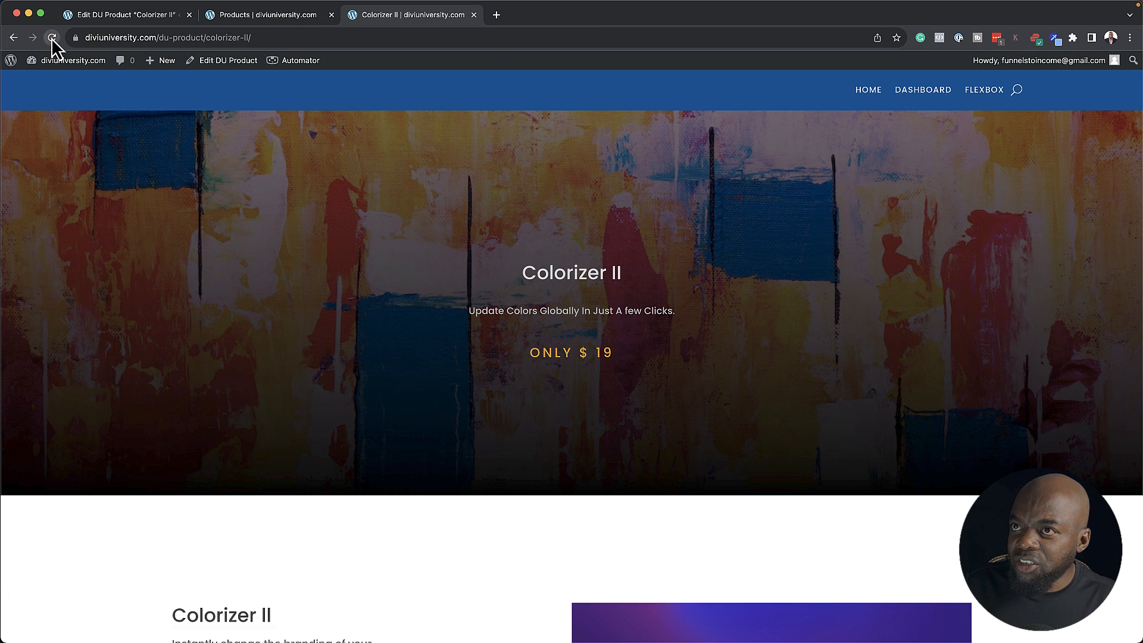
click(52, 36)
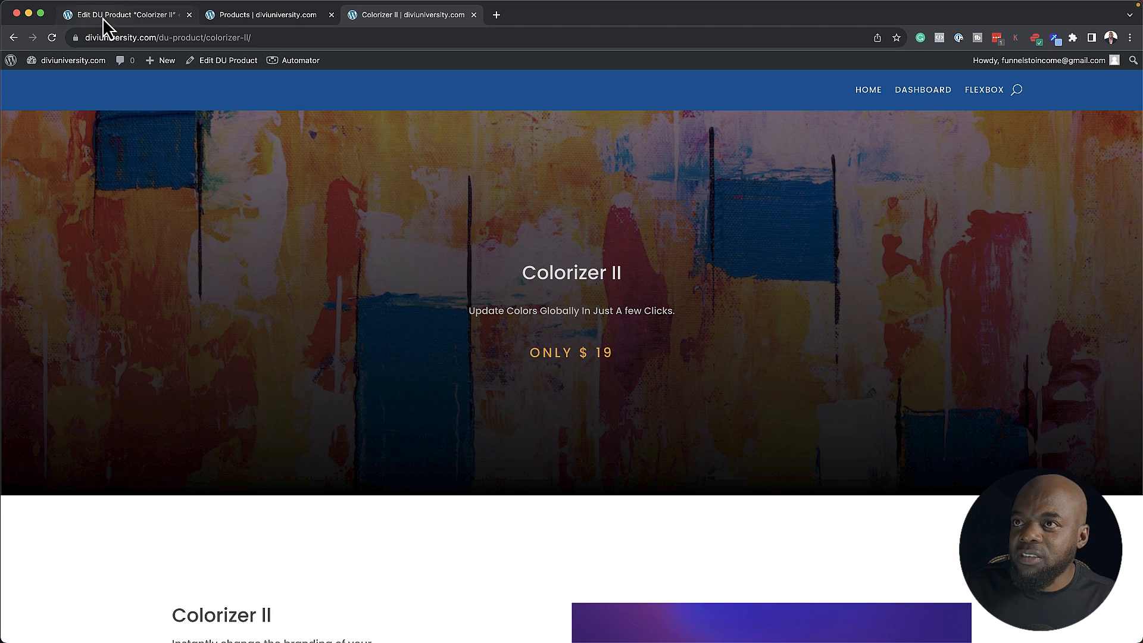
click(127, 15)
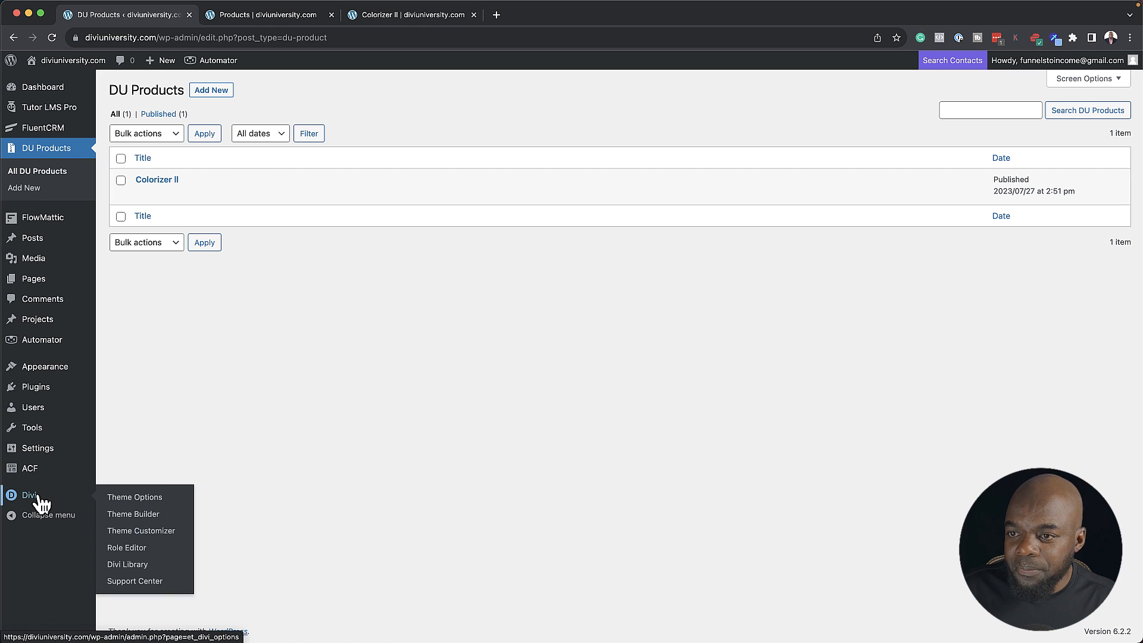
click(133, 514)
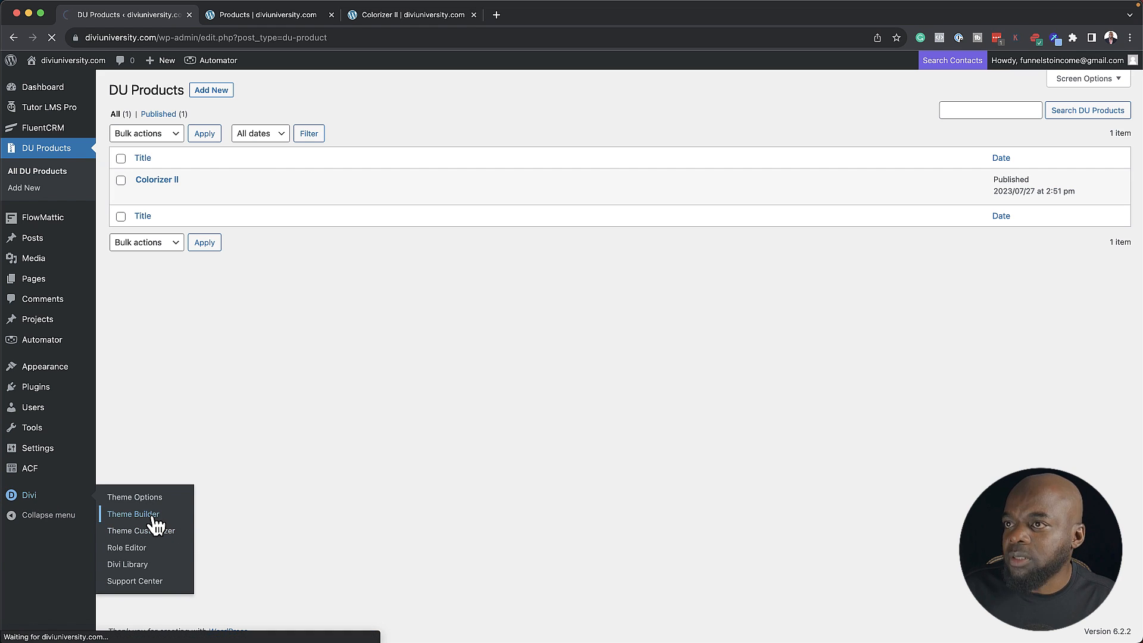
Edit the Custom Body layout of the All DU Products template
click(134, 514)
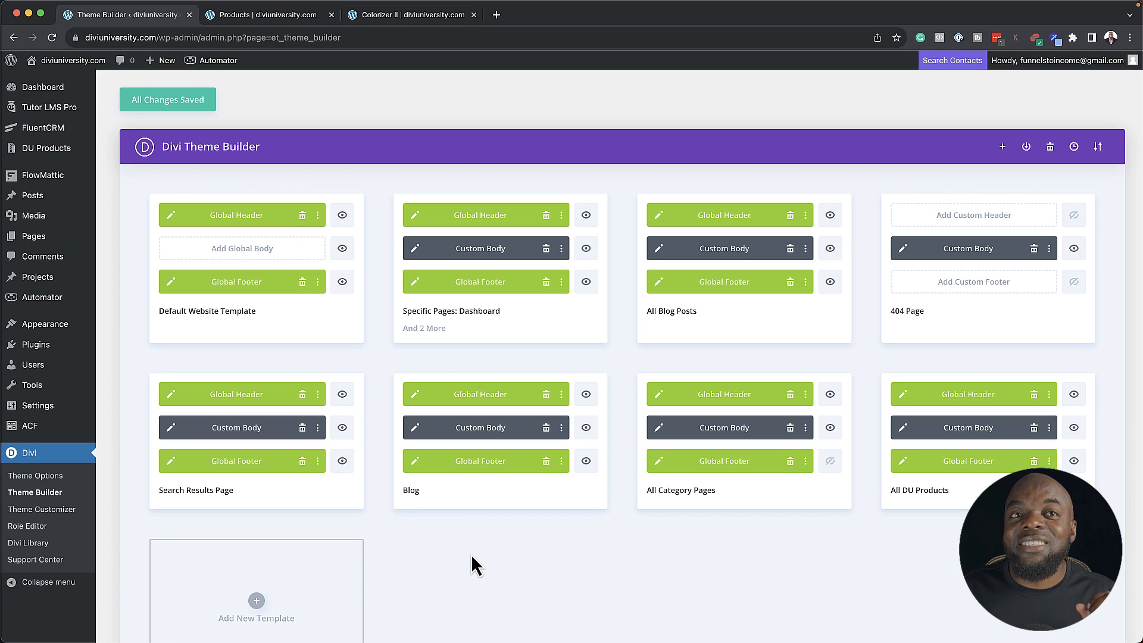
mouse_move(906, 501)
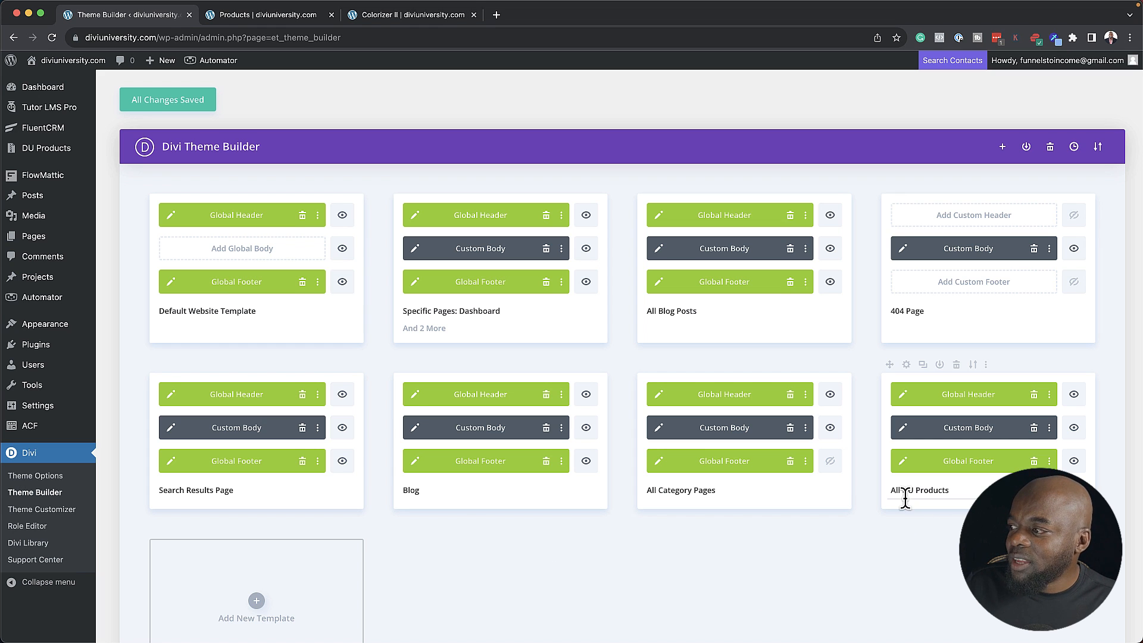
mouse_move(906, 436)
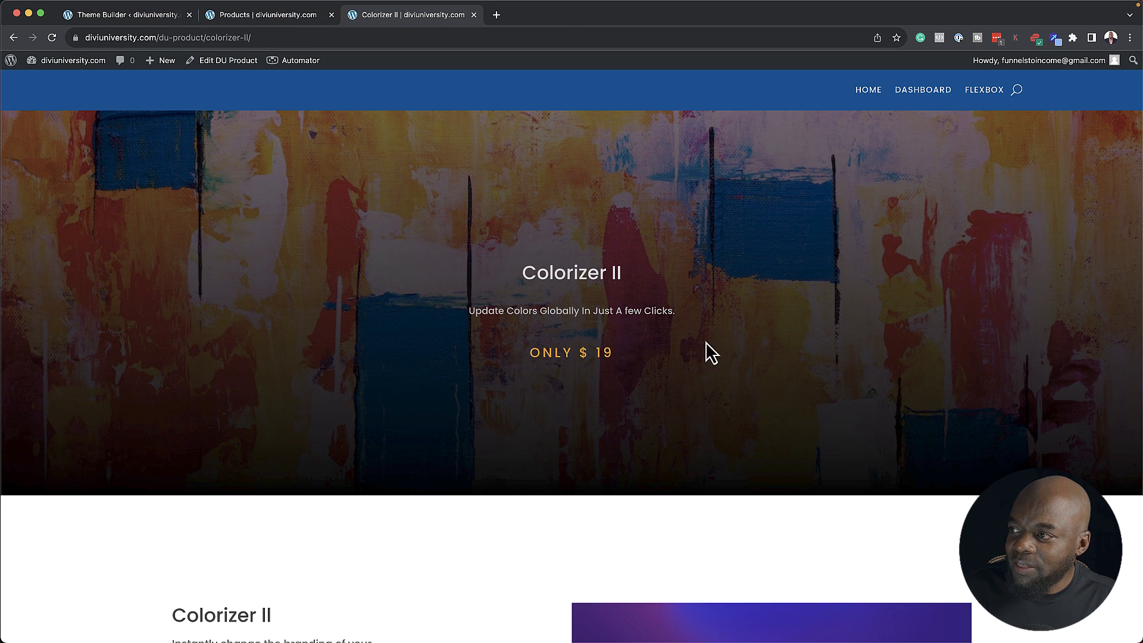
click(123, 15)
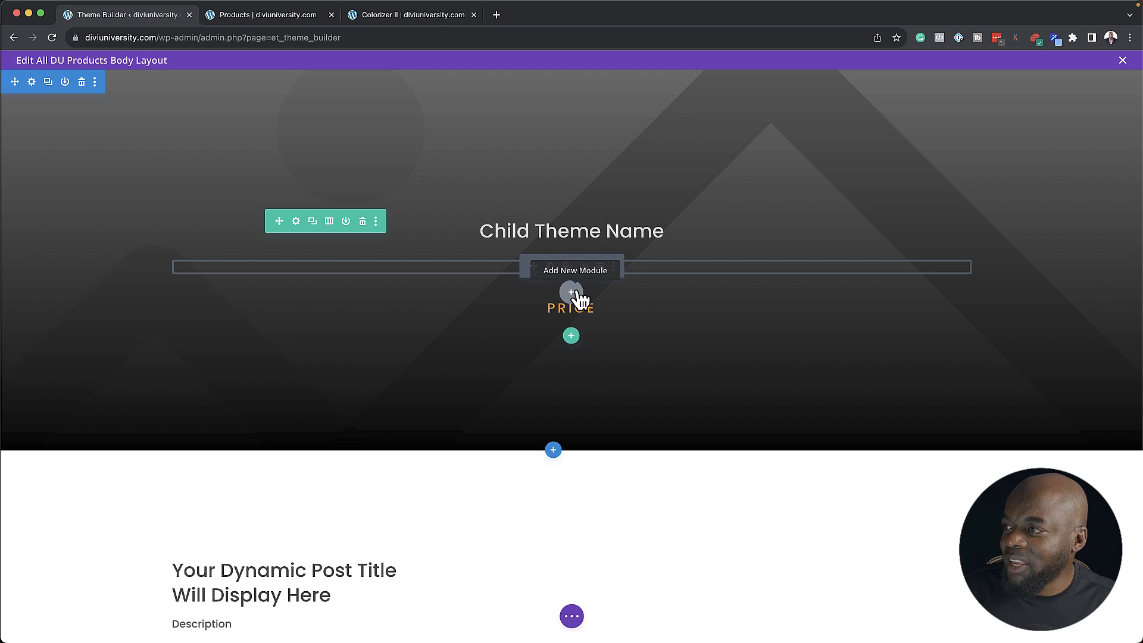
Insert a Button module under the sub heading with its link URL drawn from the Live Demo field
click(570, 293)
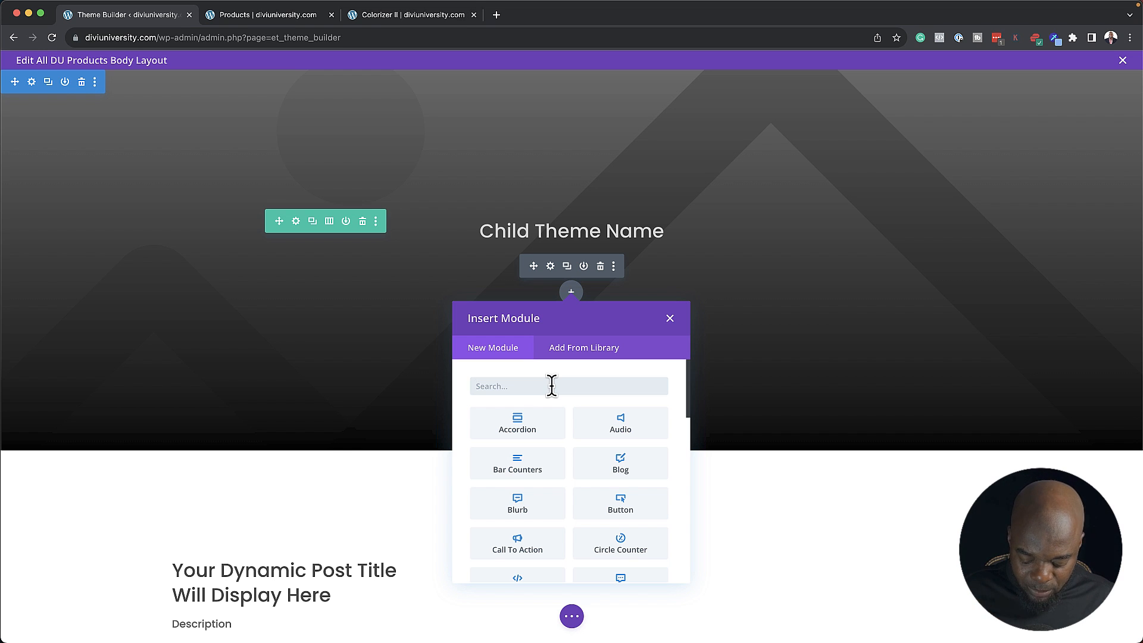
text(butto)
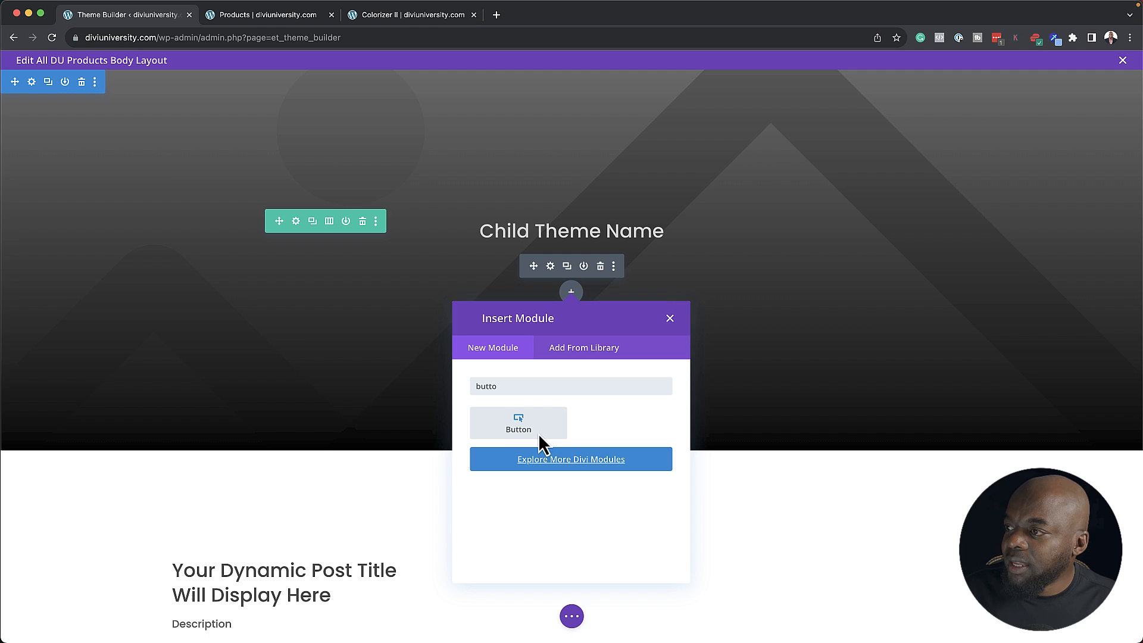
click(518, 423)
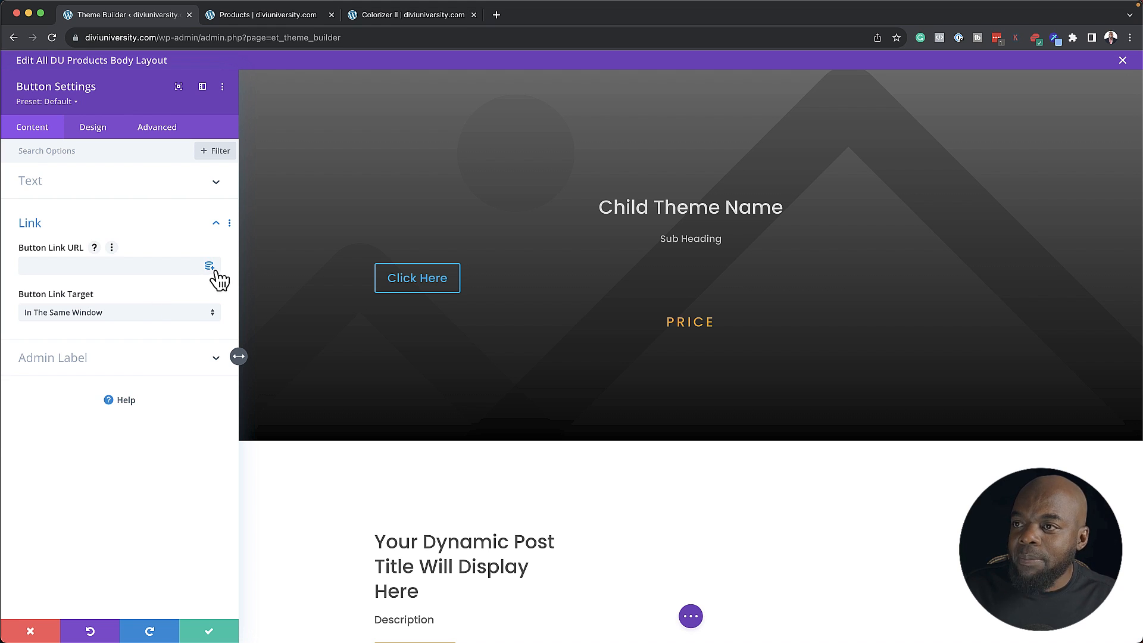
mouse_move(211, 265)
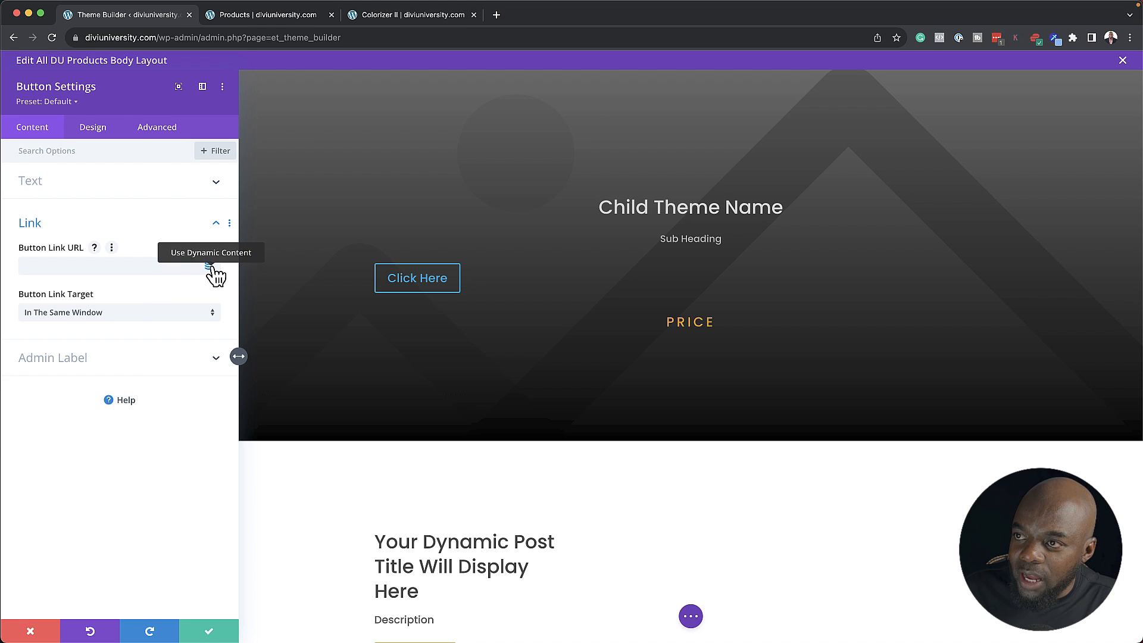
click(210, 252)
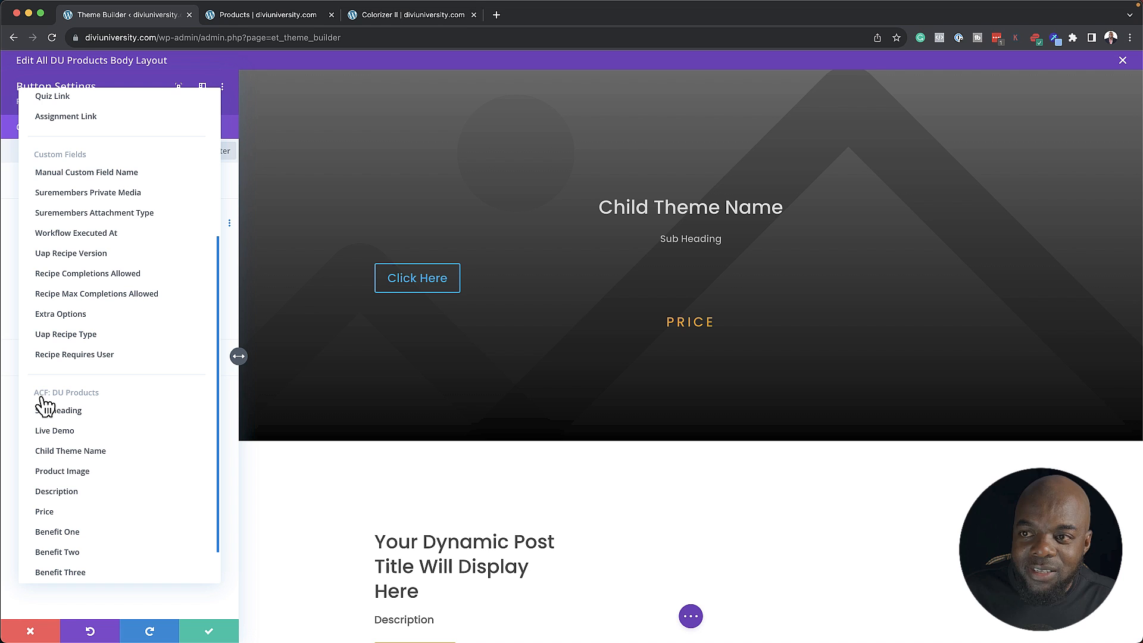
mouse_move(138, 432)
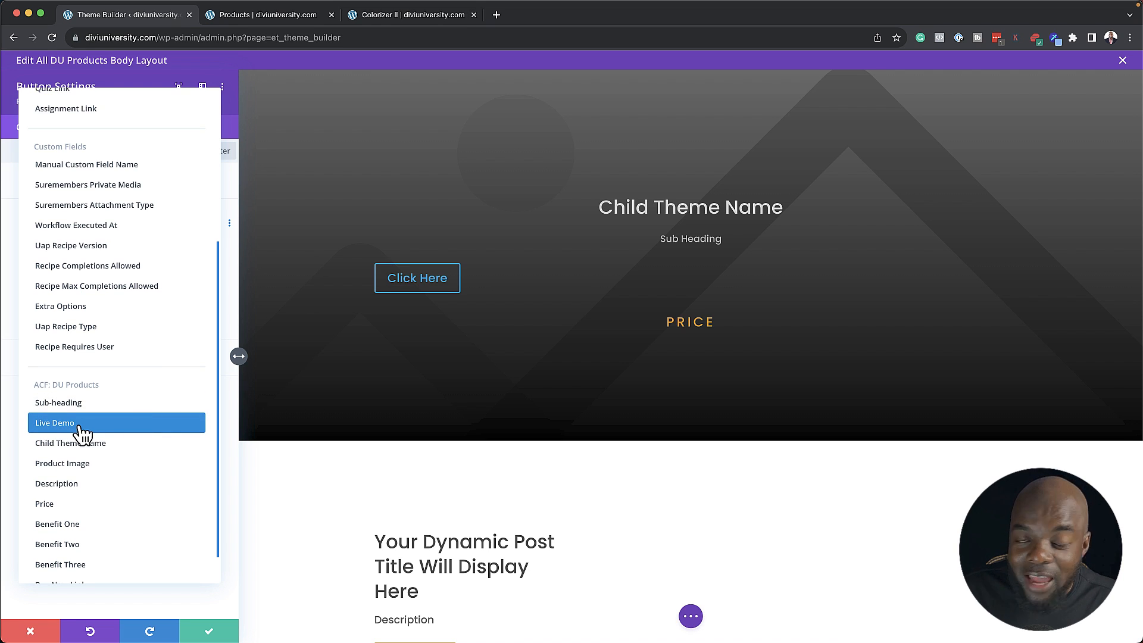
click(55, 423)
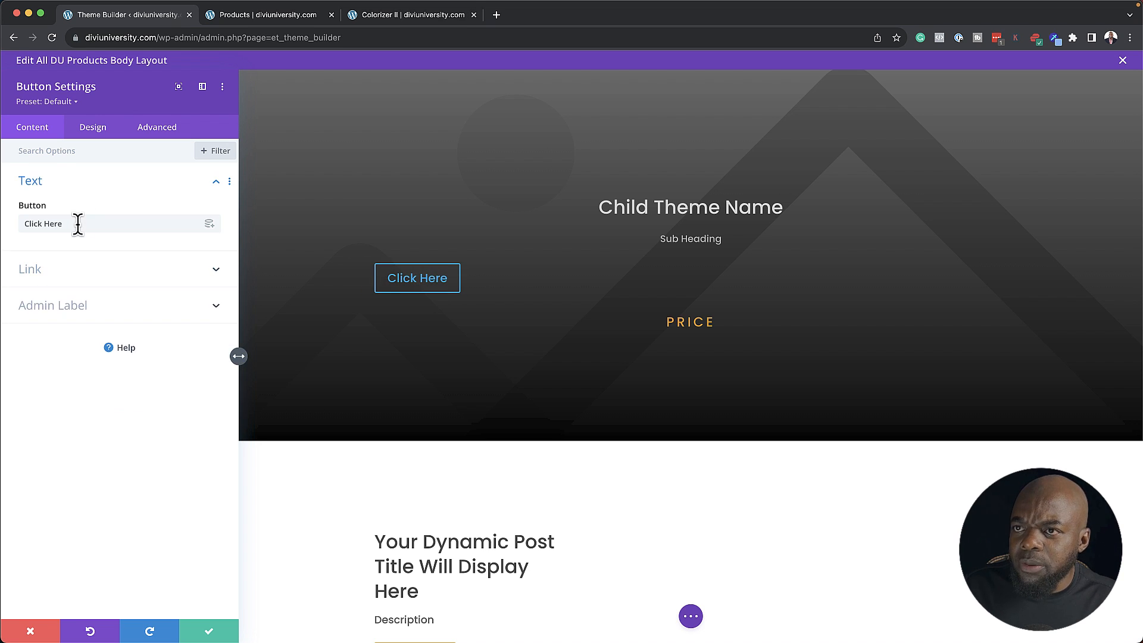
Set the button text to LIVE DEMO
text(L)
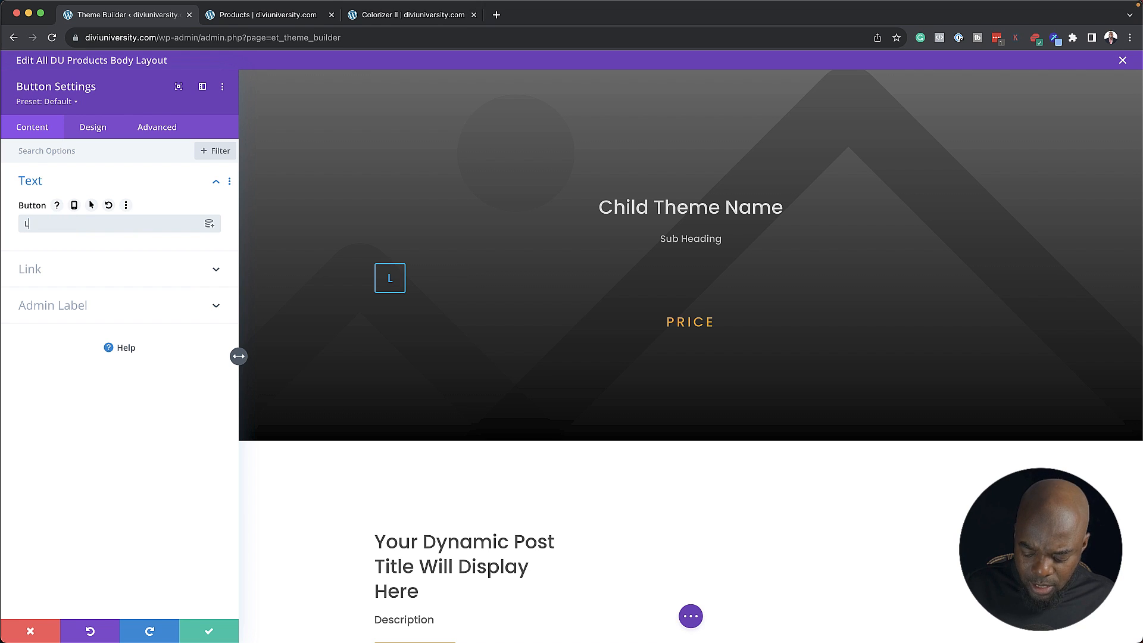
text(l)
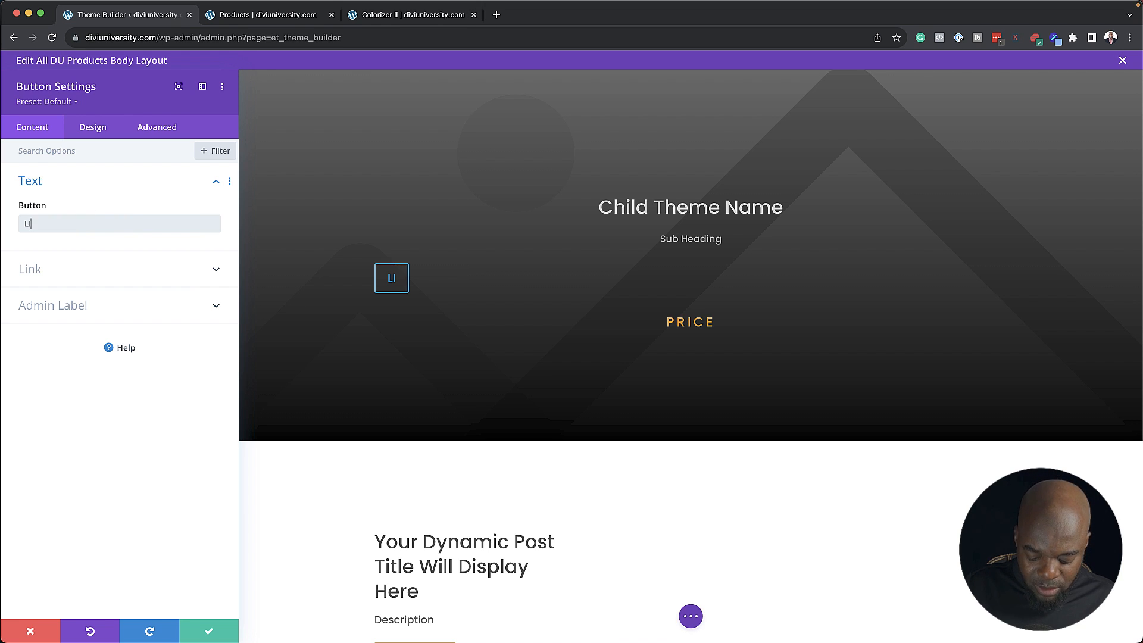
text(IVE D)
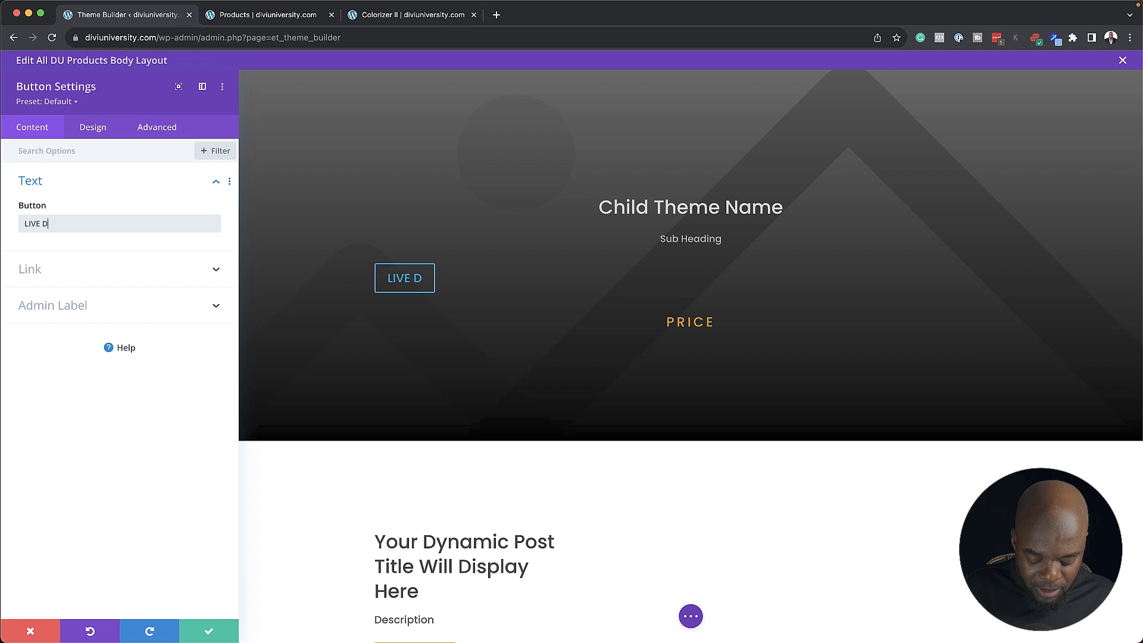
text(E)
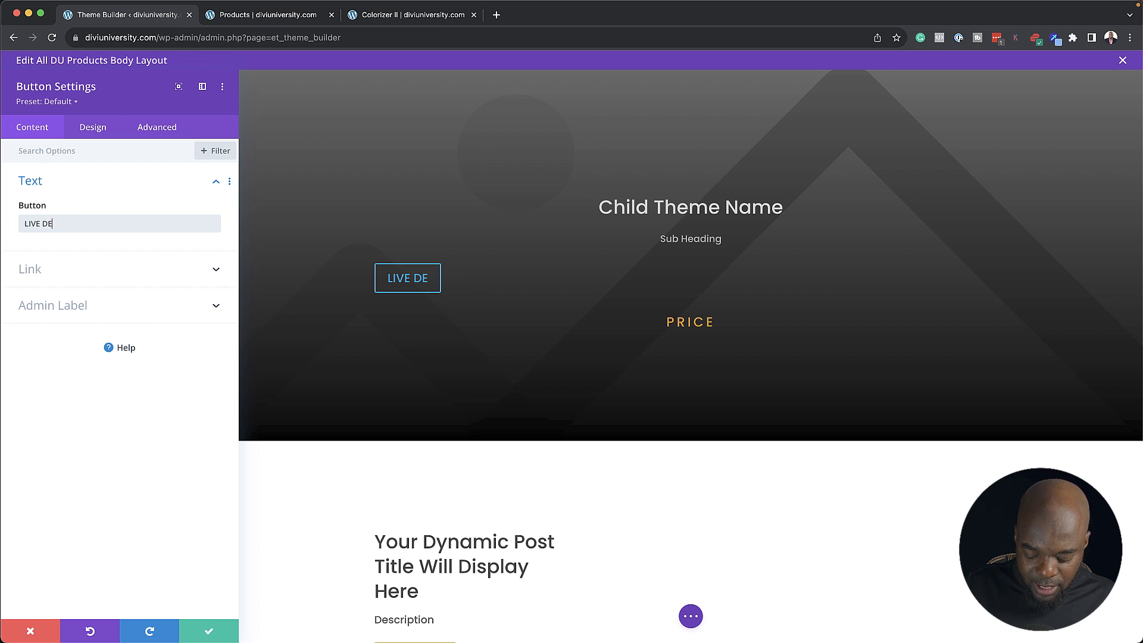
text(MO)
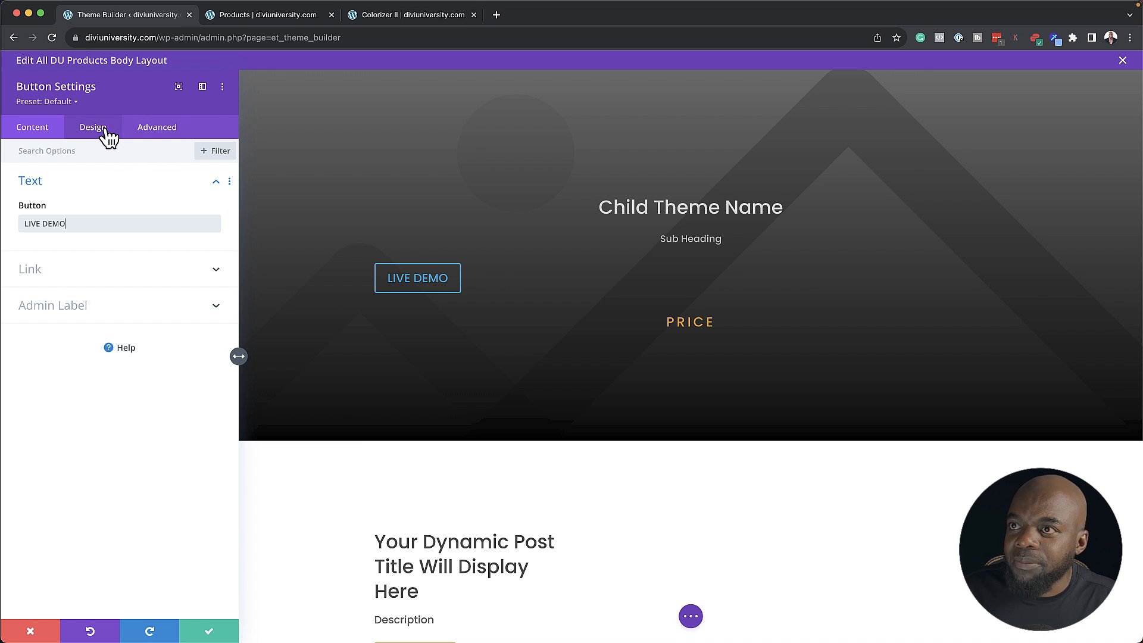
Center the button and give it custom styling with 1em white text, keeping the changes
click(92, 128)
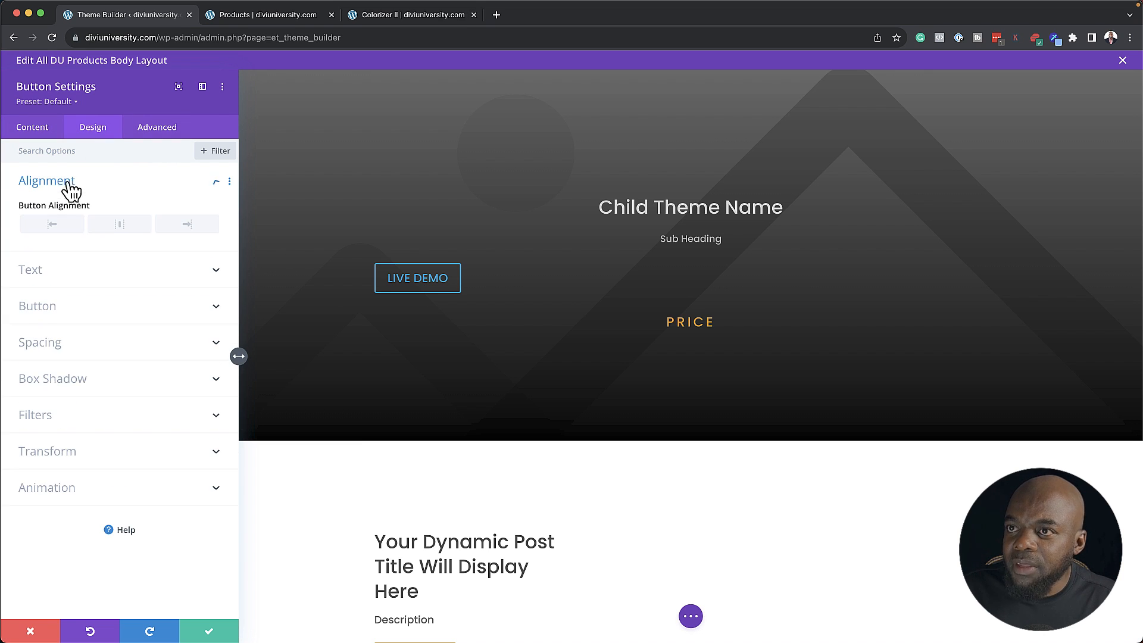
click(119, 224)
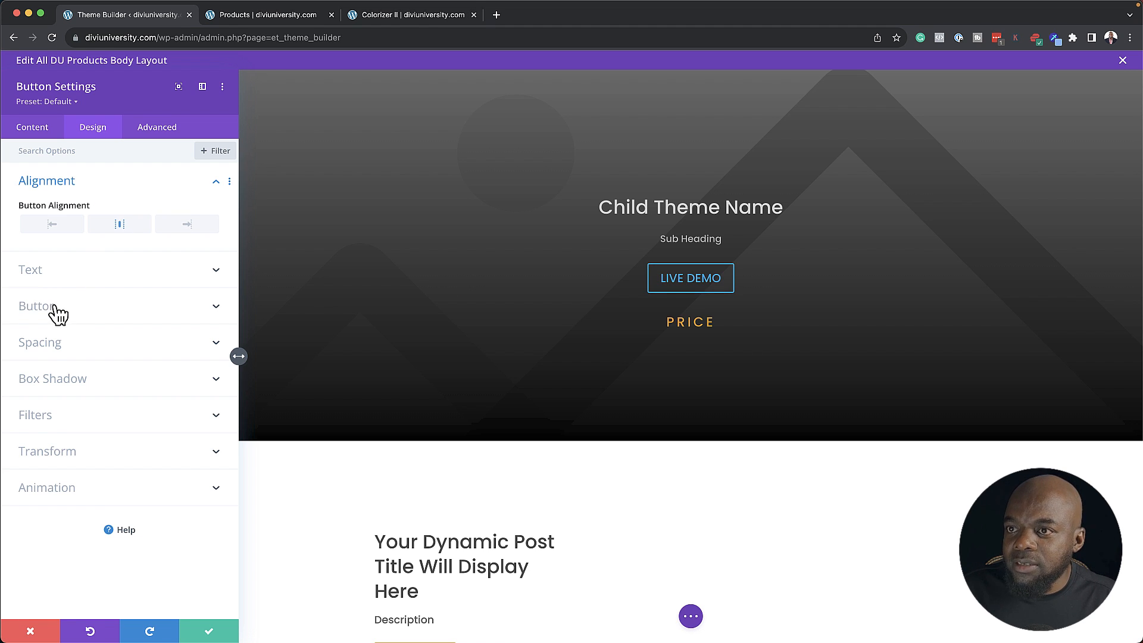
click(37, 306)
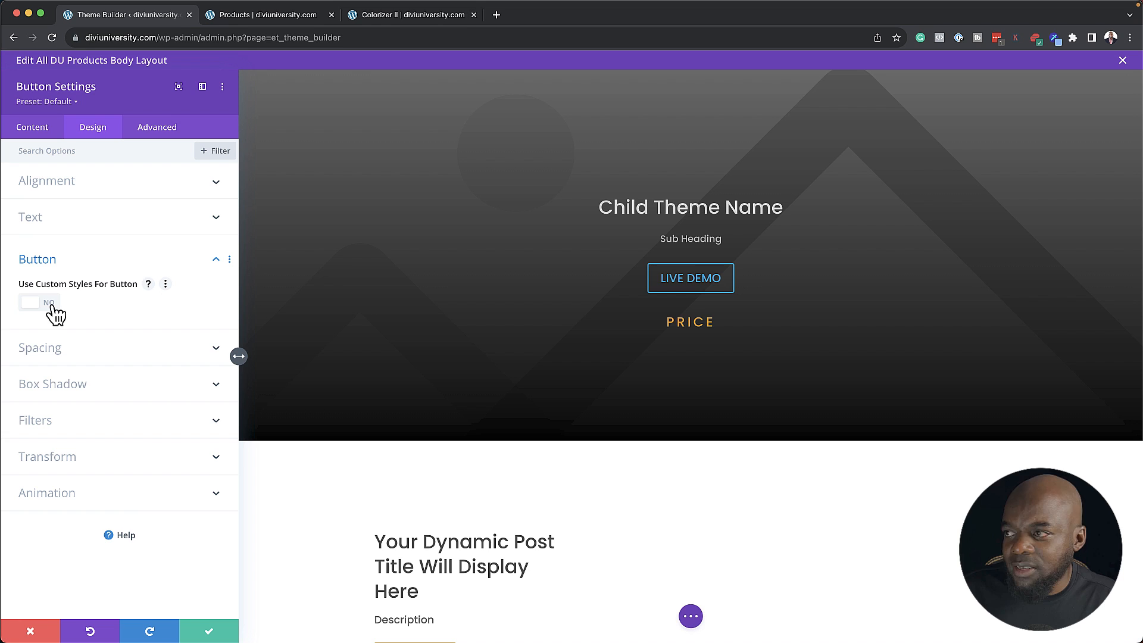
click(29, 303)
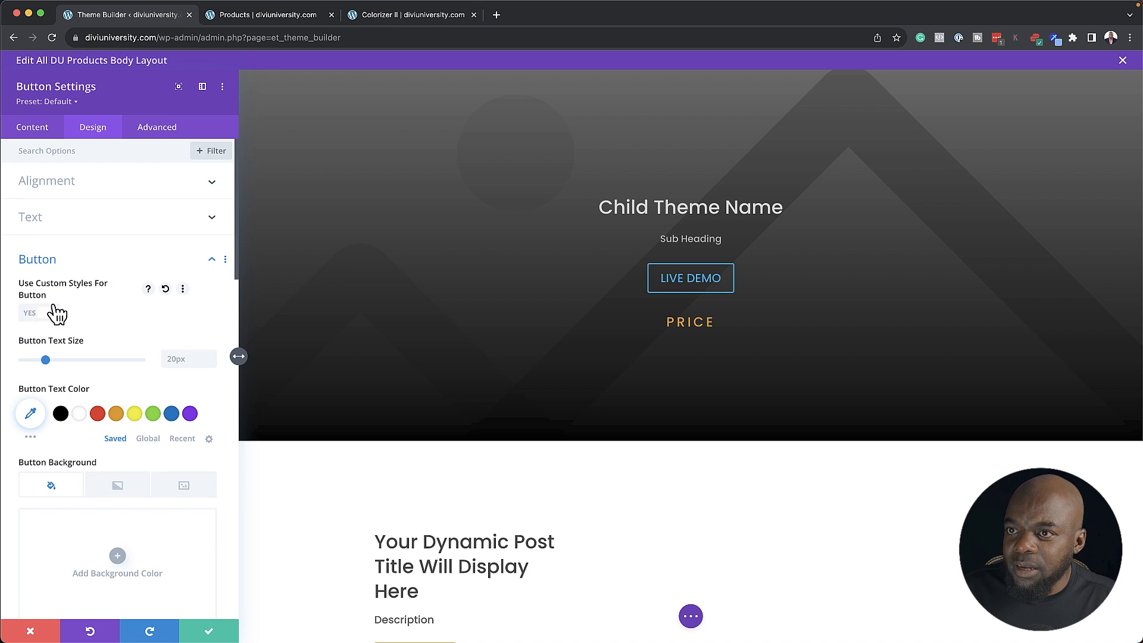
click(38, 313)
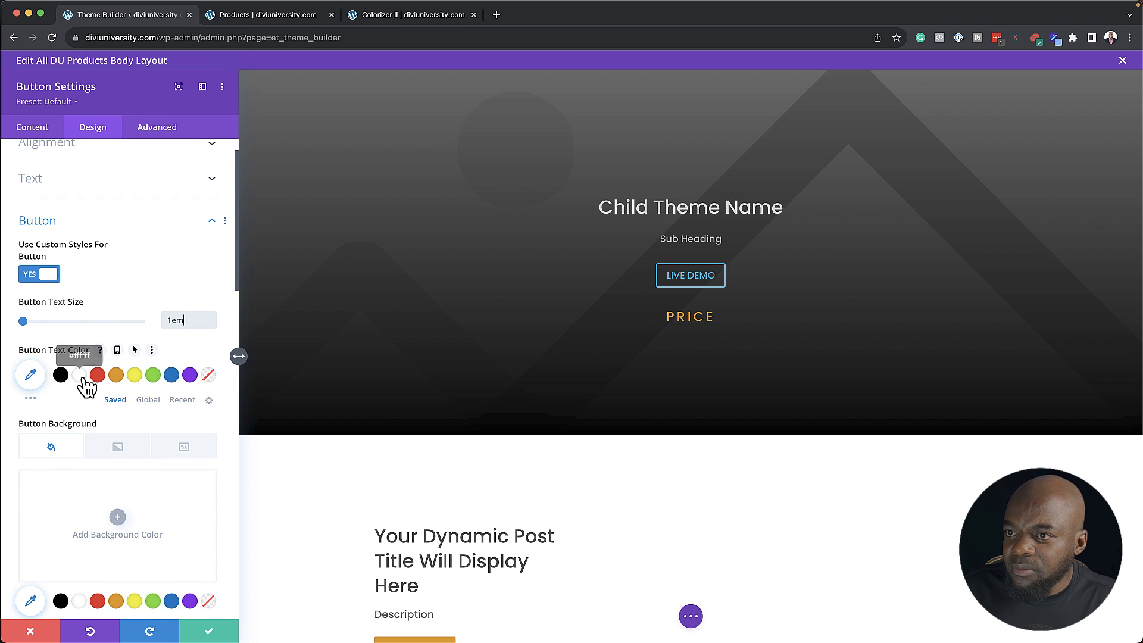
click(78, 375)
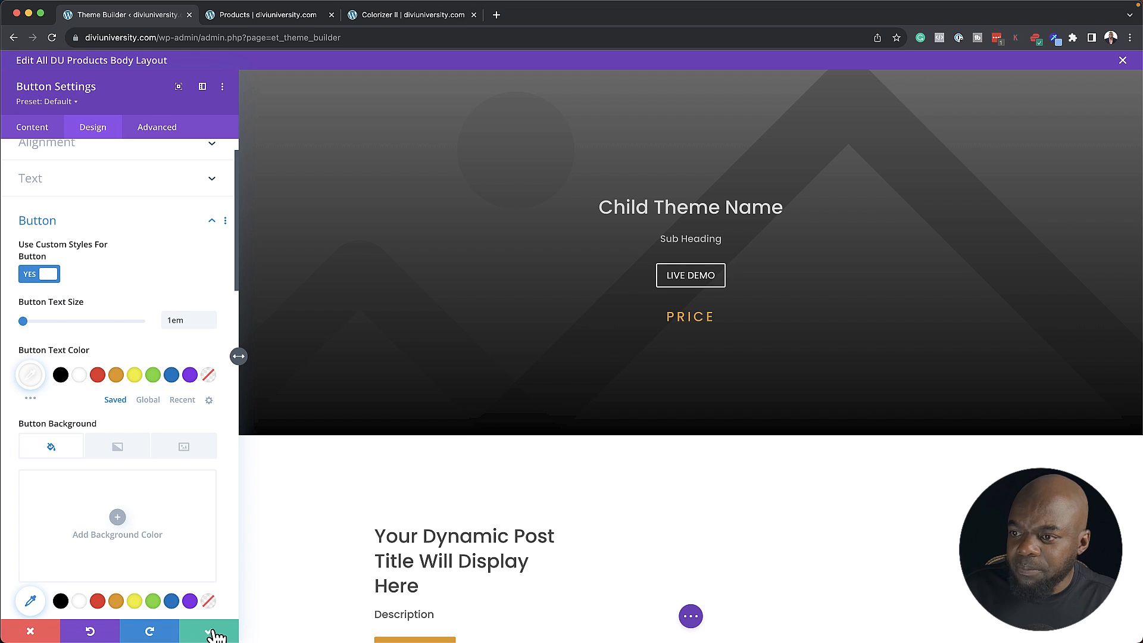
click(208, 631)
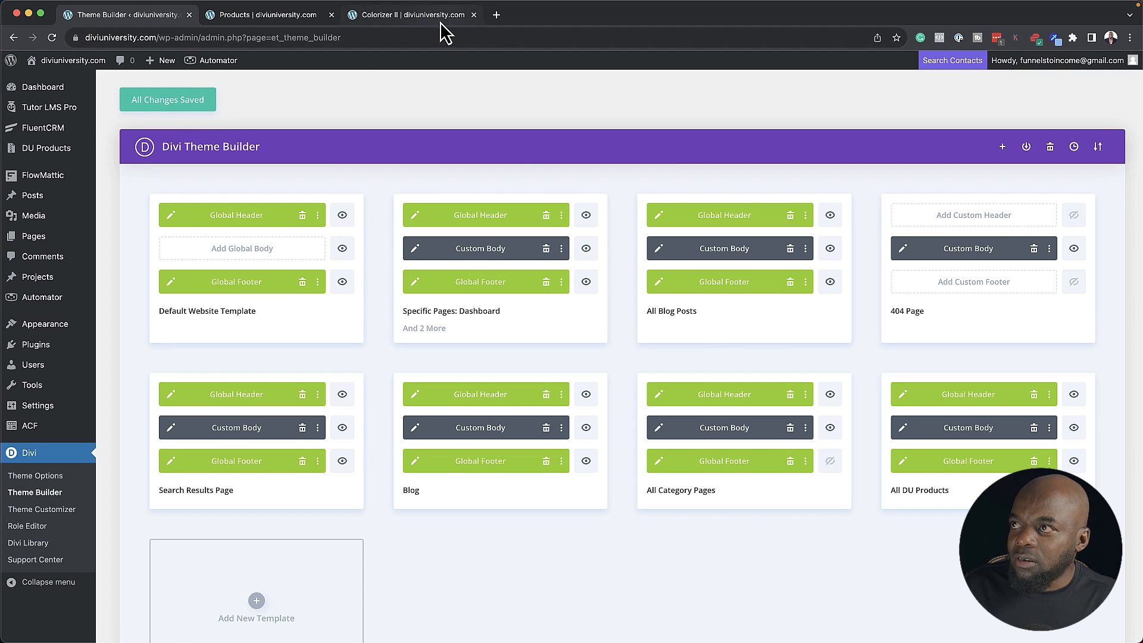
click(412, 14)
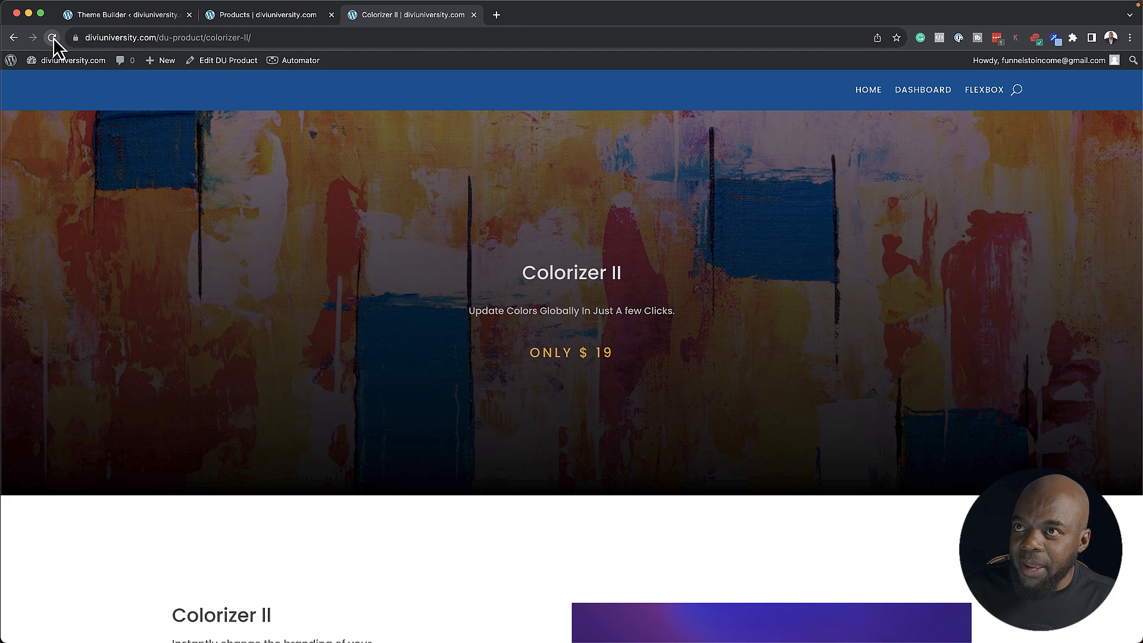
click(51, 37)
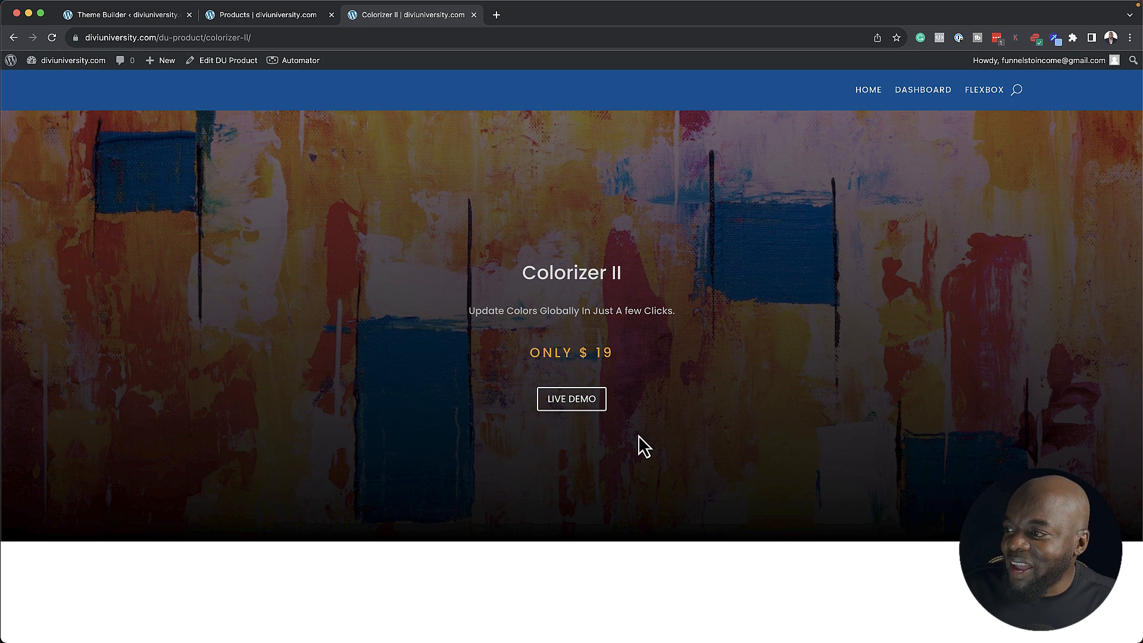
mouse_move(571, 399)
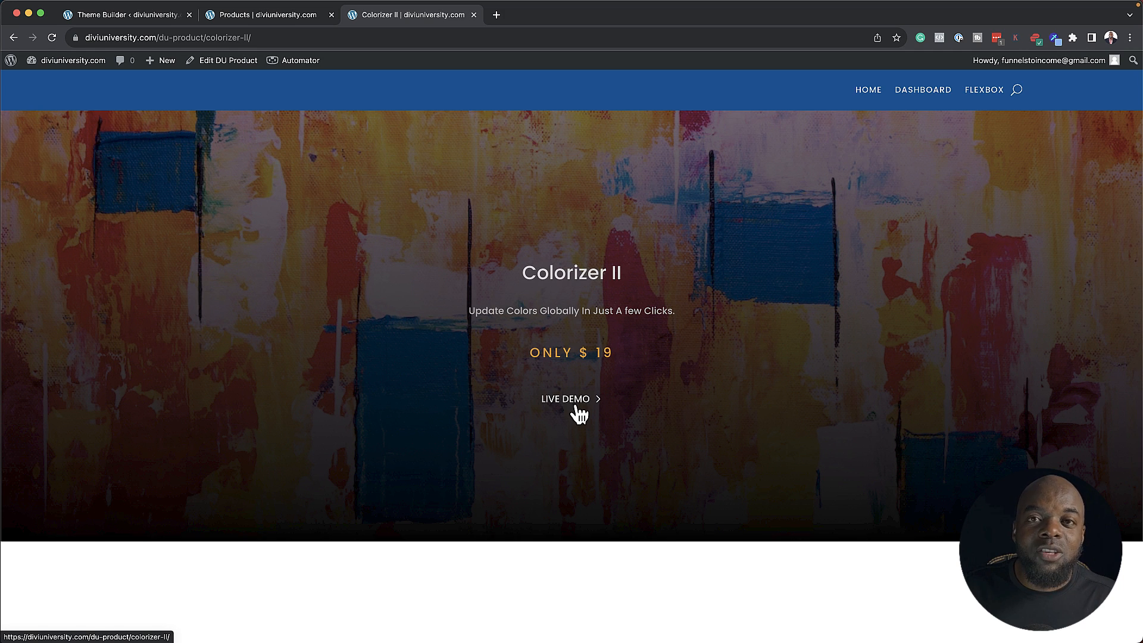
mouse_move(621, 311)
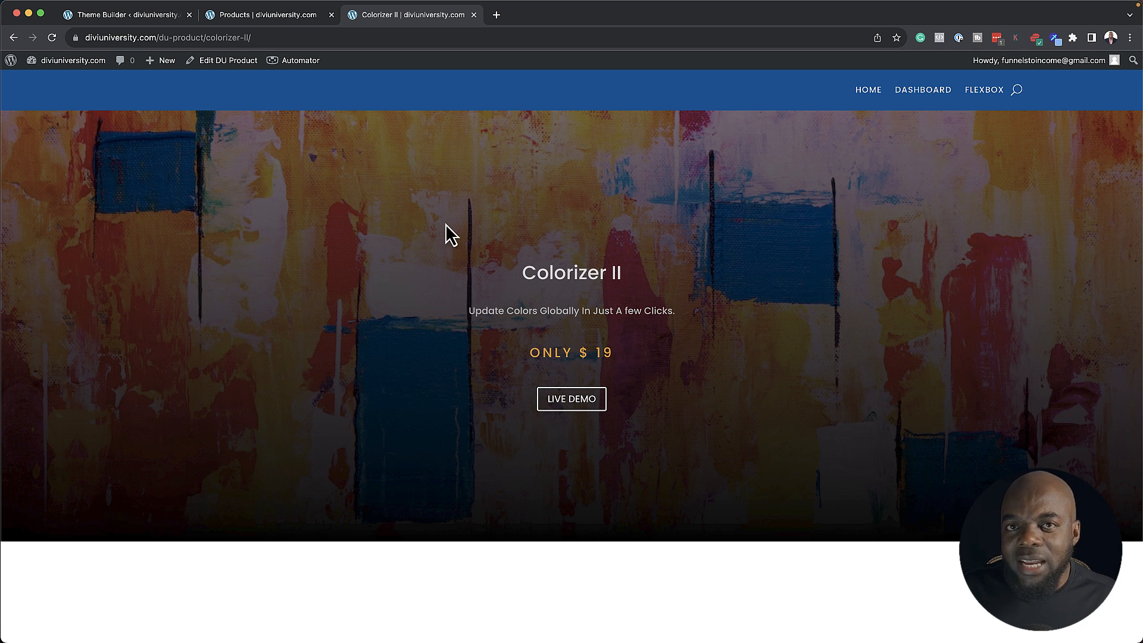
mouse_move(632, 237)
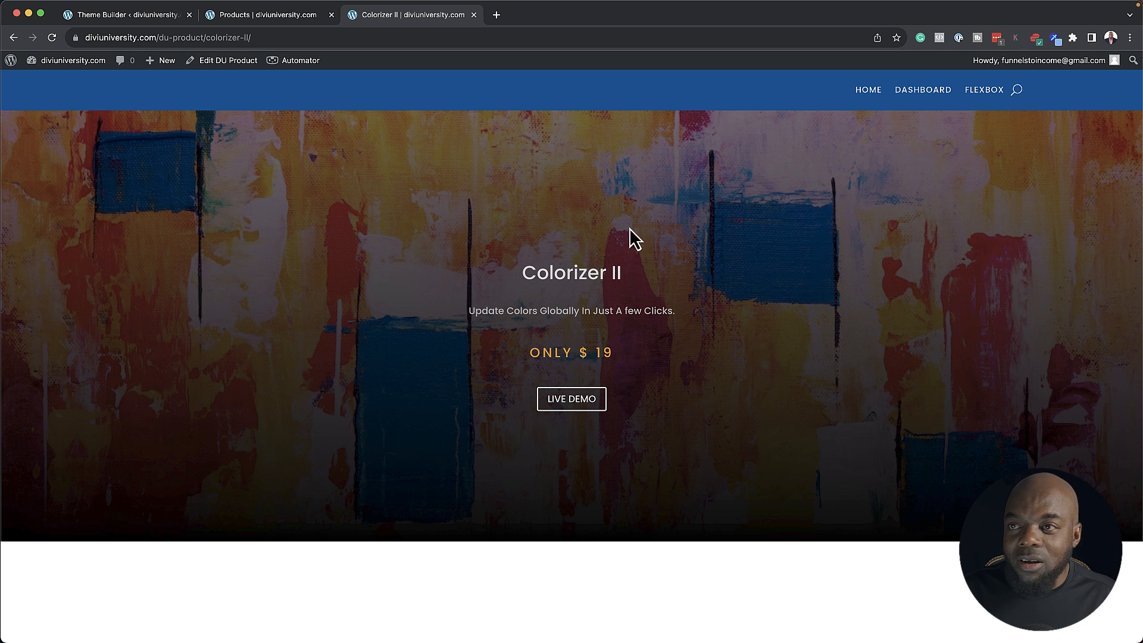
scroll(down, 3)
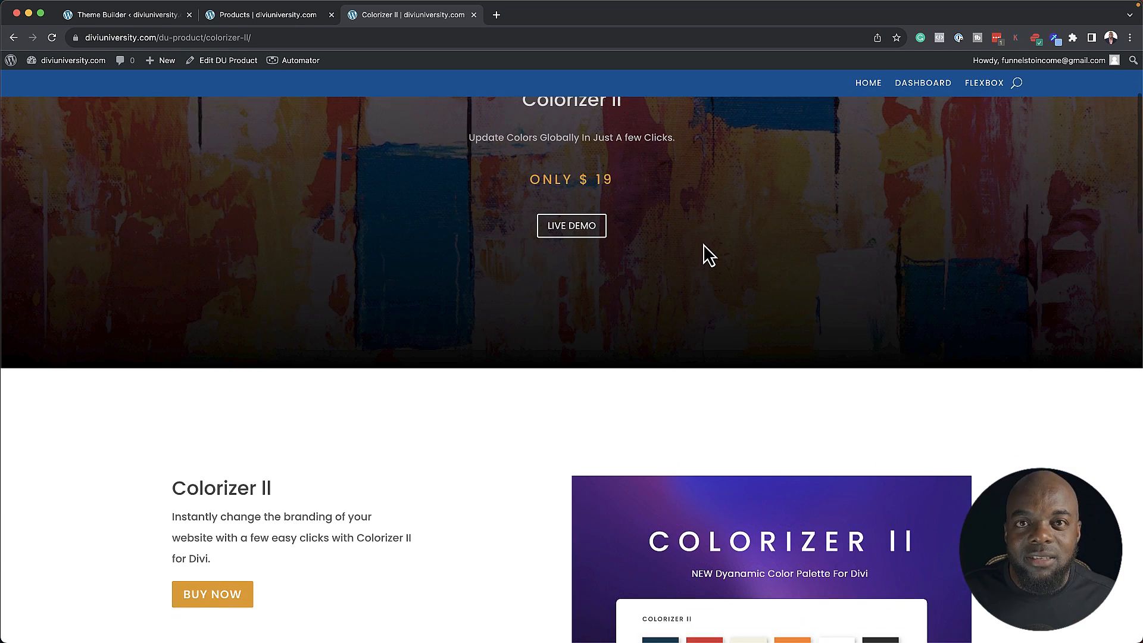
click(124, 15)
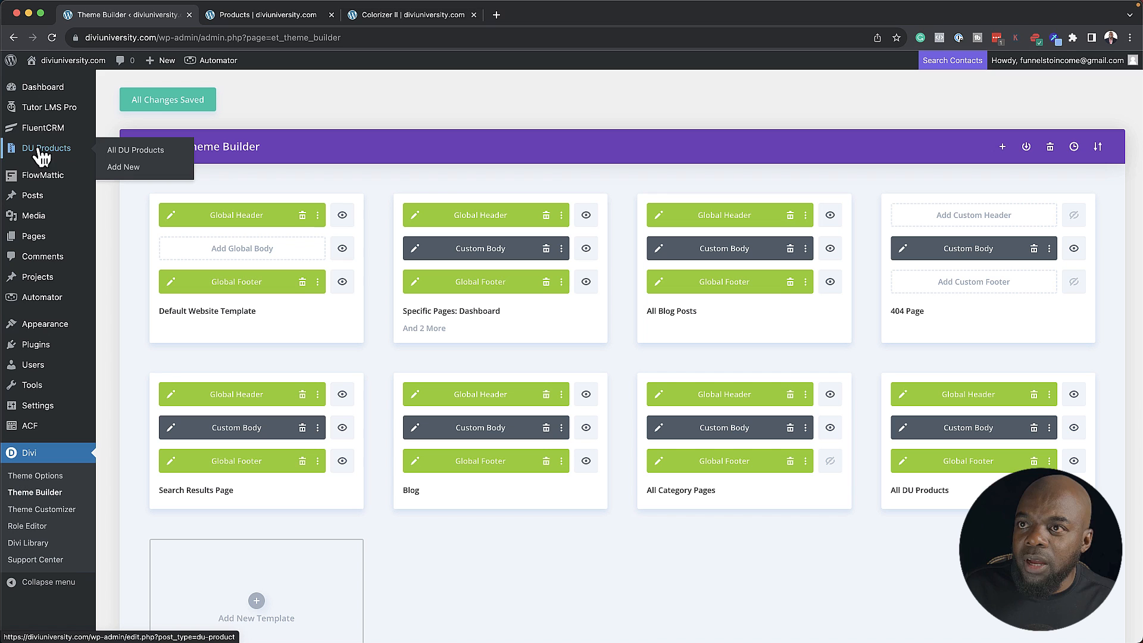
Start a new DU Product entry and restore its backup, titled SiteKrafter
click(134, 150)
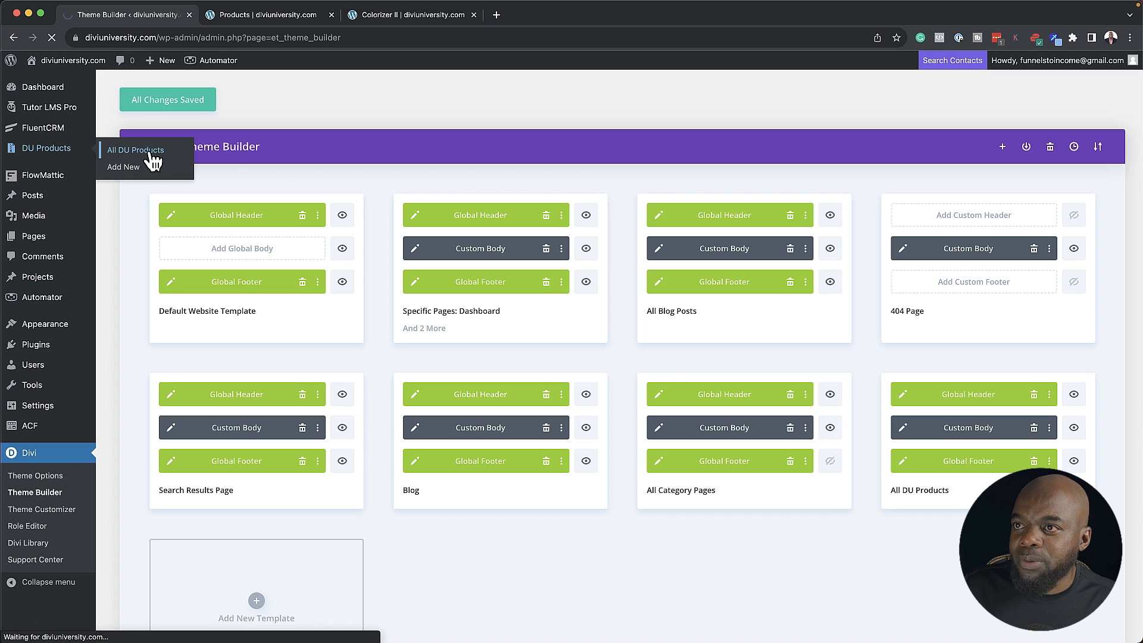
click(135, 150)
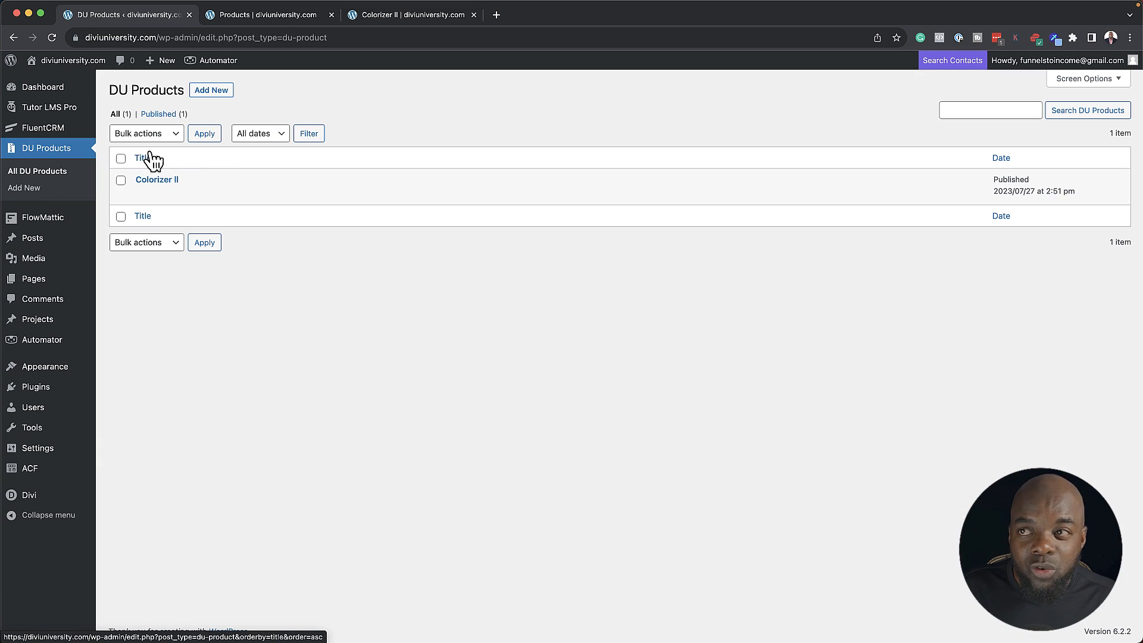
click(211, 89)
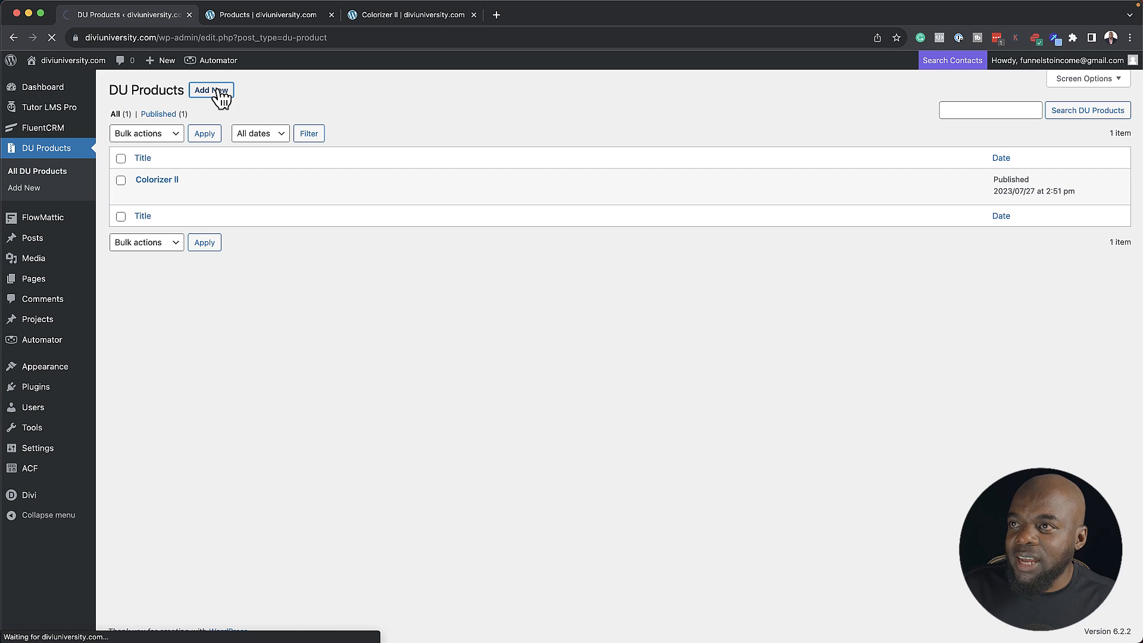
click(211, 90)
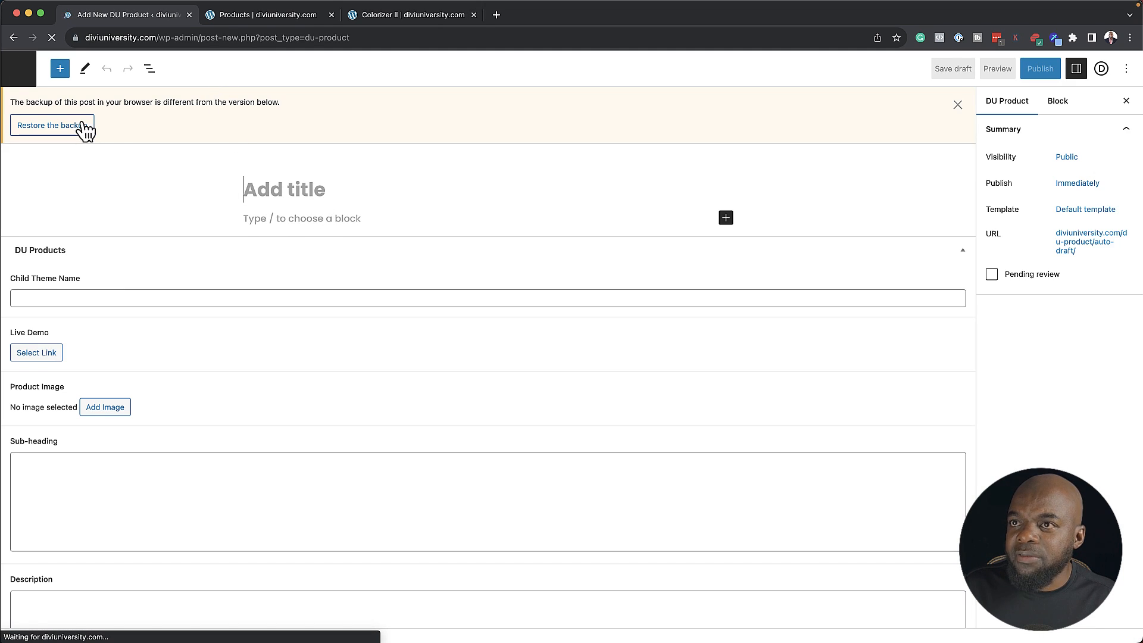
click(47, 125)
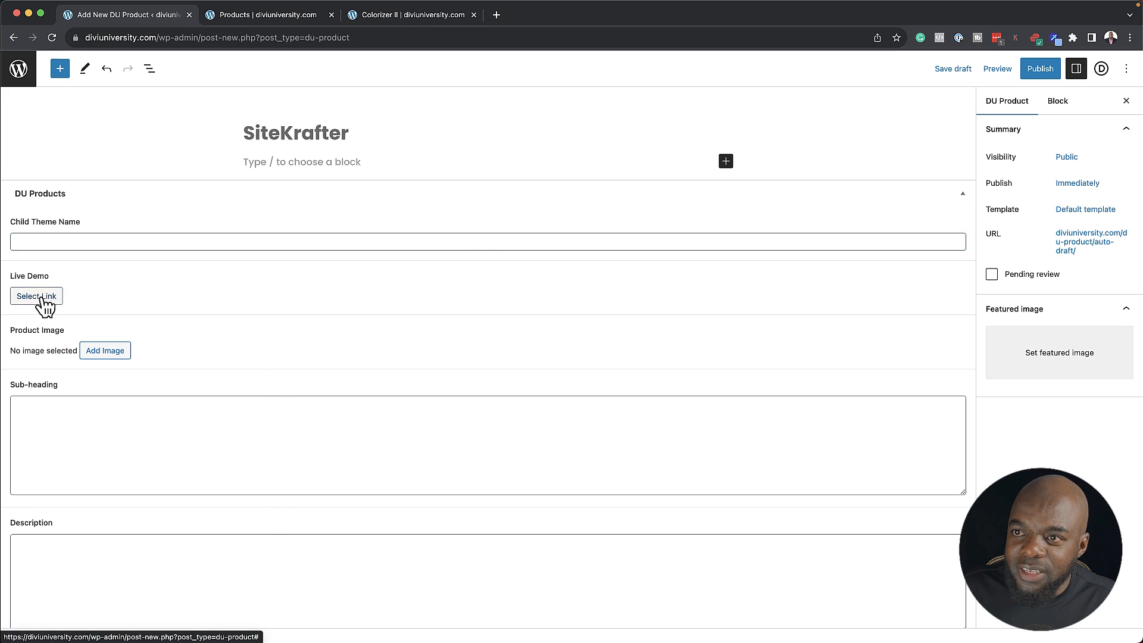
click(36, 296)
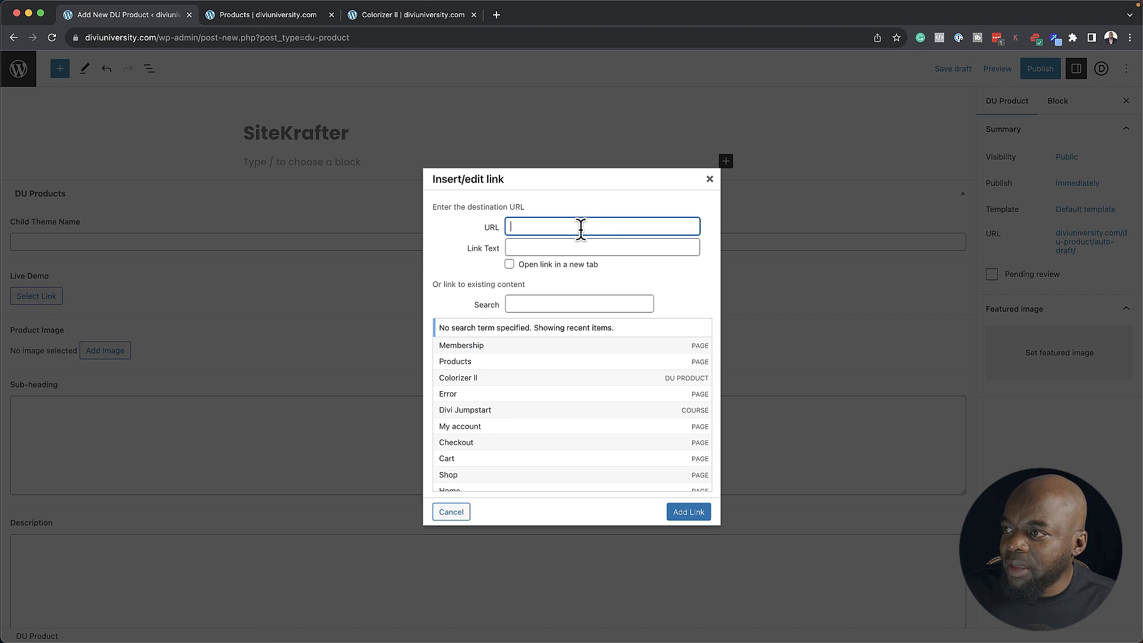
mouse_move(530, 215)
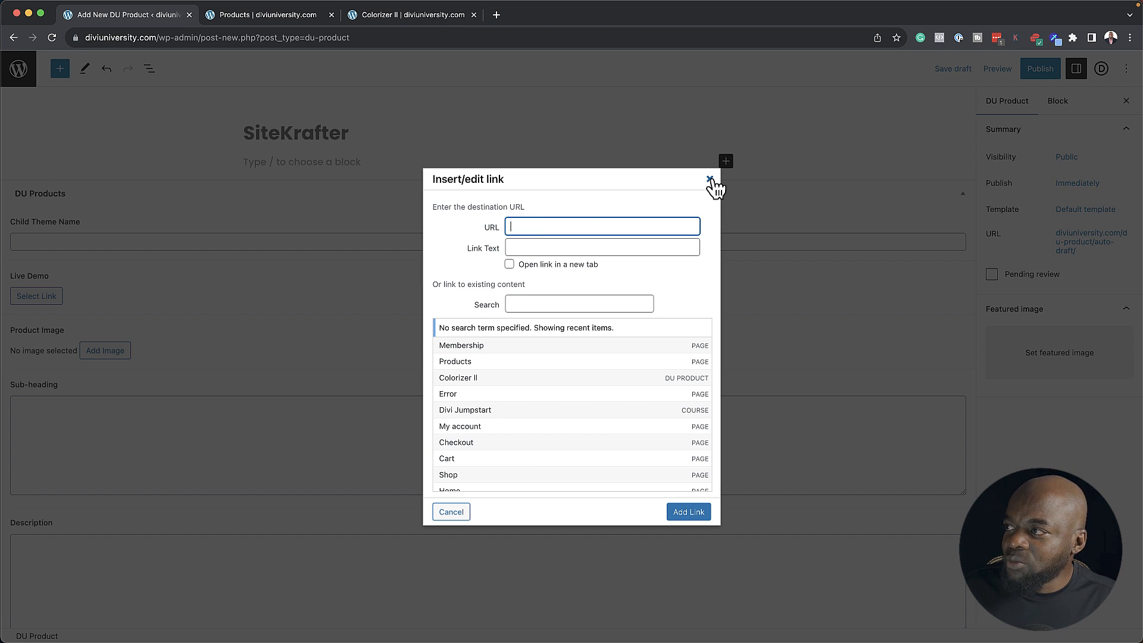
click(701, 179)
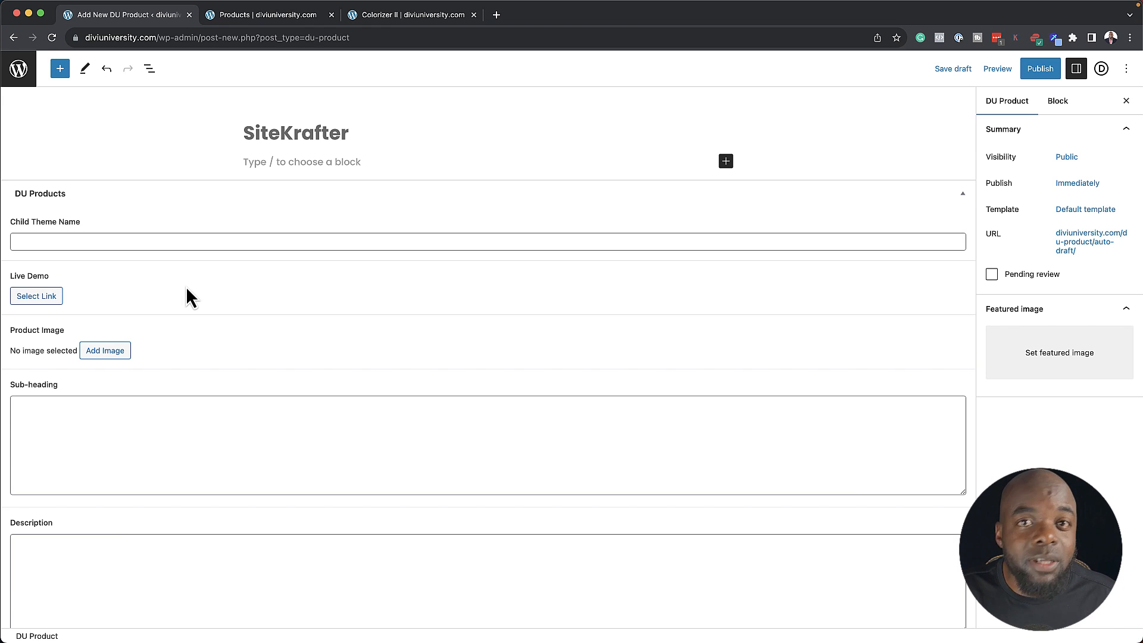
mouse_move(259, 158)
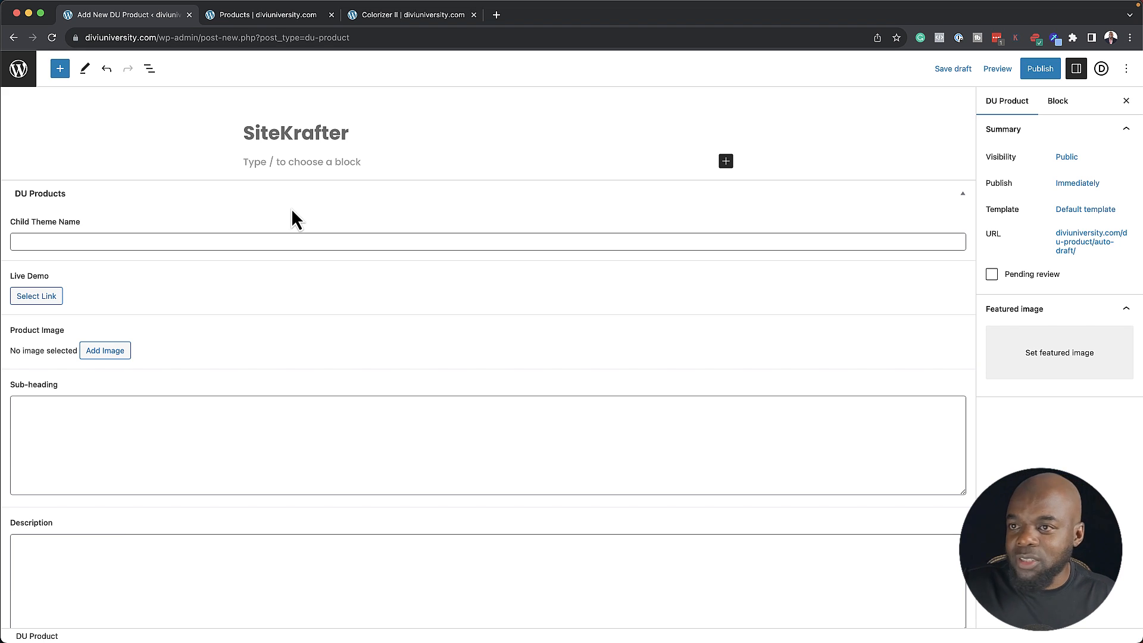
mouse_move(17, 67)
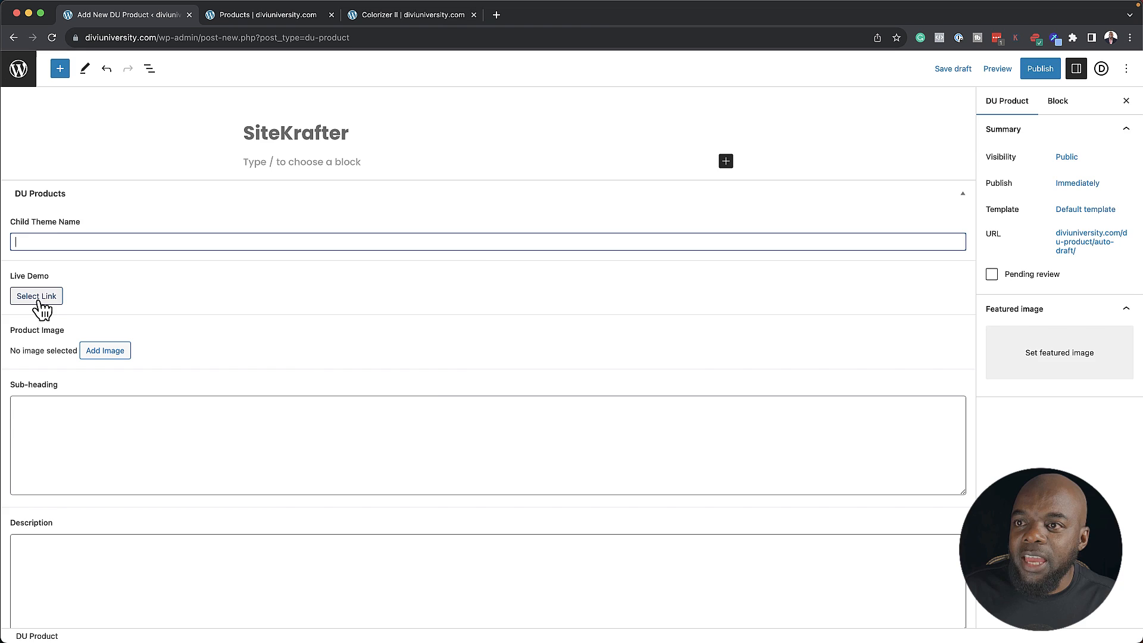
click(35, 297)
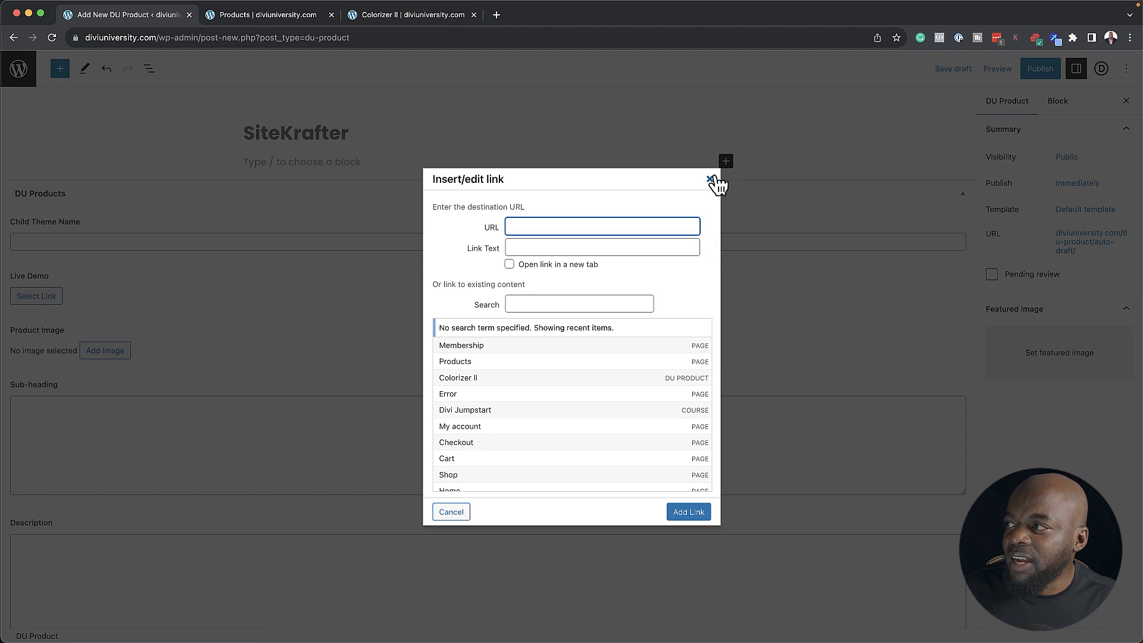
click(708, 179)
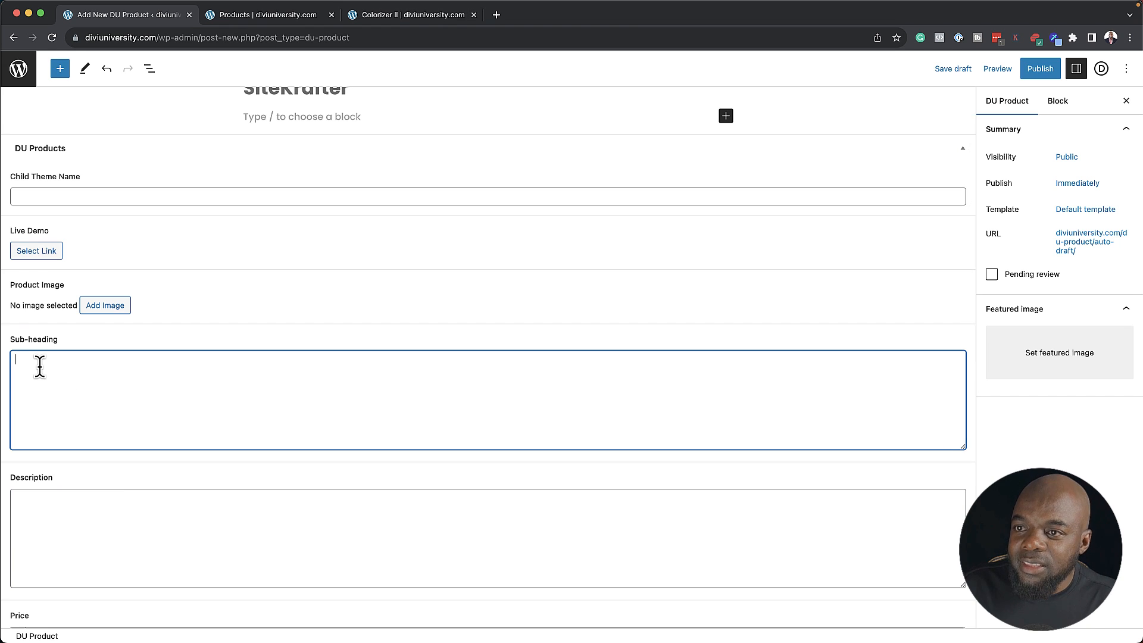
scroll(down, 3)
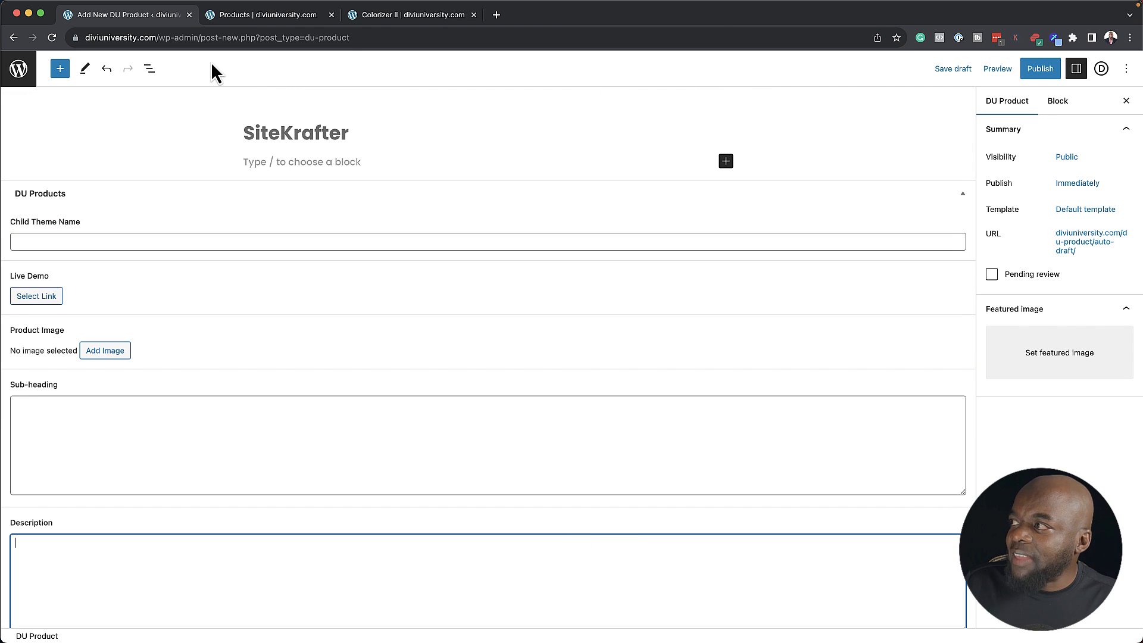
Review the live Colorizer II page and the all-products listing, scrolling to the Buy Now section
click(411, 15)
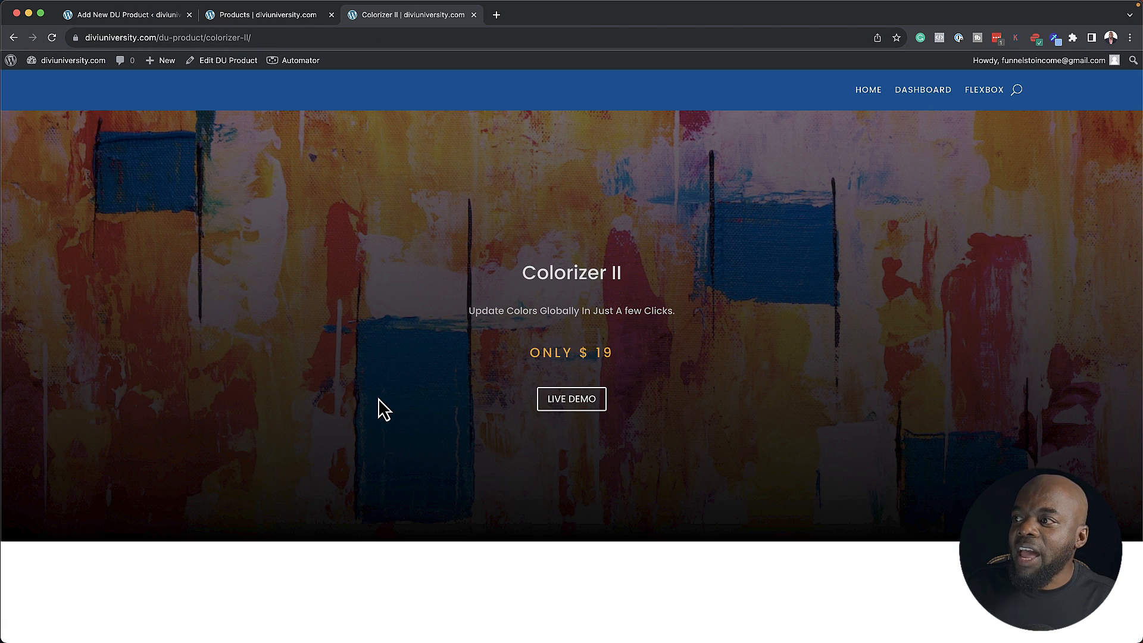
mouse_move(319, 295)
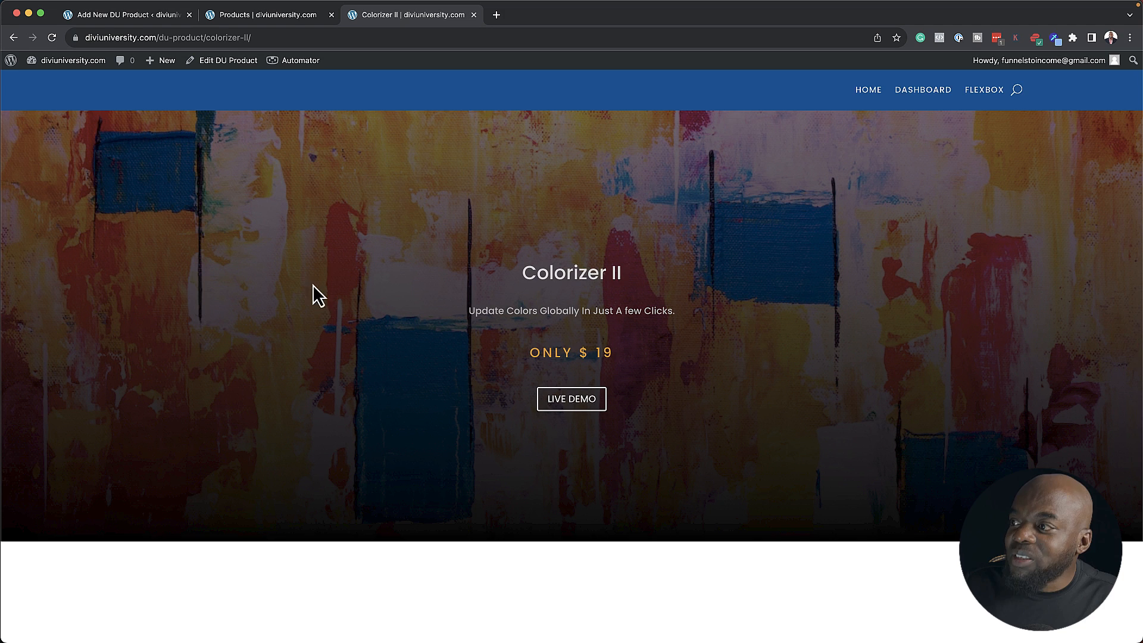
scroll(down, 3)
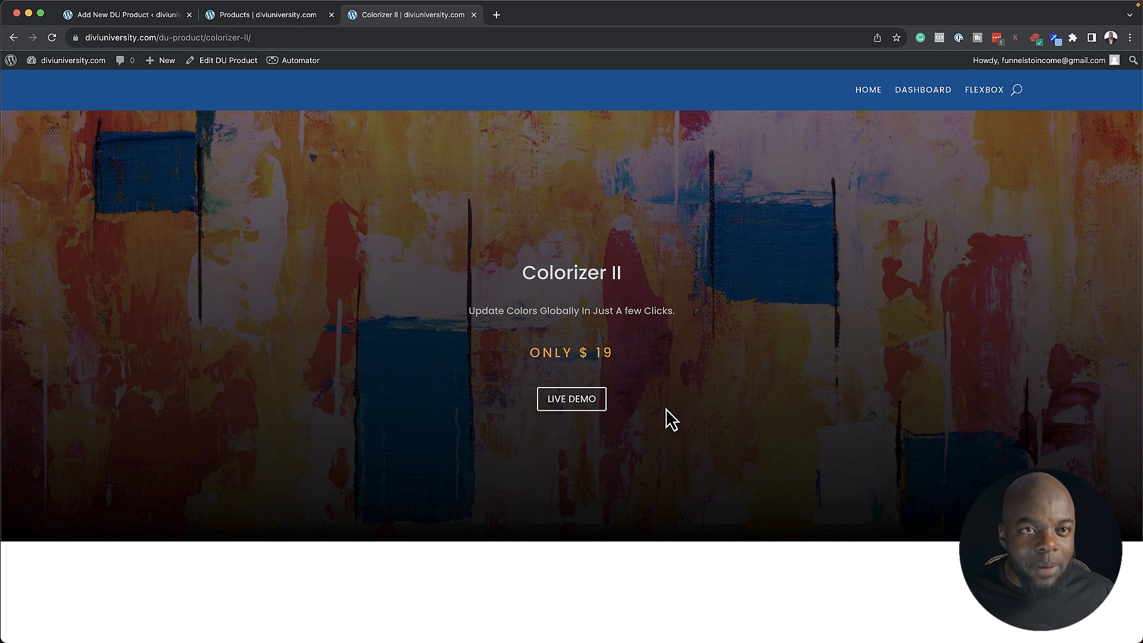
click(267, 14)
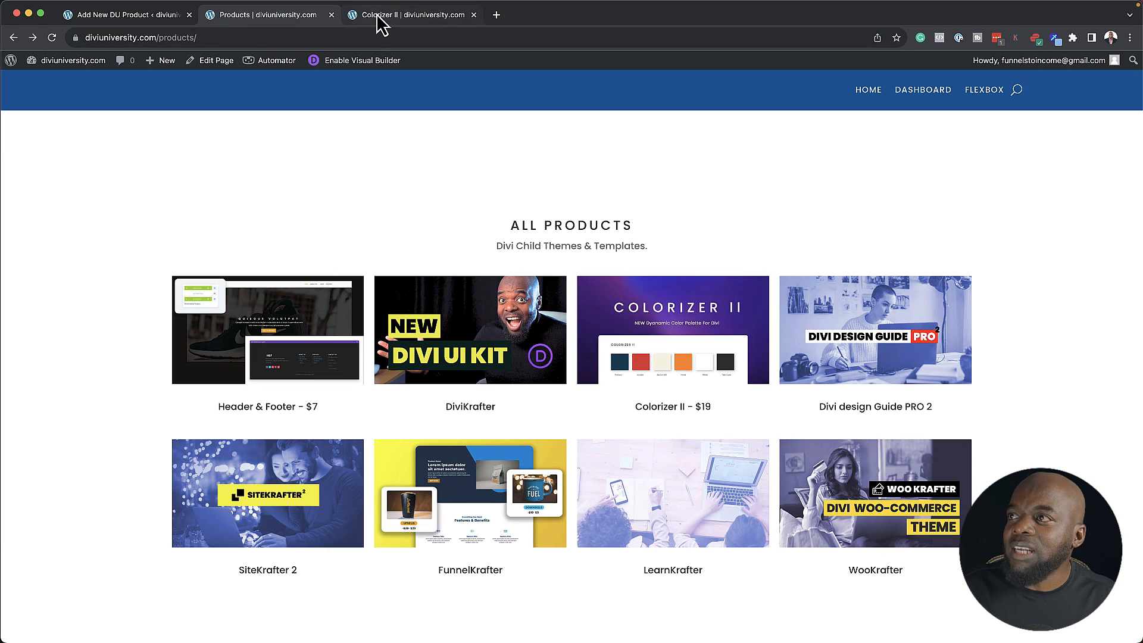
click(412, 15)
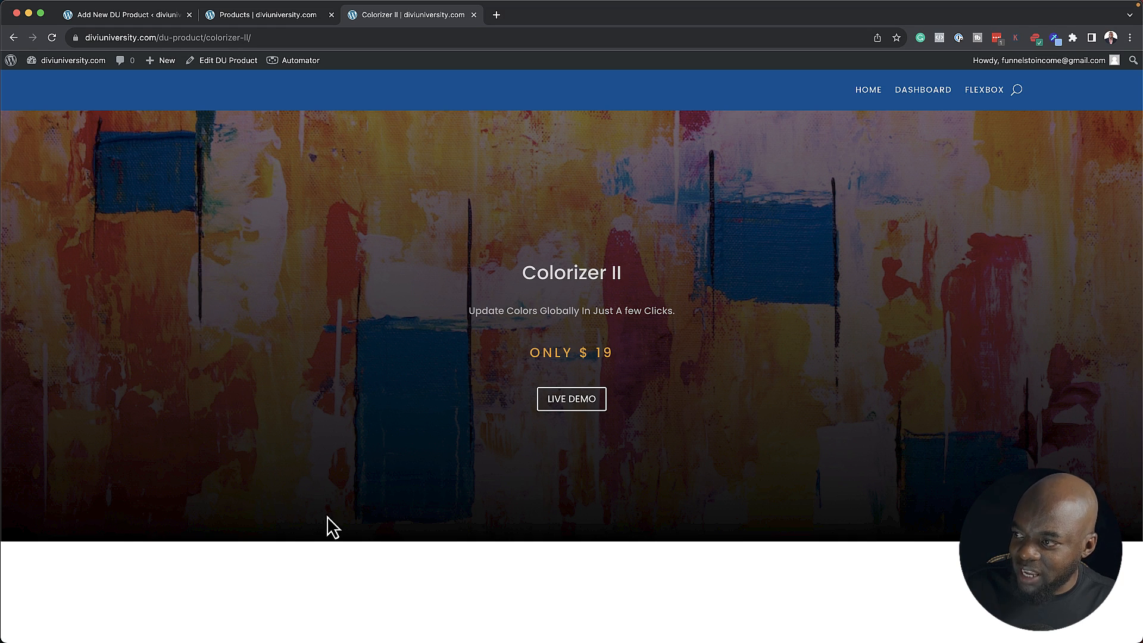
scroll(down, 3)
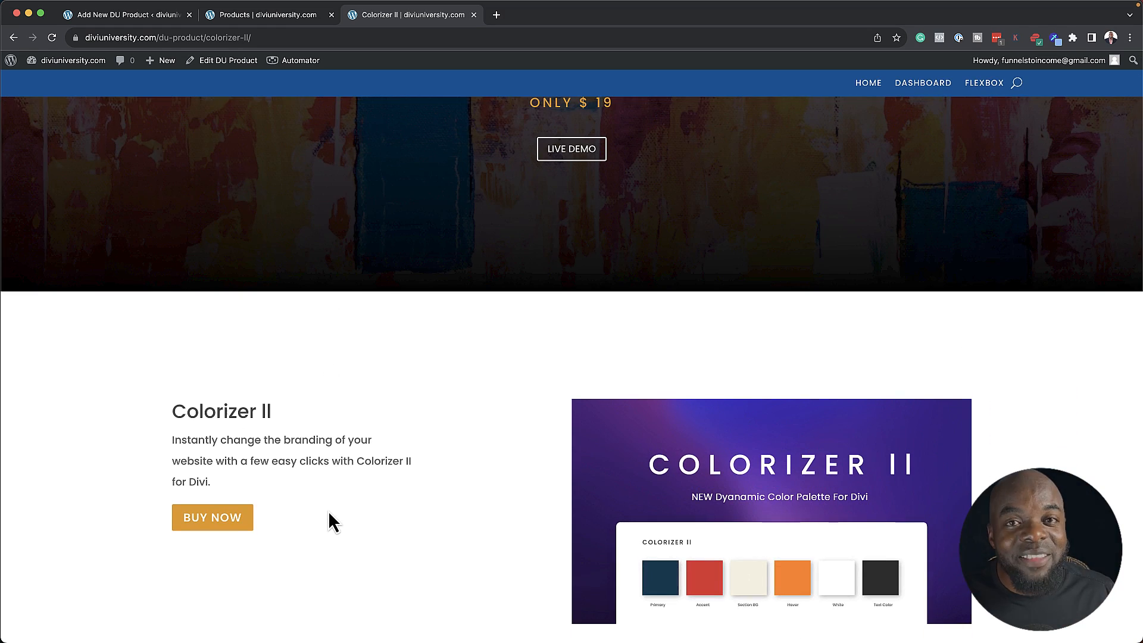